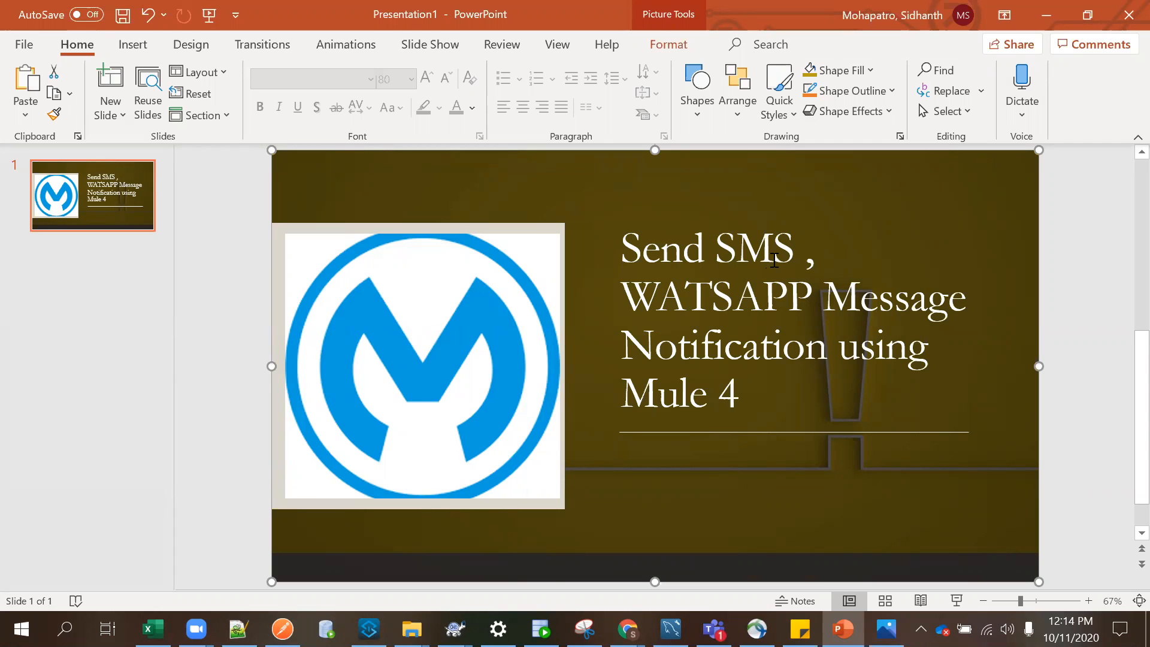
pyautogui.moveTo(849, 96)
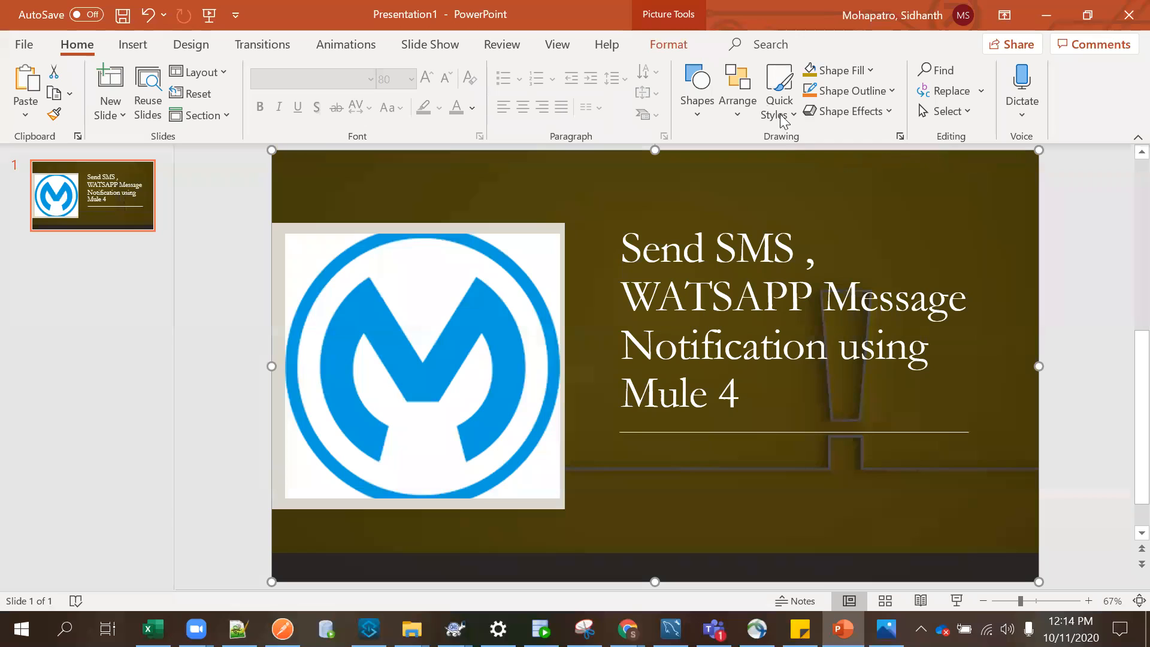
pyautogui.moveTo(738, 222)
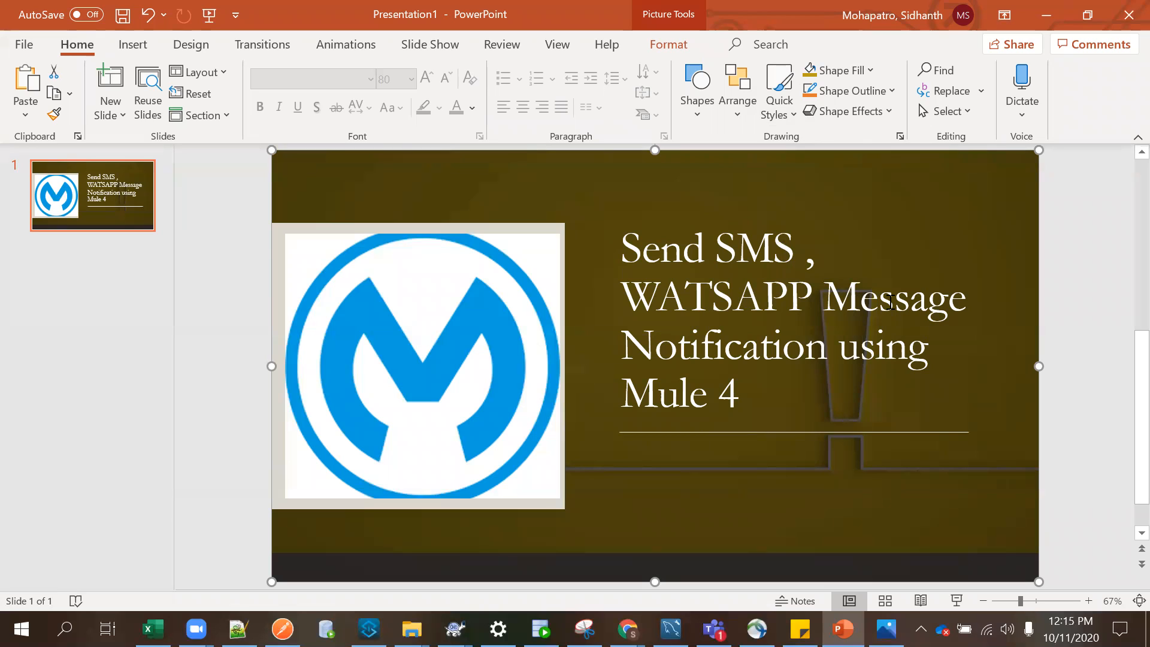
pyautogui.moveTo(827, 95)
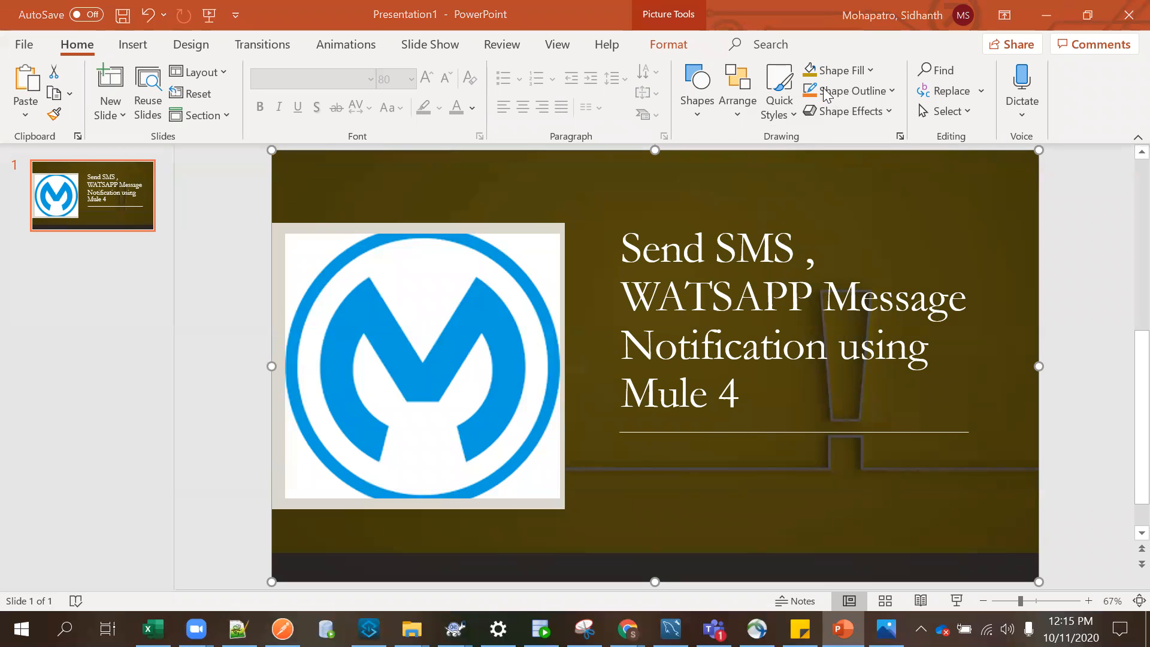
# Step: Switch from the PowerPoint title slide to the Twilio search in Anypoint Exchange
pyautogui.click(624, 630)
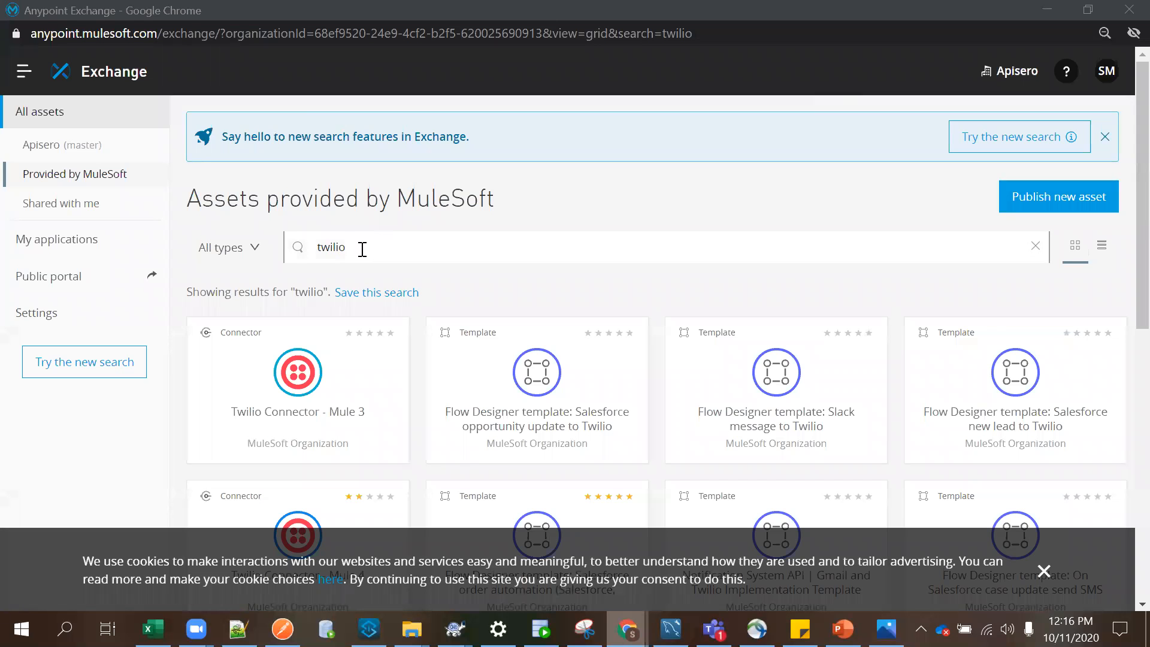
# Step: Scroll the Twilio search results, then search Exchange for 'nex' to see Nexmo assets
pyautogui.scroll(-3)
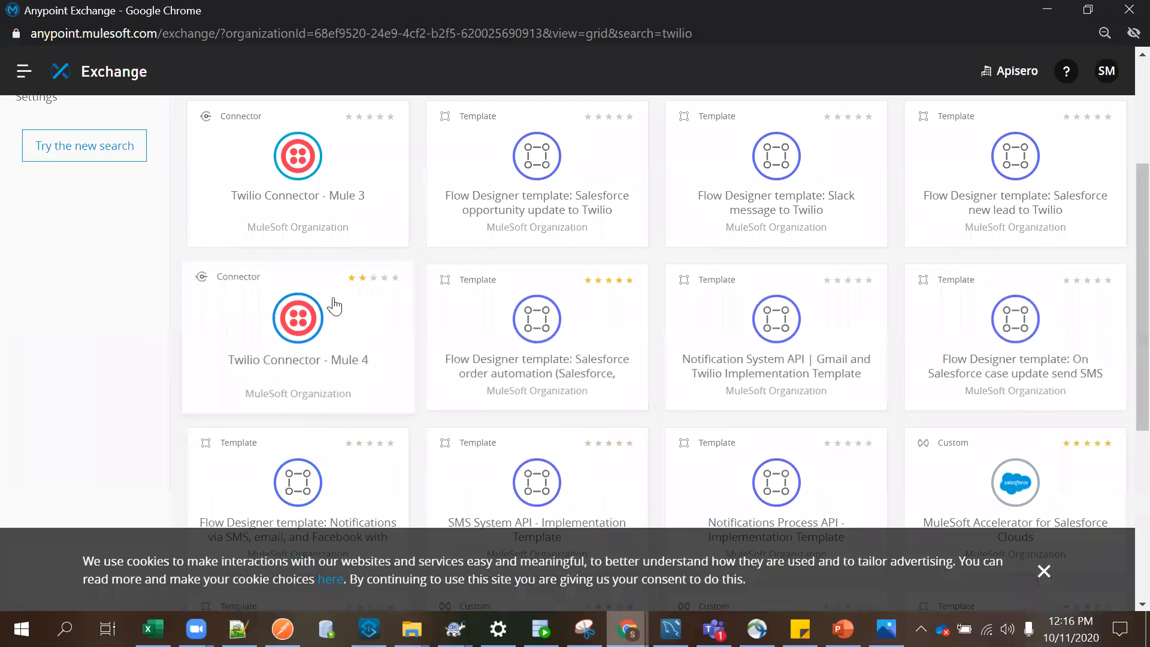
pyautogui.scroll(3)
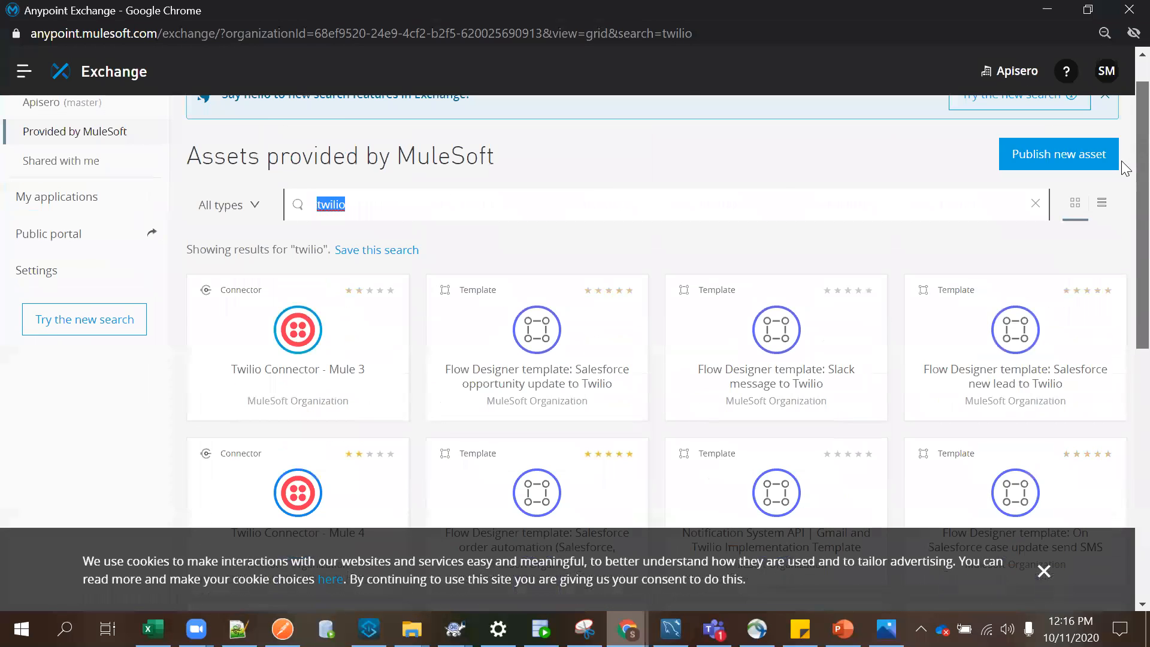
pyautogui.write('nexmo')
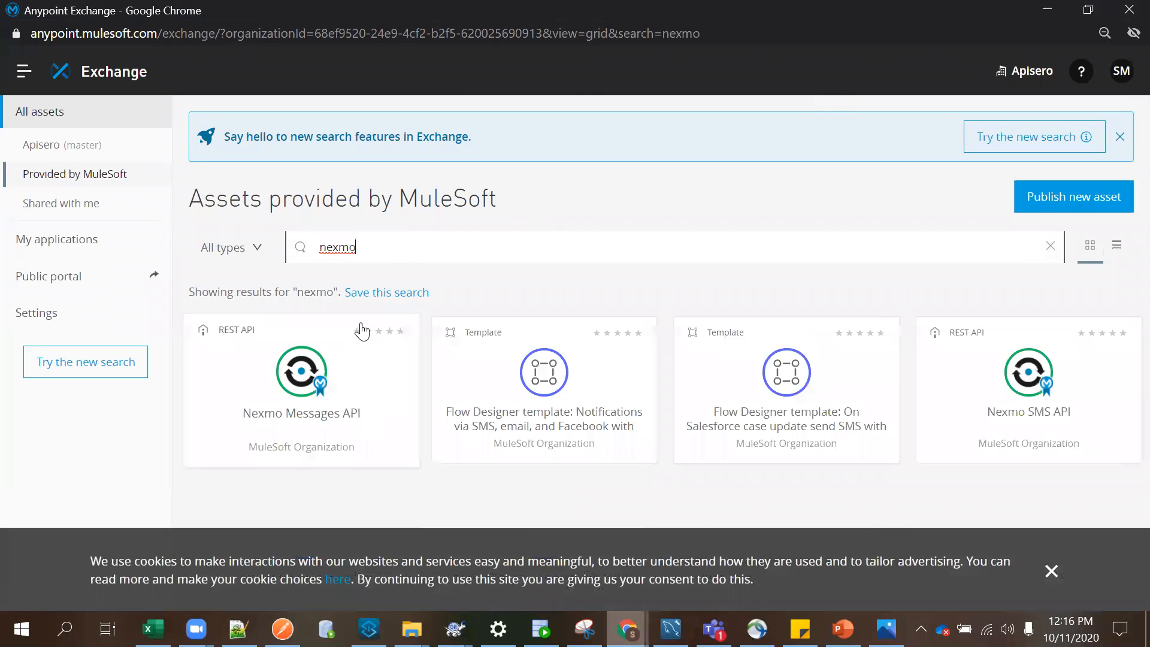
# Step: Search 'twilio' again and open the Twilio Connector - Mule 4 asset page
pyautogui.click(1050, 247)
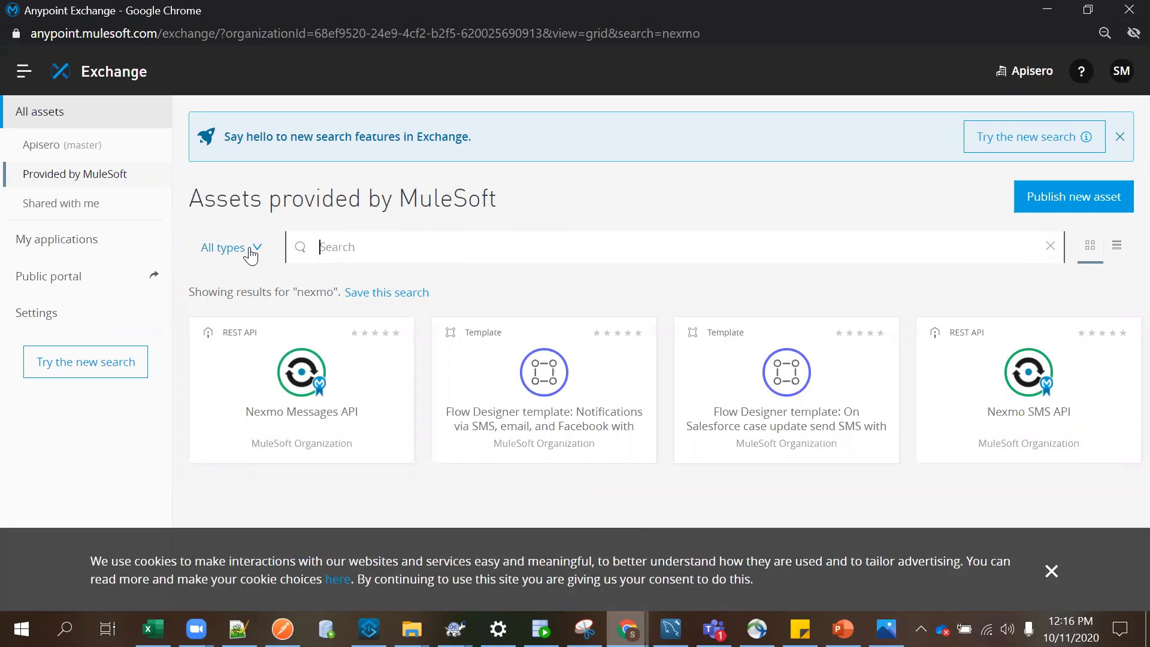
pyautogui.write('twilio')
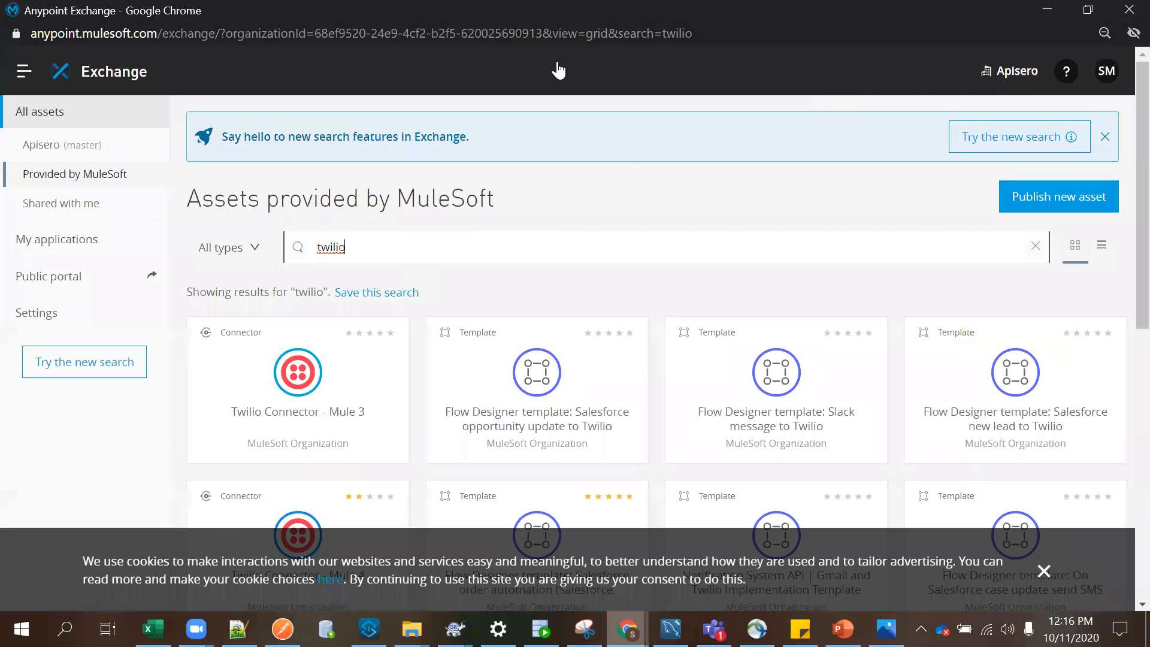
pyautogui.click(298, 371)
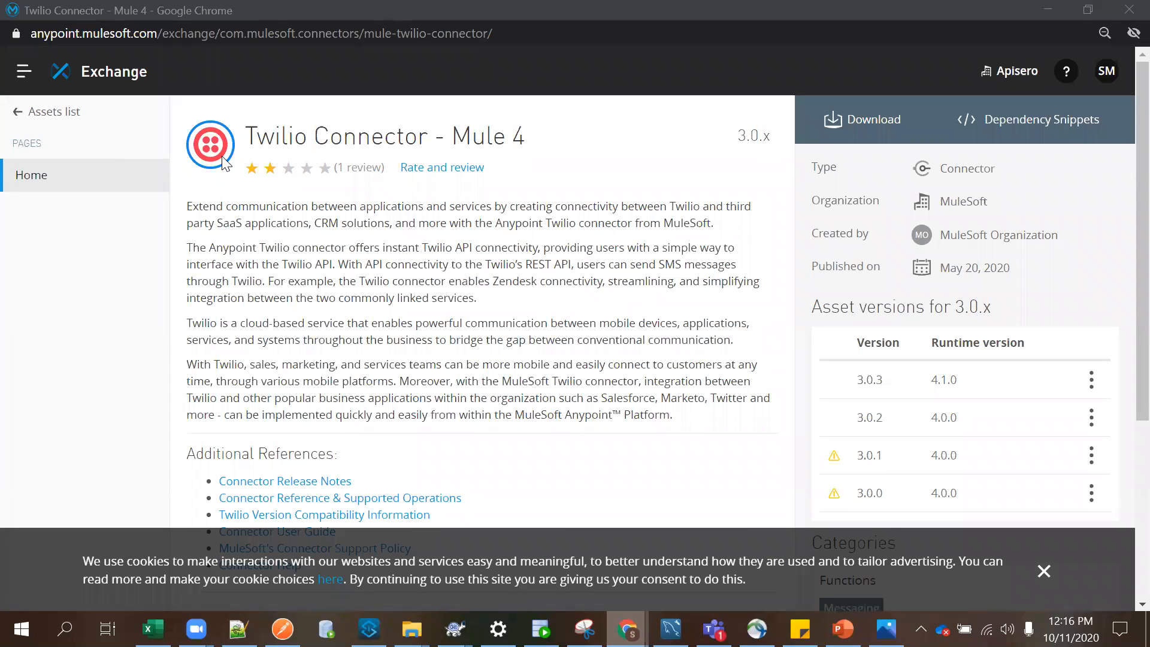
# Step: Copy the Maven snippet for Twilio connector 3.0.3 from Dependency Snippets
pyautogui.click(1041, 120)
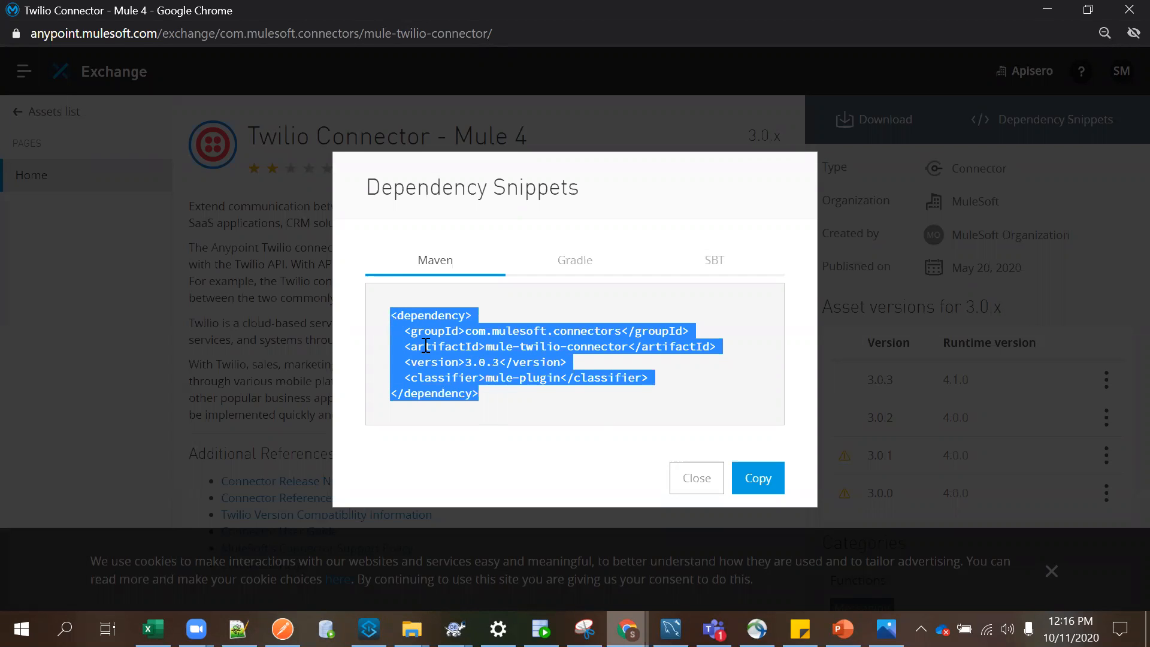
pyautogui.moveTo(498, 403)
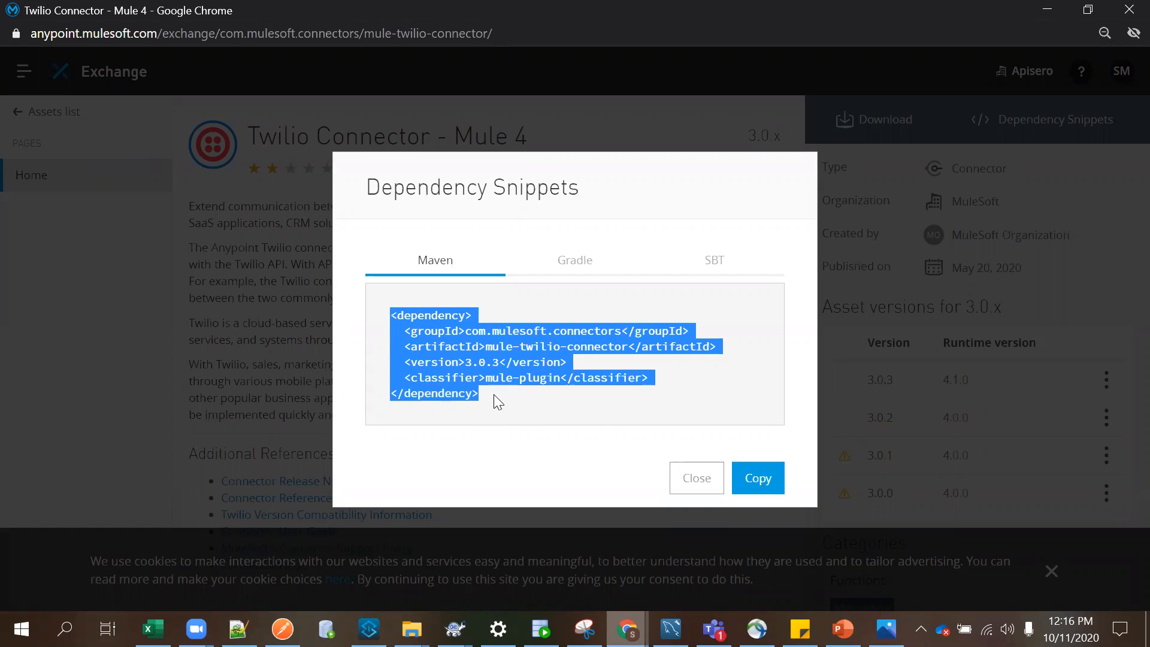
pyautogui.click(696, 477)
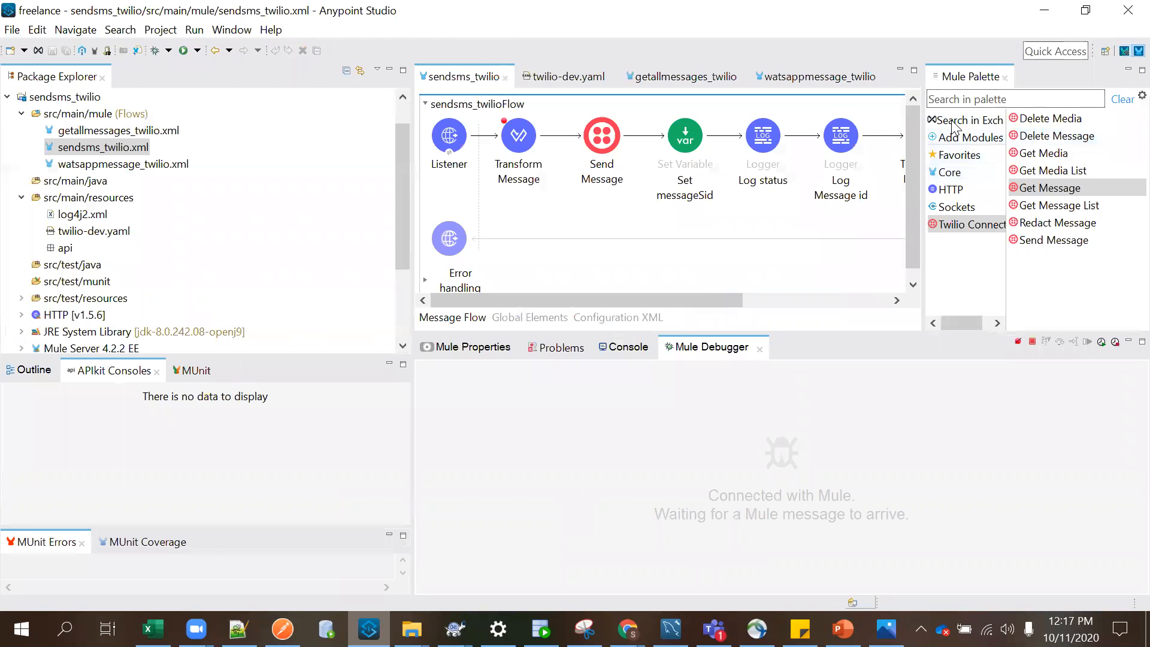
pyautogui.click(970, 137)
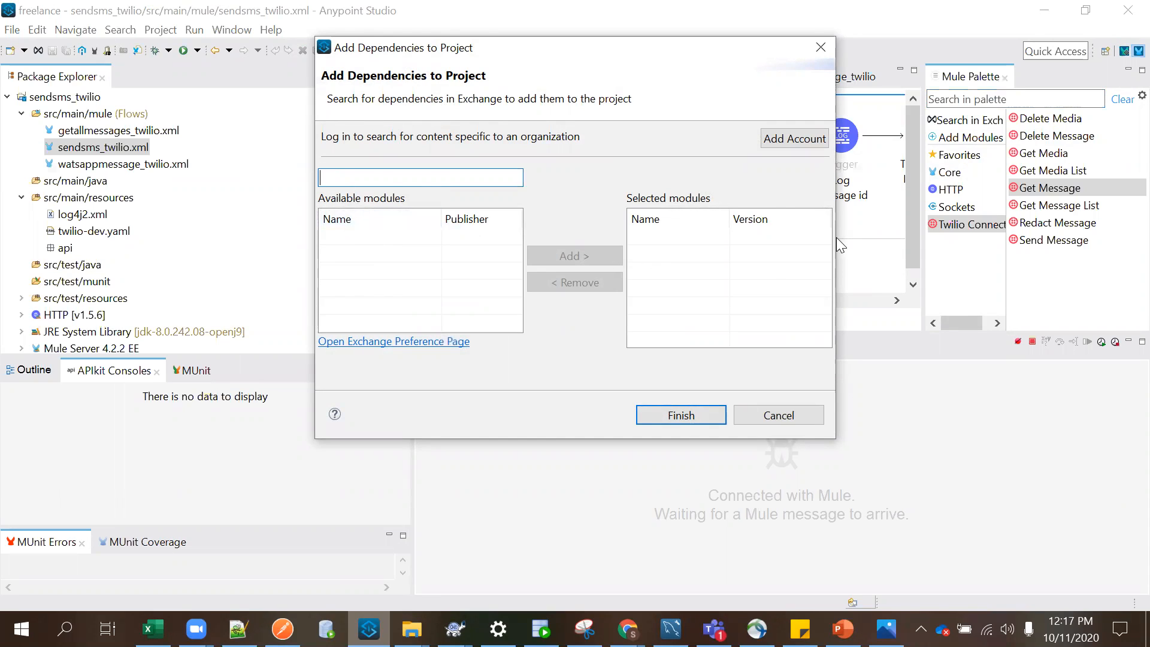
pyautogui.moveTo(787, 271)
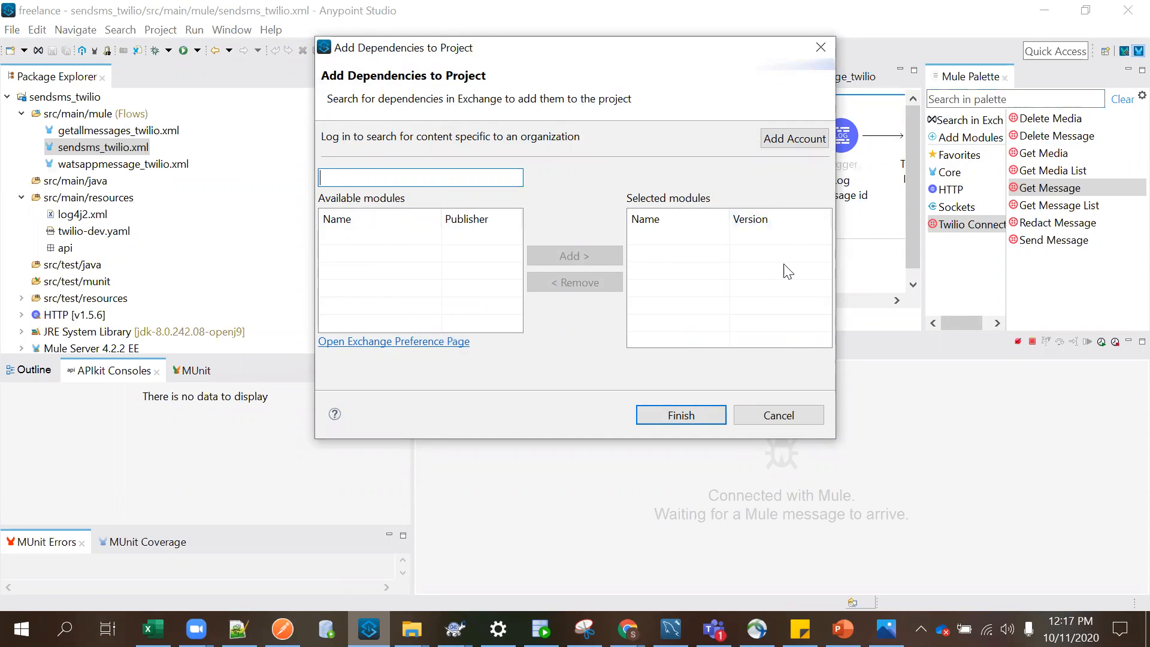
pyautogui.moveTo(909, 360)
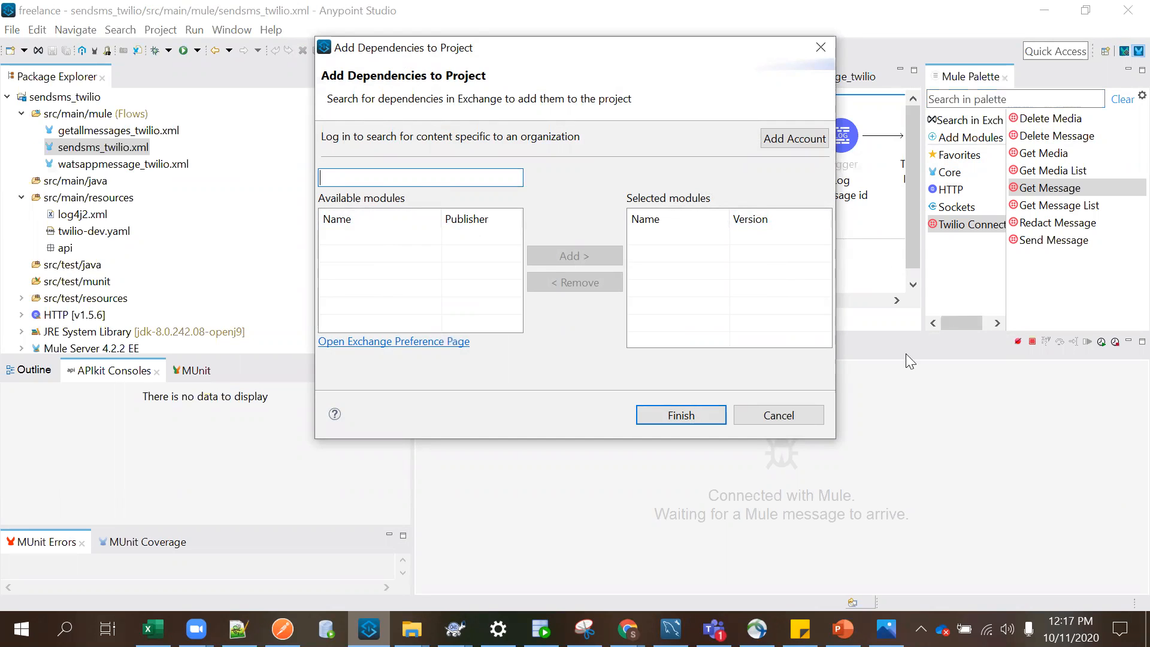
pyautogui.click(778, 415)
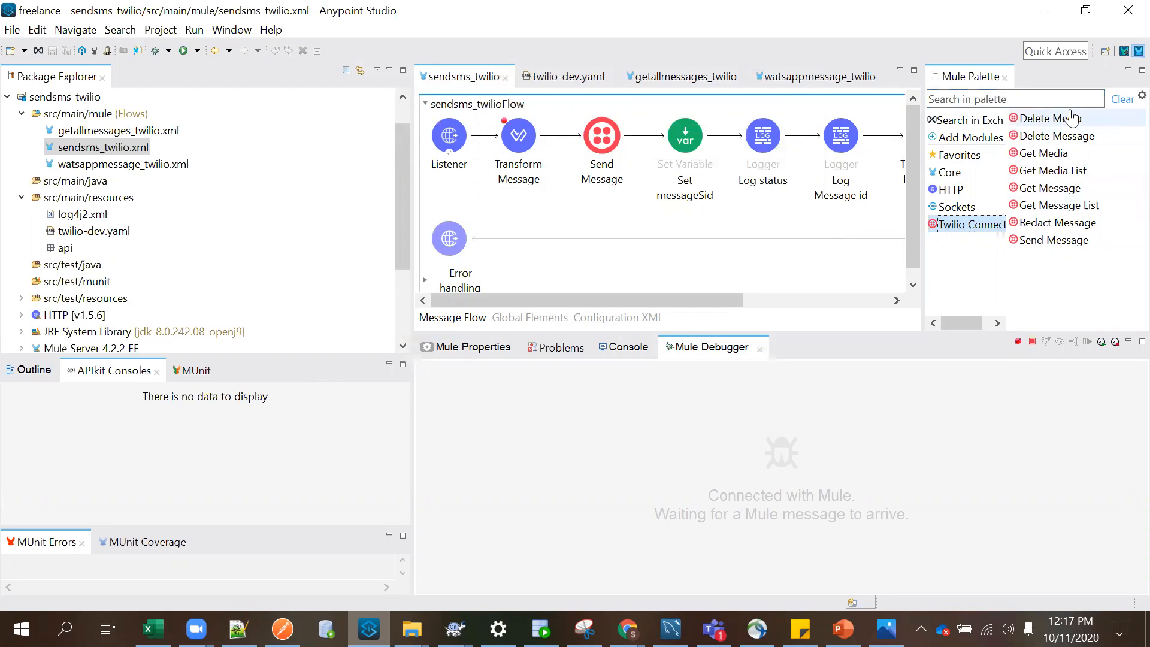
pyautogui.moveTo(1053, 240)
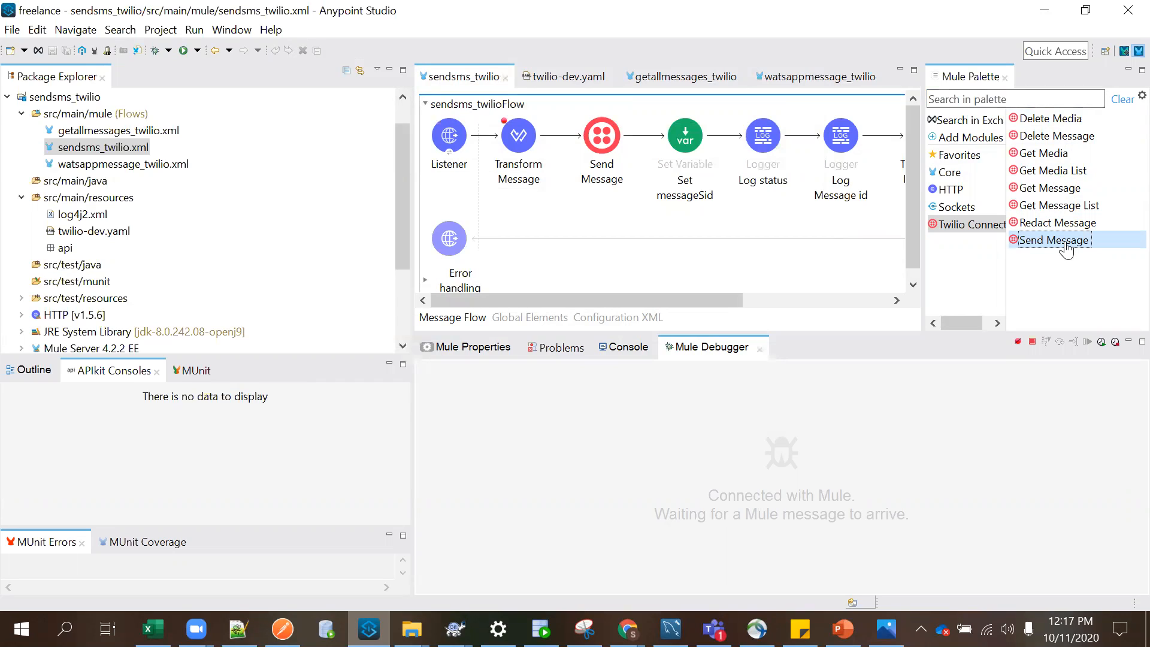
pyautogui.moveTo(1061, 228)
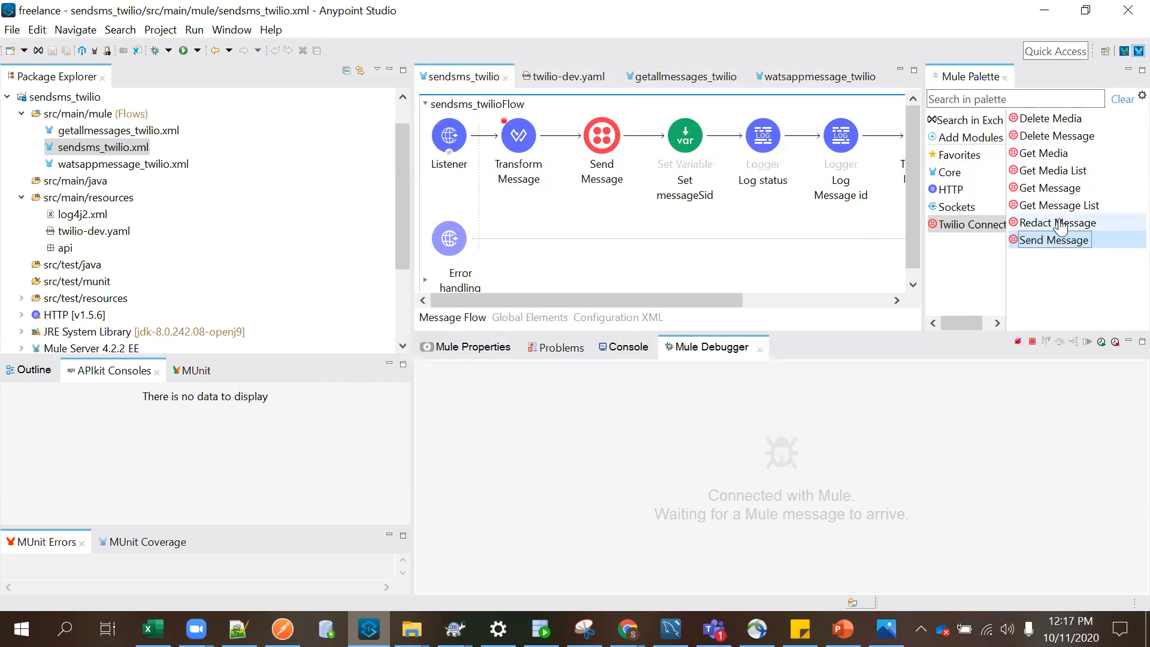
pyautogui.moveTo(1058, 223)
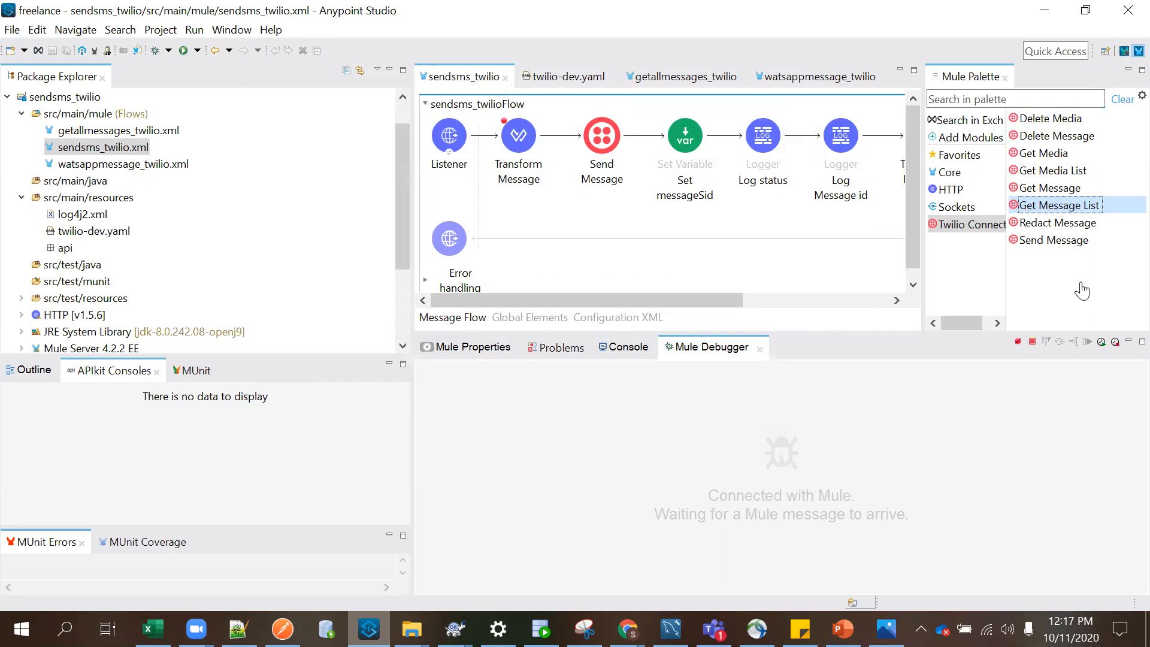
pyautogui.moveTo(1071, 205)
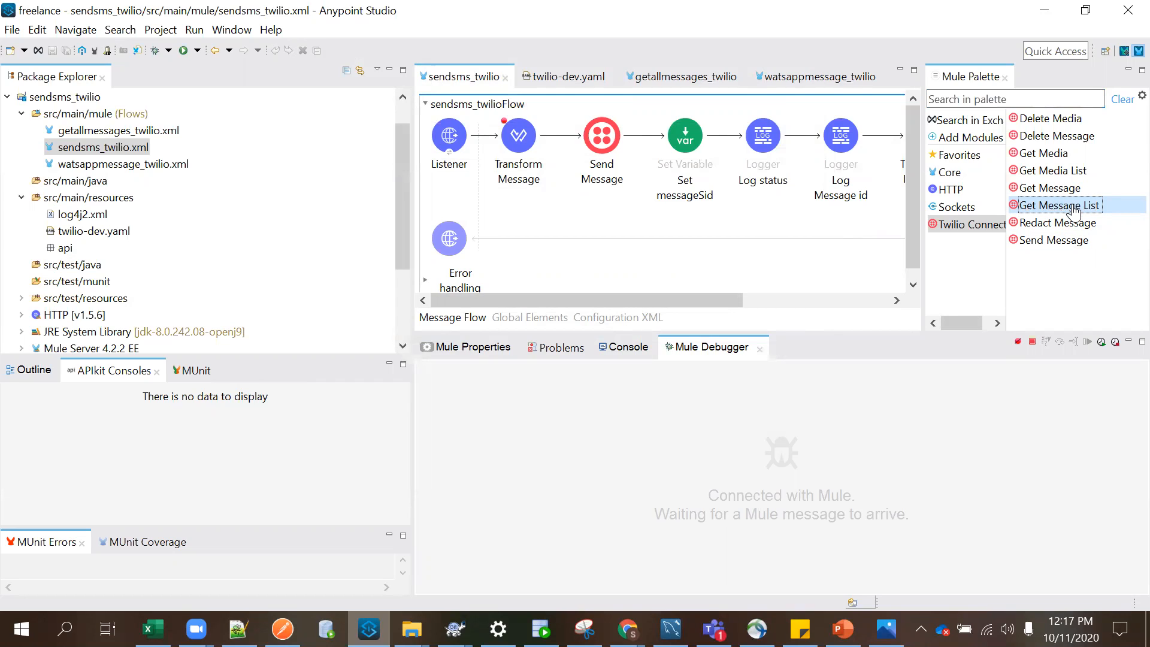
pyautogui.moveTo(1055, 187)
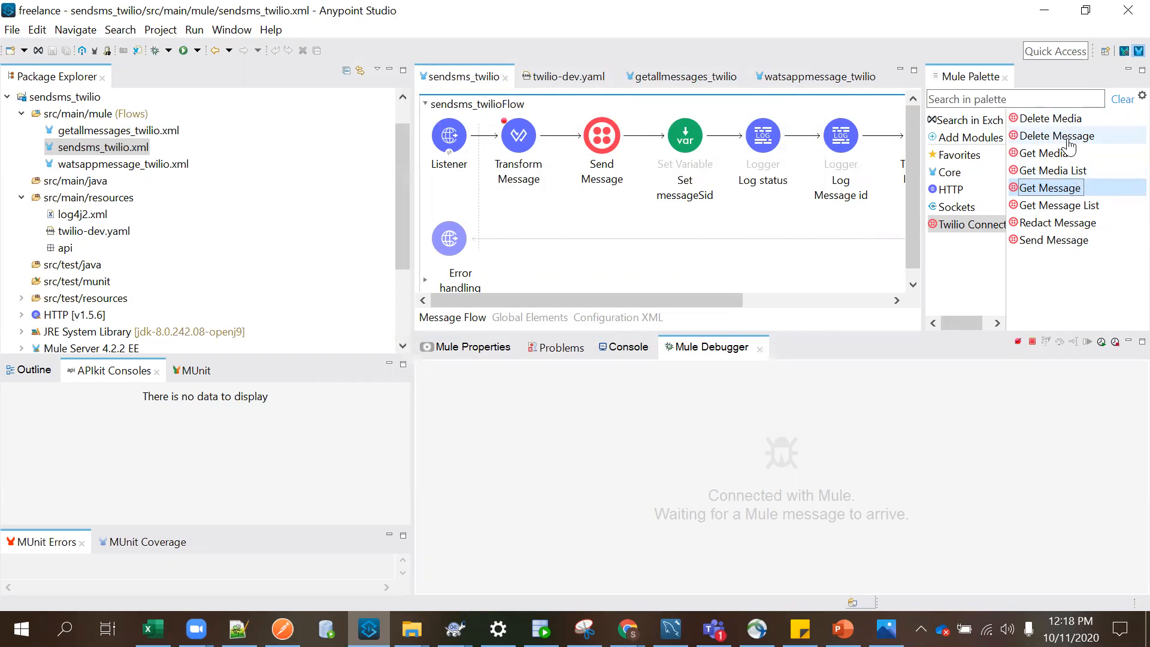
pyautogui.moveTo(1050, 188)
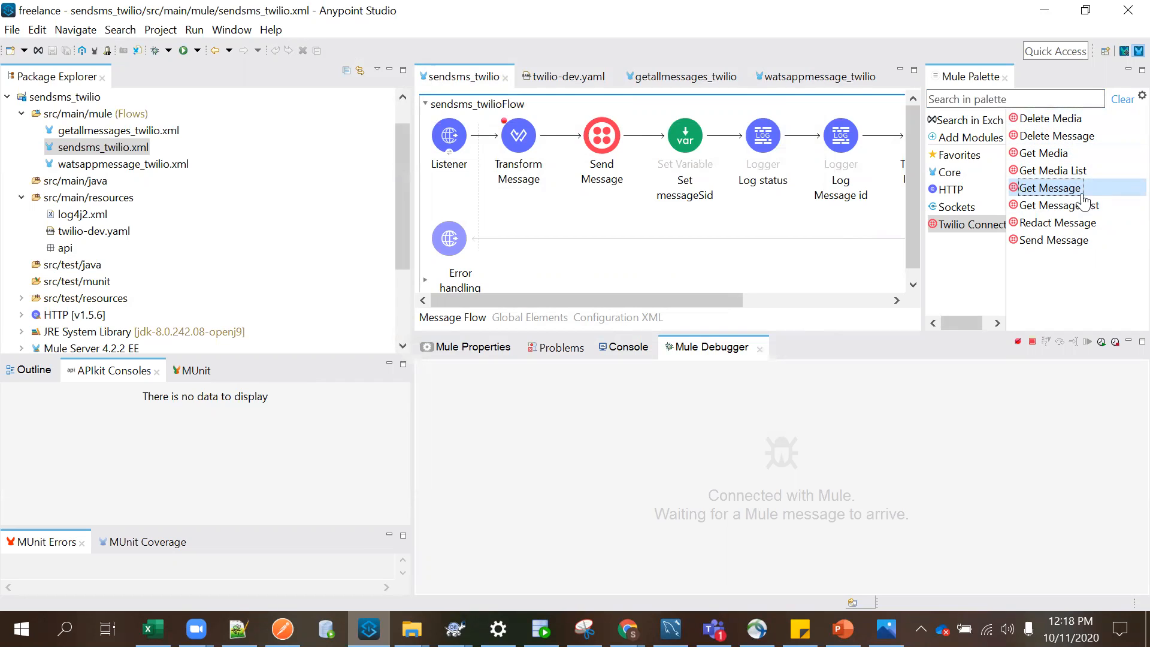
pyautogui.moveTo(614, 225)
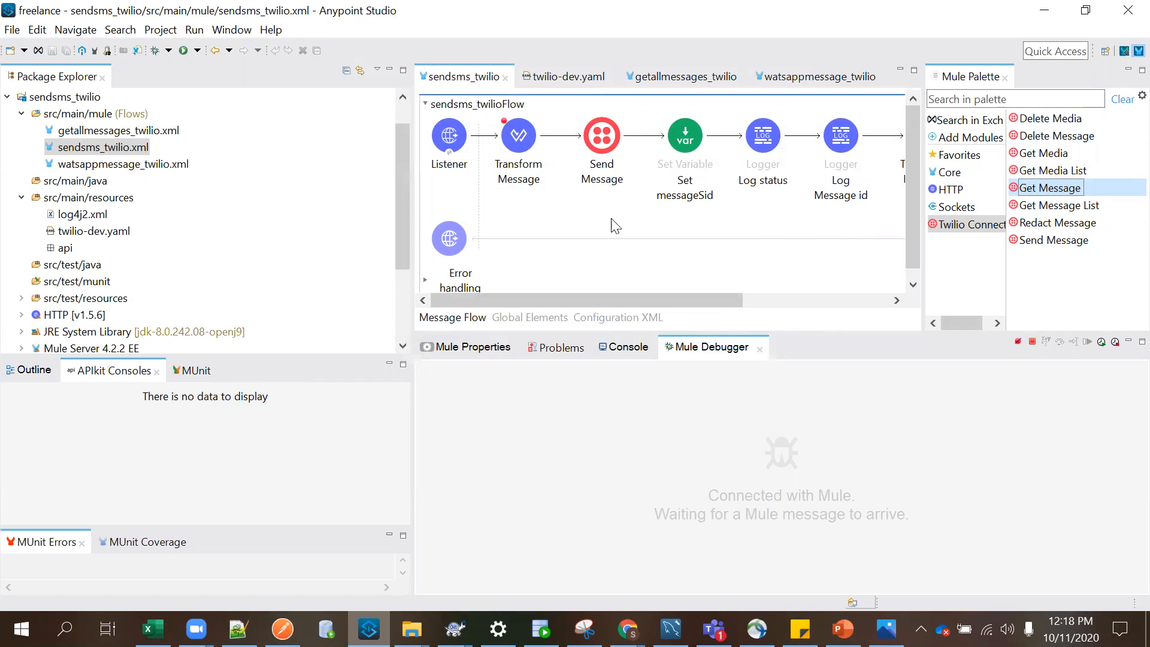
pyautogui.moveTo(496, 108)
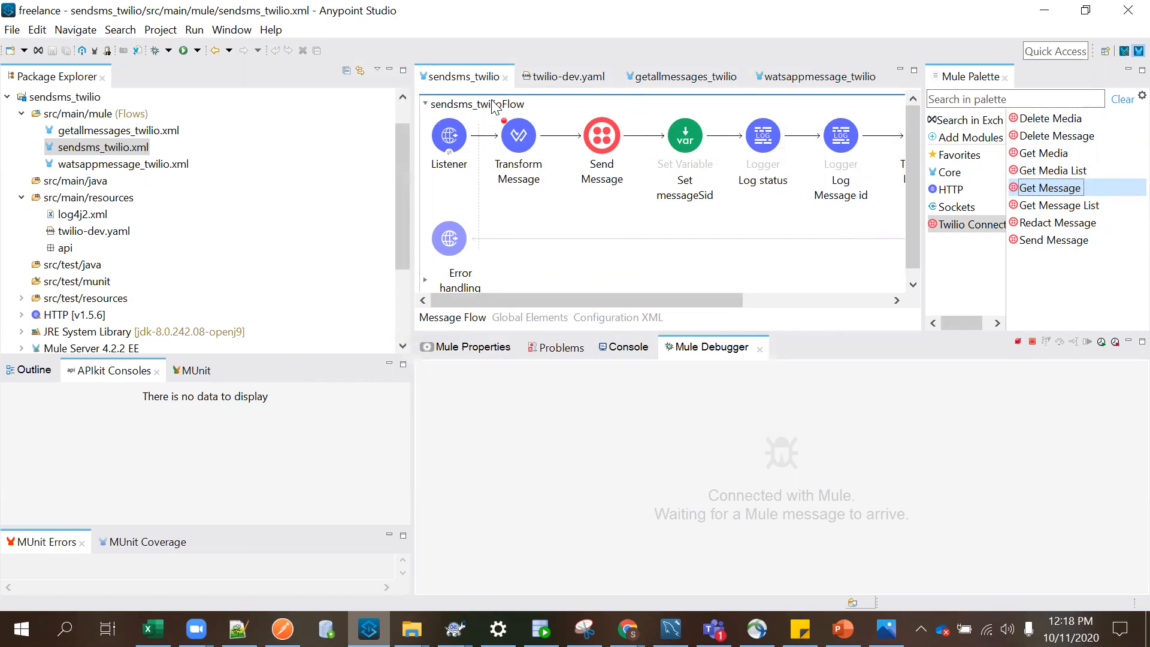
pyautogui.click(601, 136)
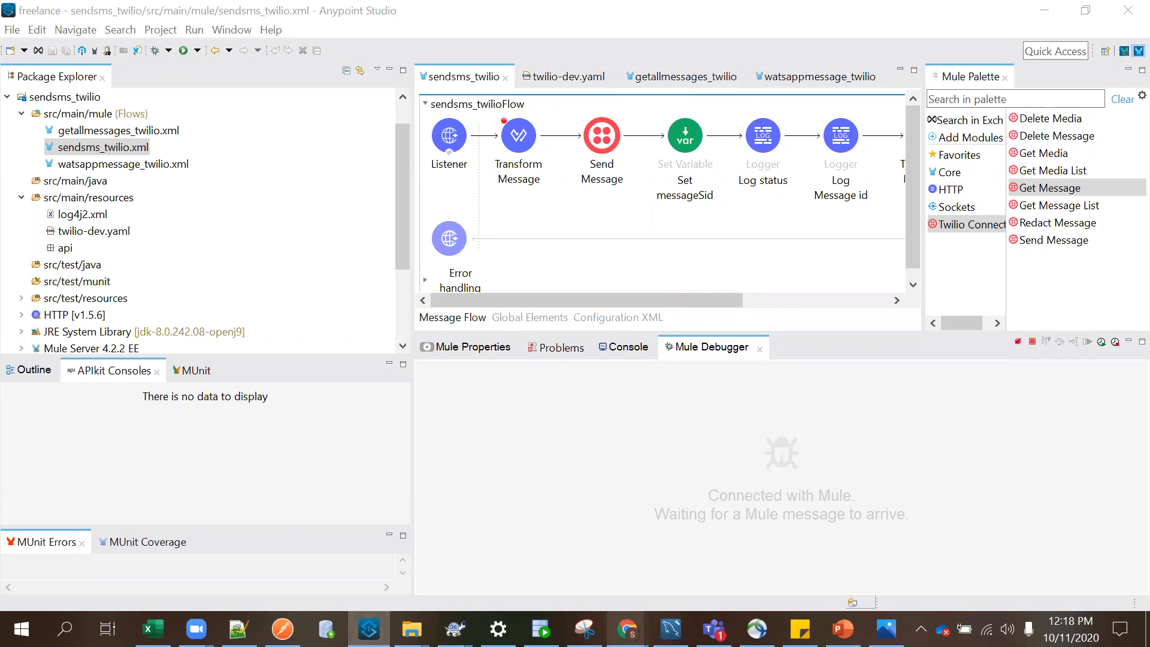
pyautogui.click(624, 630)
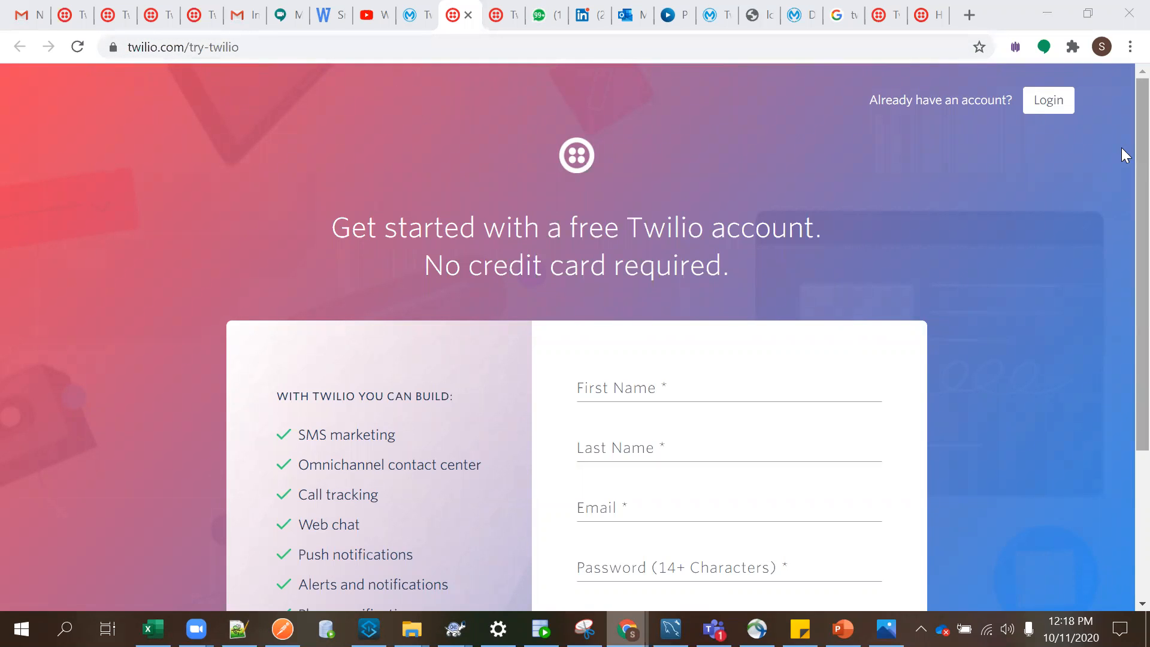
# Step: Scroll the Try Twilio page, view the SMS API docs, then the Twilio Console dashboard
pyautogui.scroll(-3)
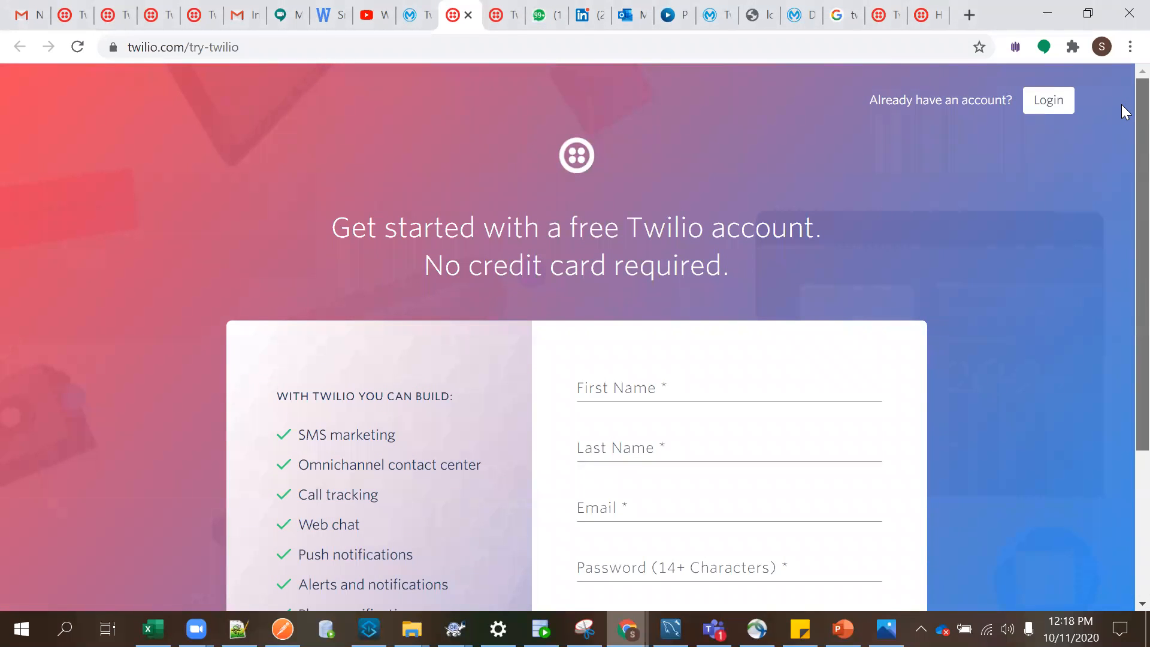
pyautogui.click(52, 14)
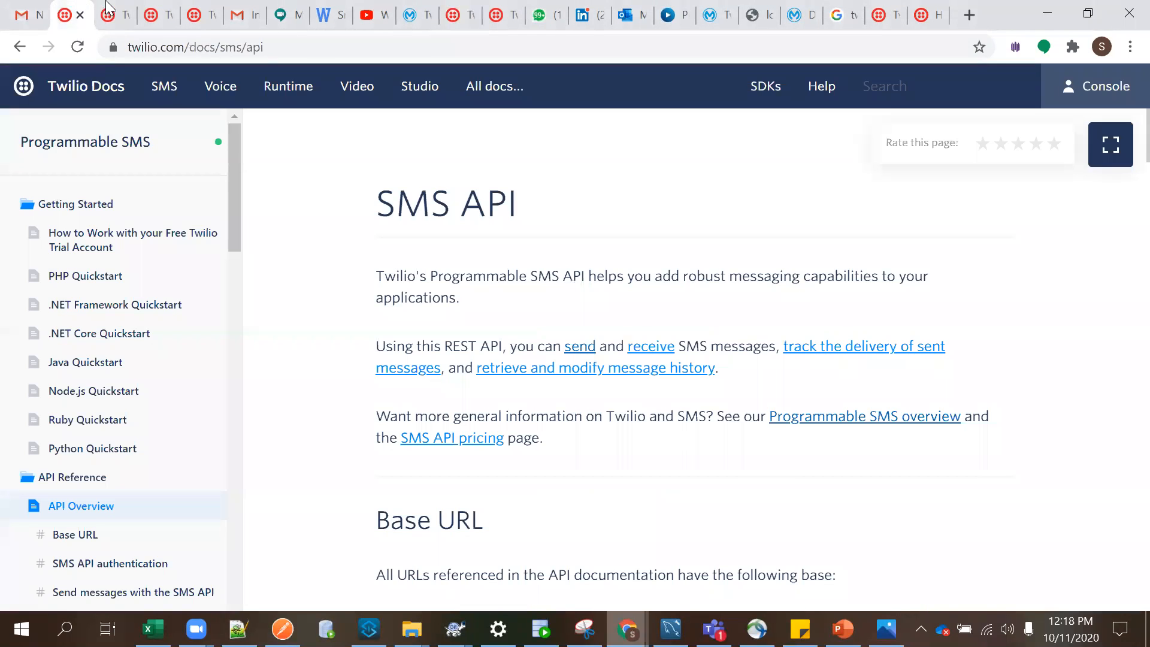
pyautogui.click(1095, 86)
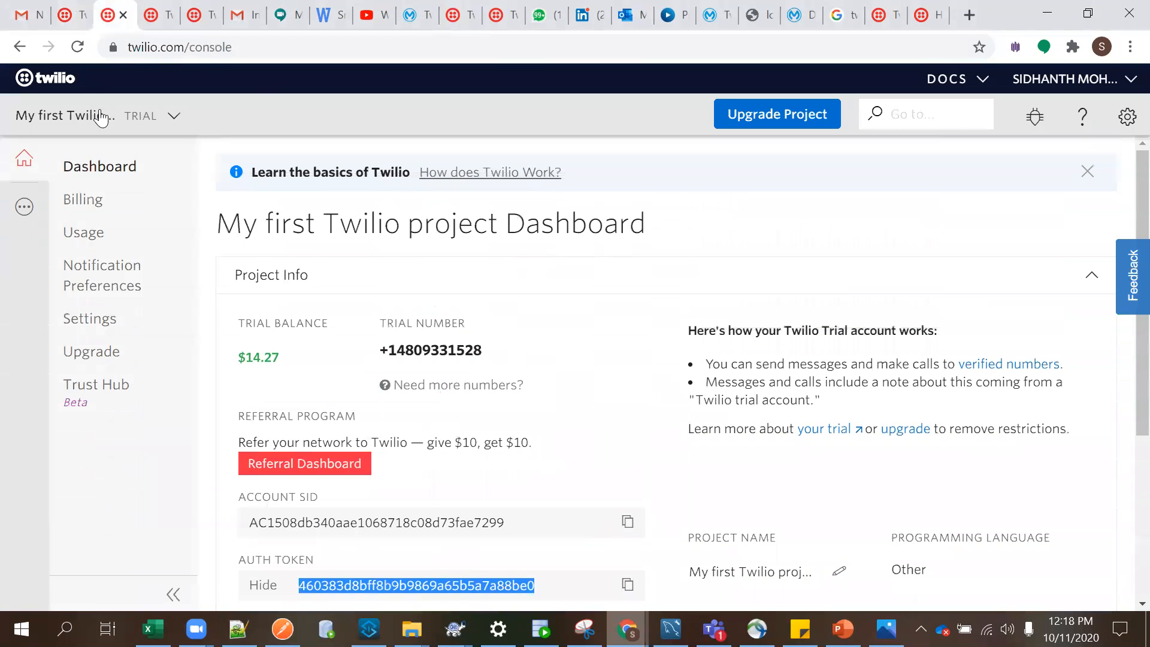
pyautogui.click(212, 46)
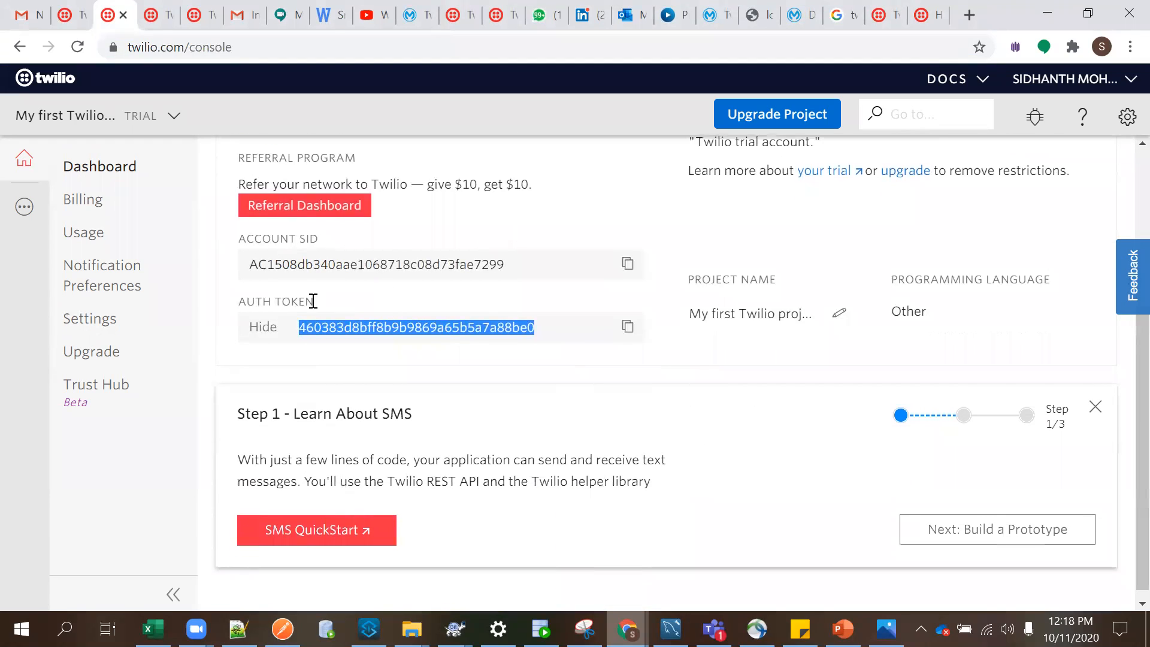
pyautogui.moveTo(555, 366)
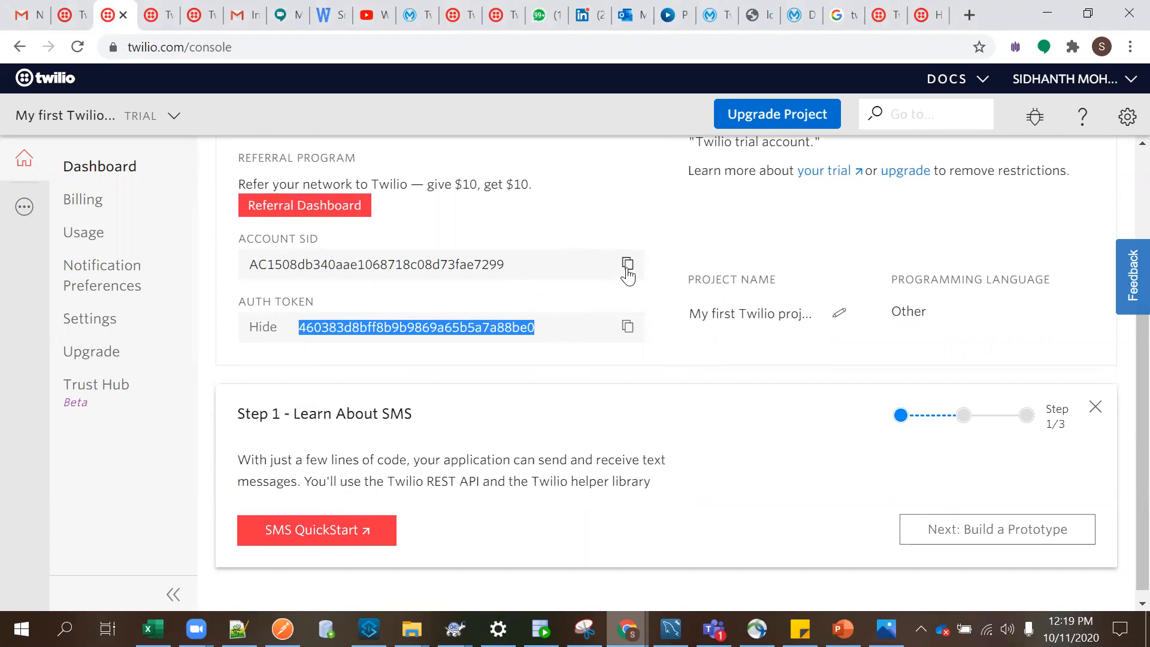
pyautogui.moveTo(580, 312)
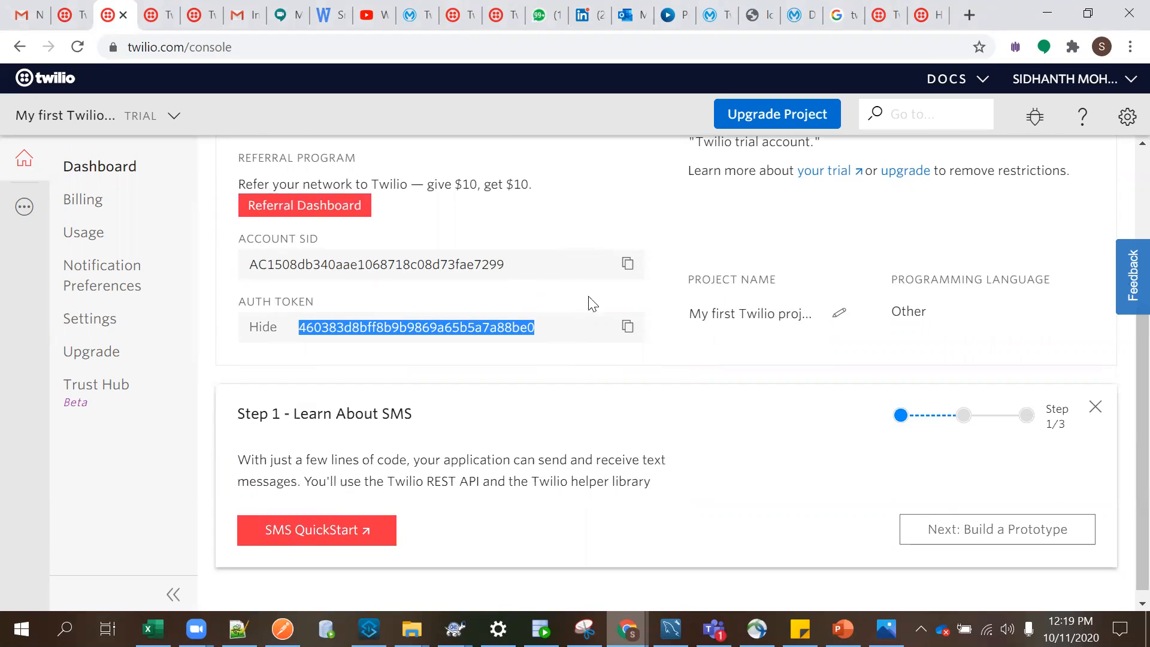
pyautogui.moveTo(627, 294)
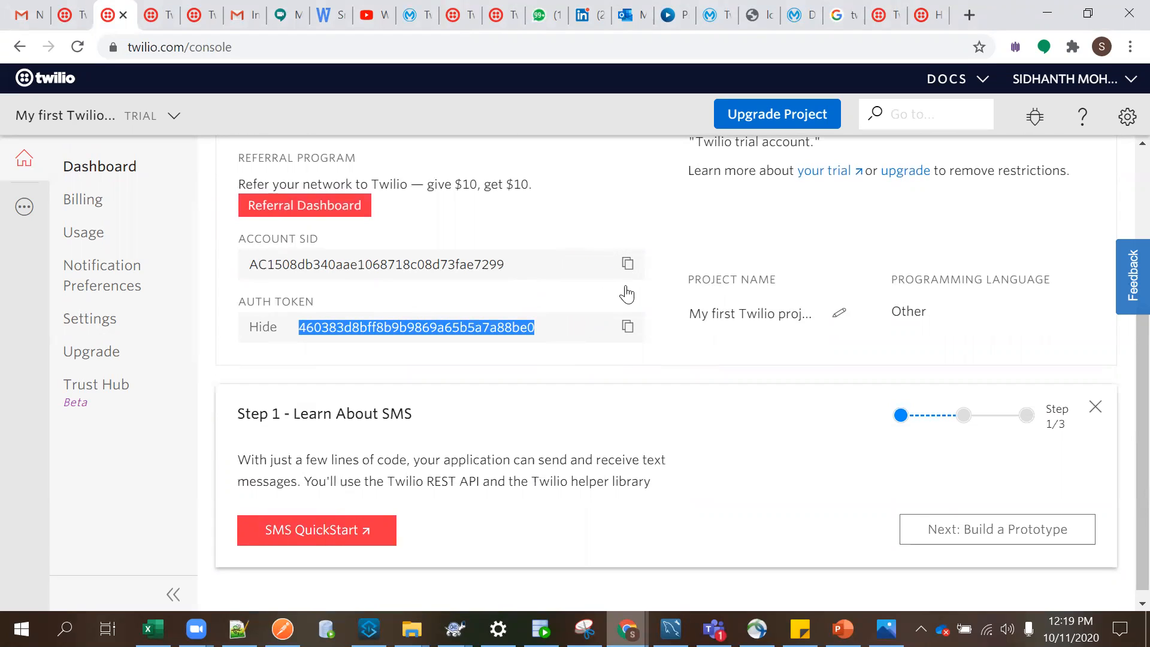
pyautogui.moveTo(1018, 247)
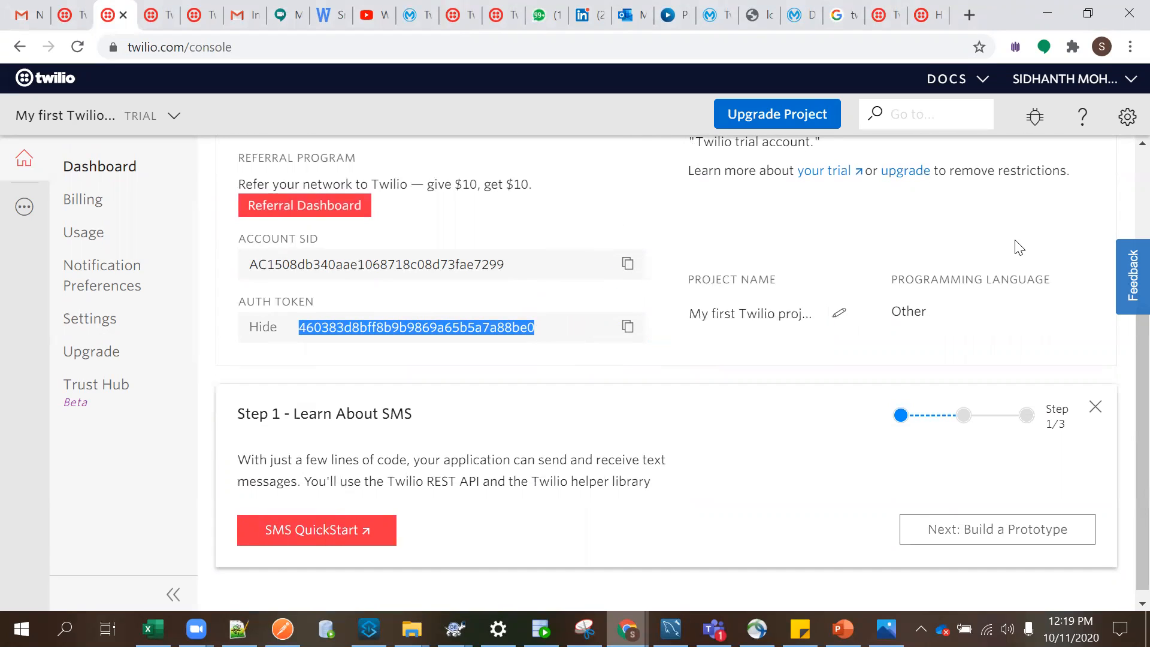
pyautogui.moveTo(238, 461); pyautogui.dragTo(650, 481)
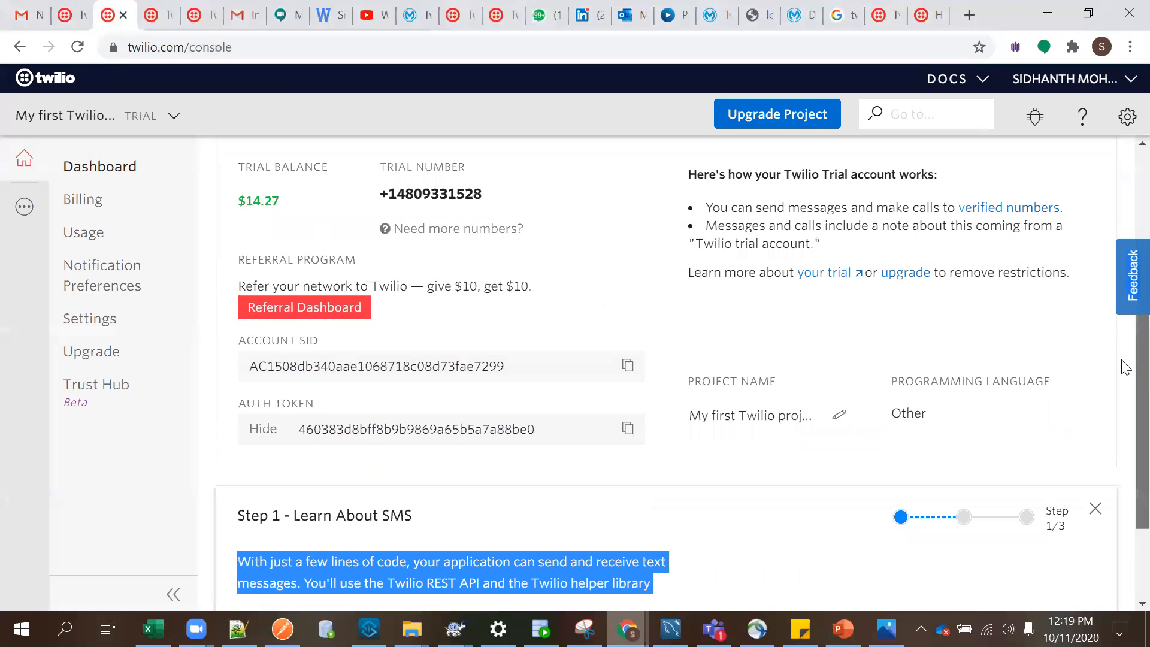
pyautogui.scroll(-3)
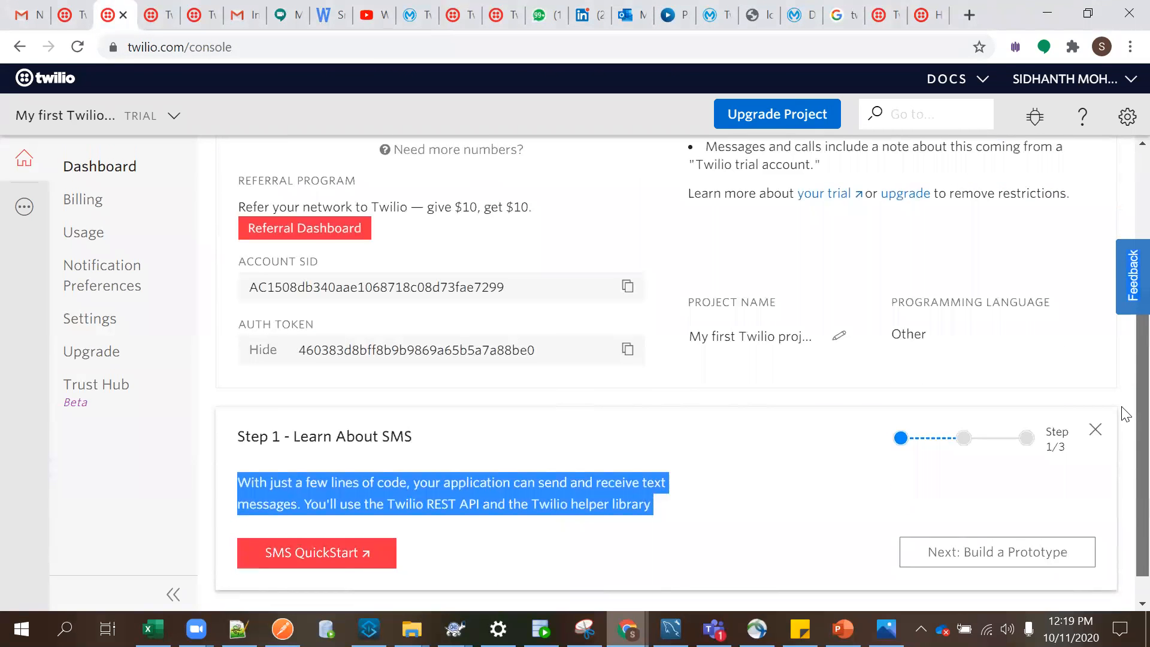
pyautogui.moveTo(791, 150)
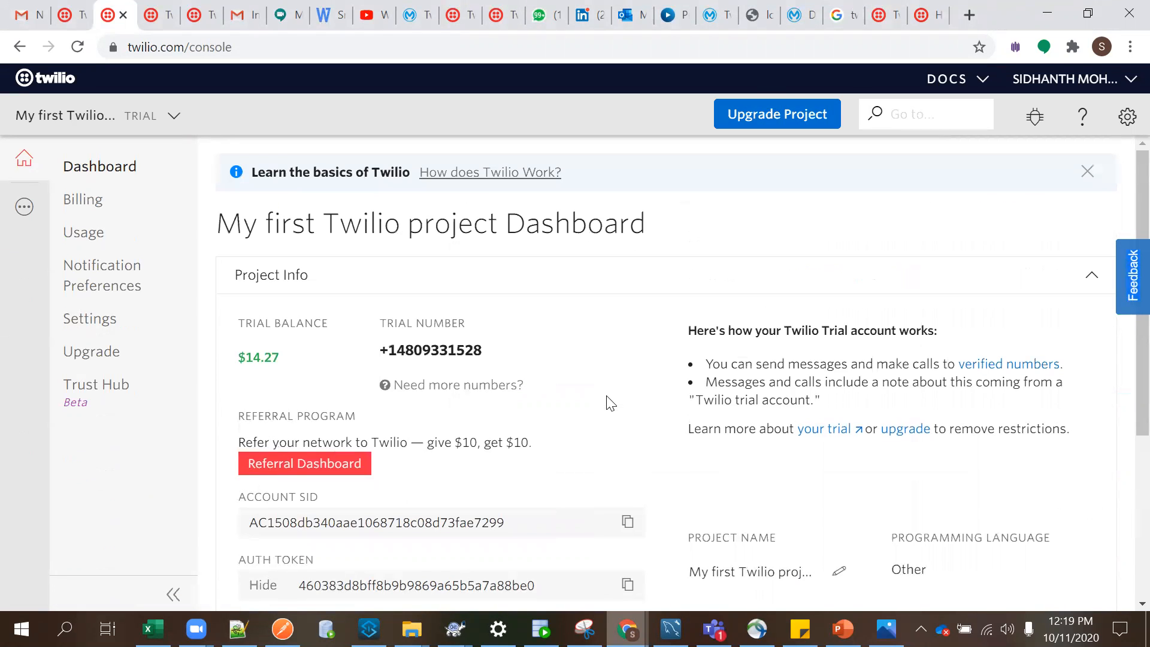
pyautogui.moveTo(381, 333)
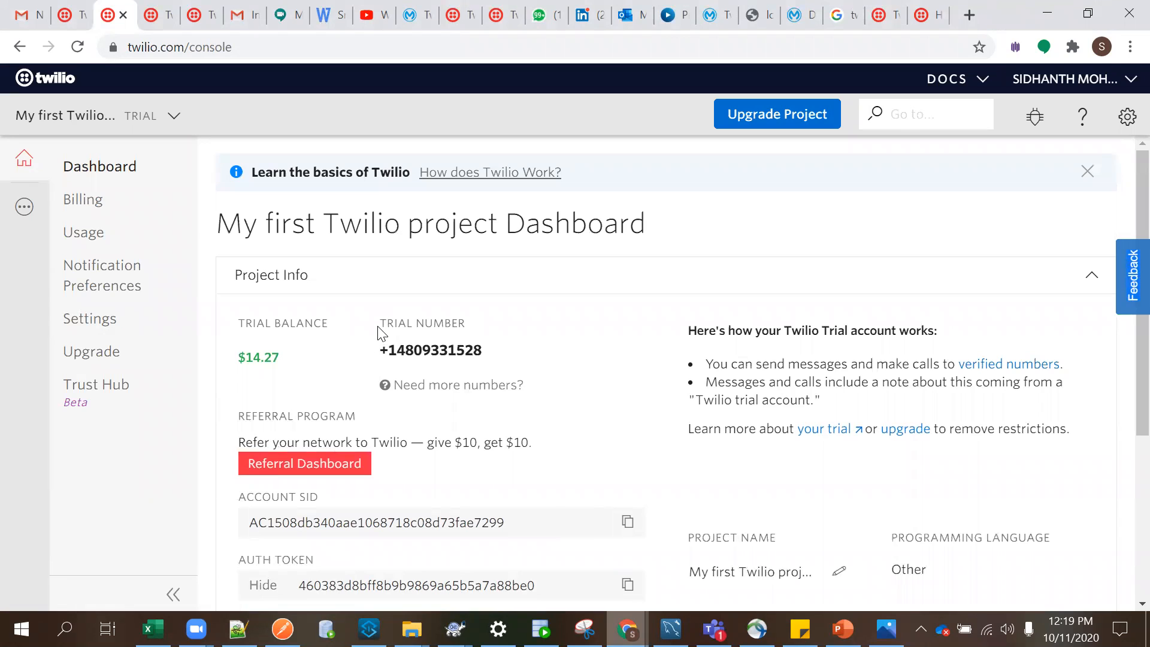
pyautogui.doubleClick(421, 323)
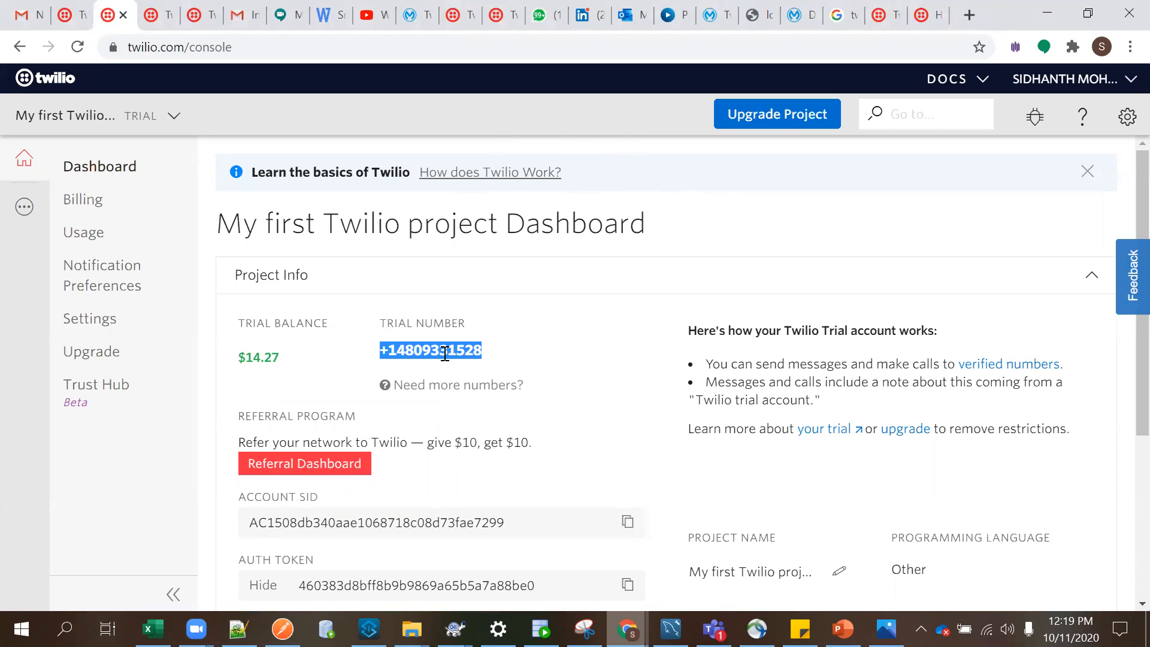
pyautogui.moveTo(458, 380)
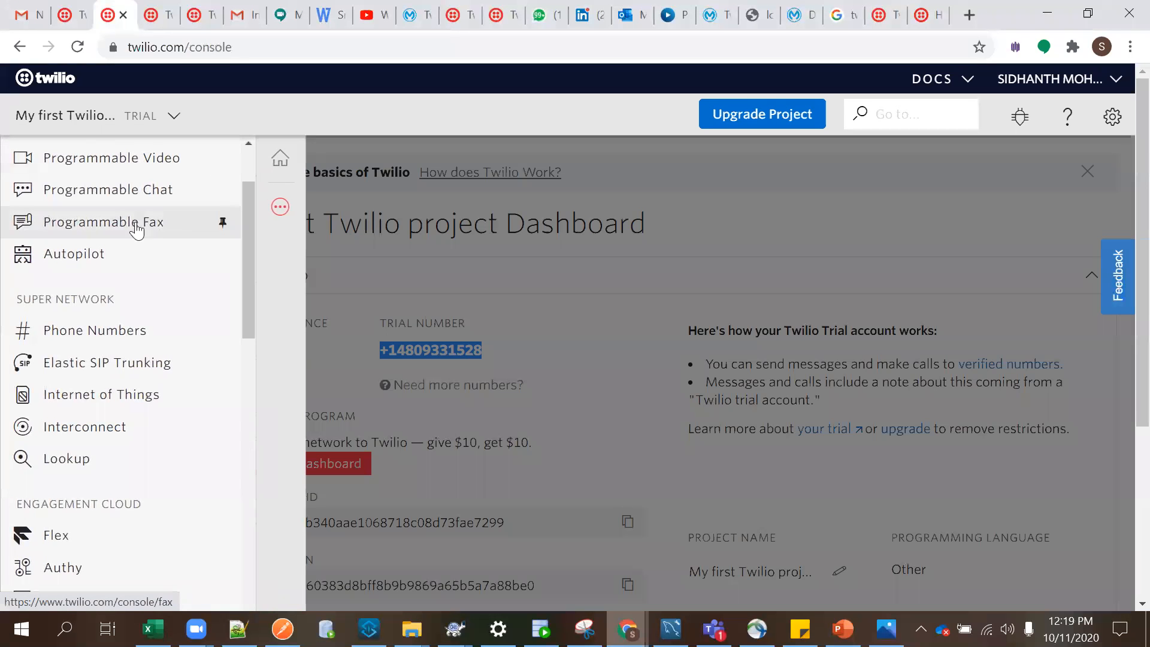
pyautogui.moveTo(94, 330)
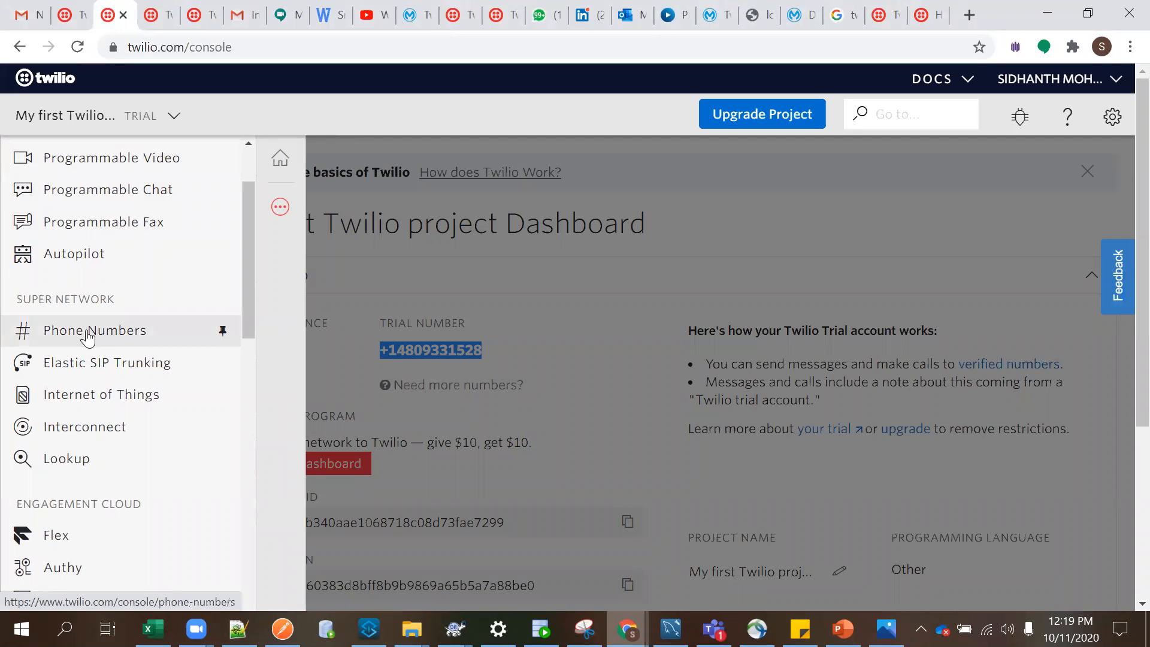
pyautogui.click(94, 330)
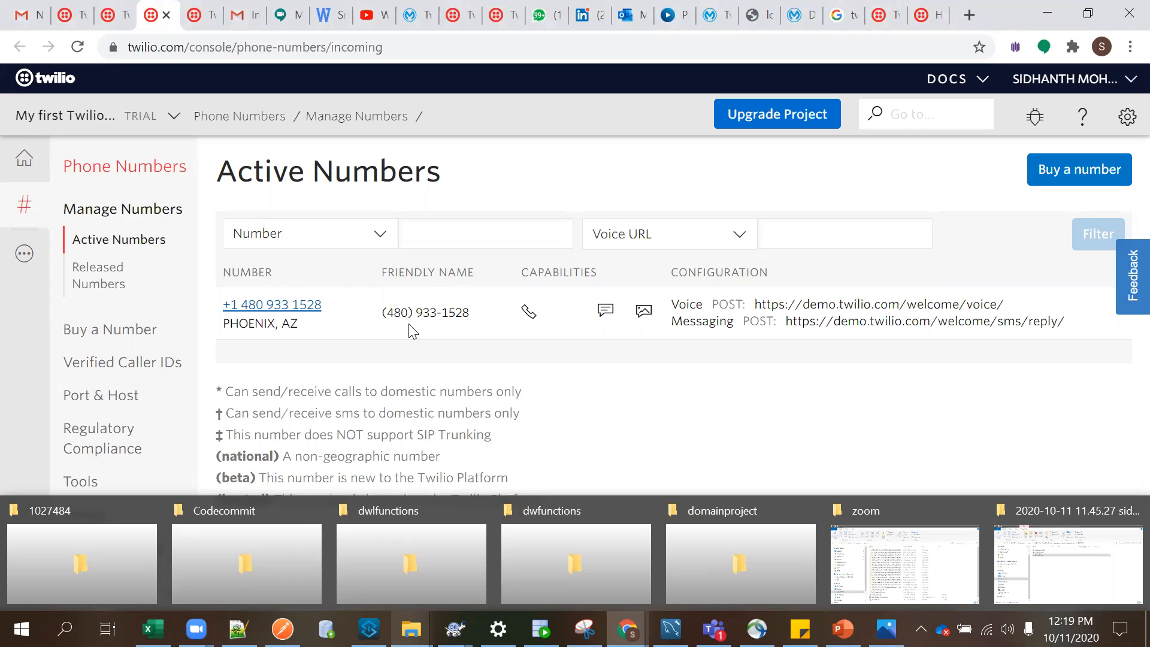
pyautogui.moveTo(450, 334)
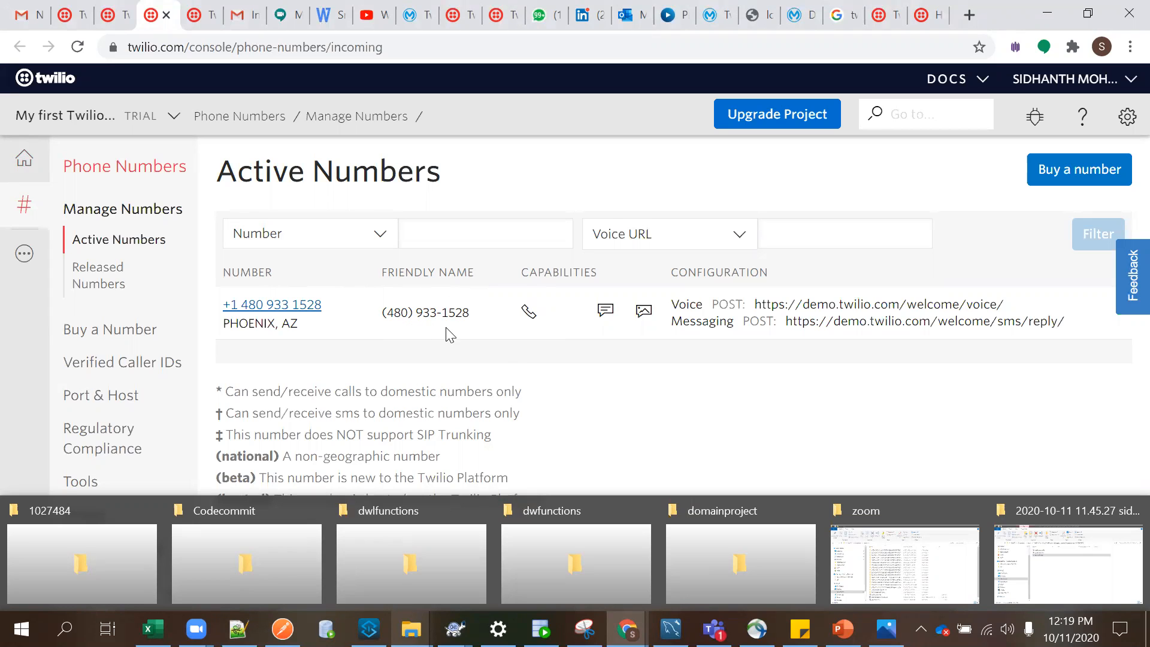
pyautogui.moveTo(1107, 190)
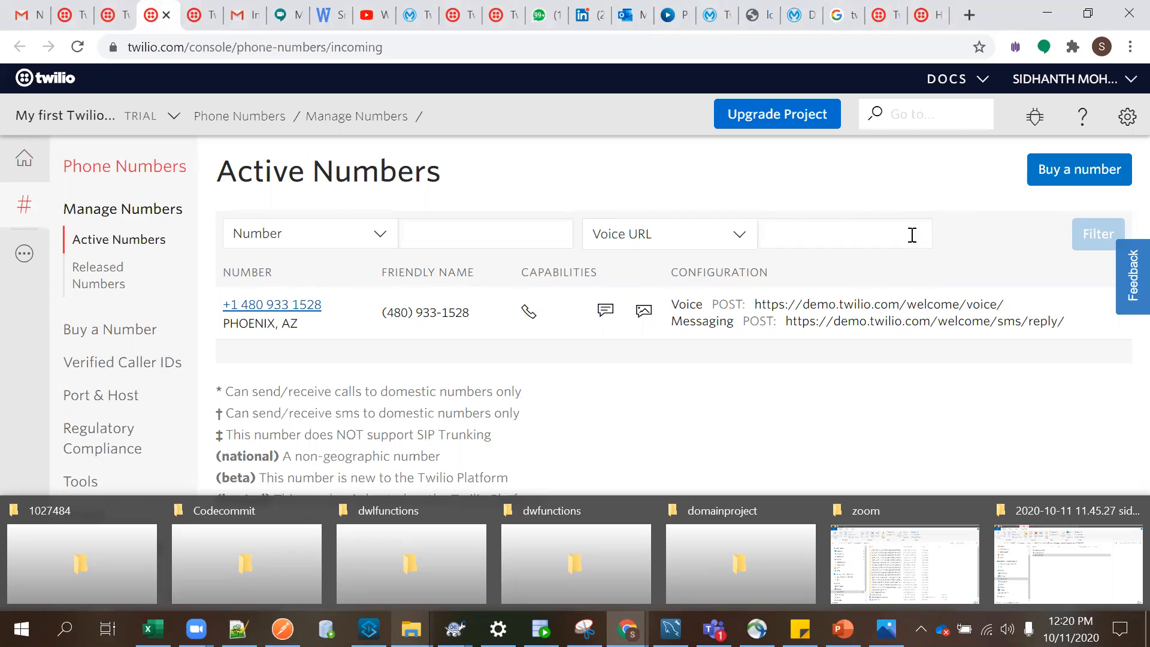
pyautogui.moveTo(981, 242)
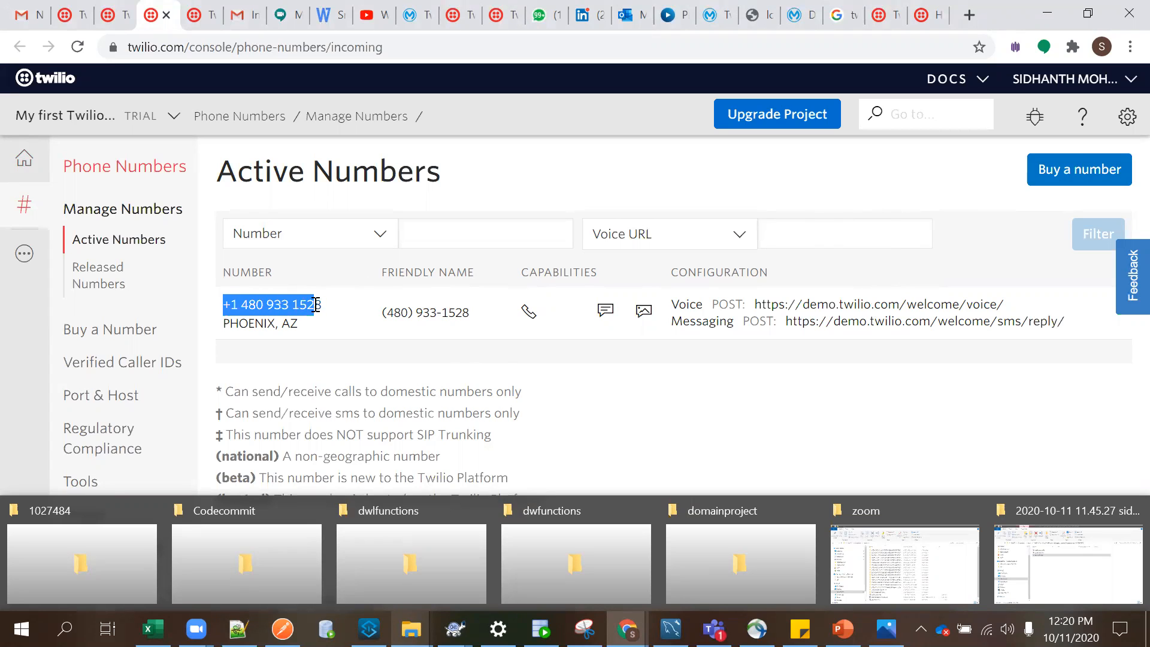
pyautogui.click(389, 345)
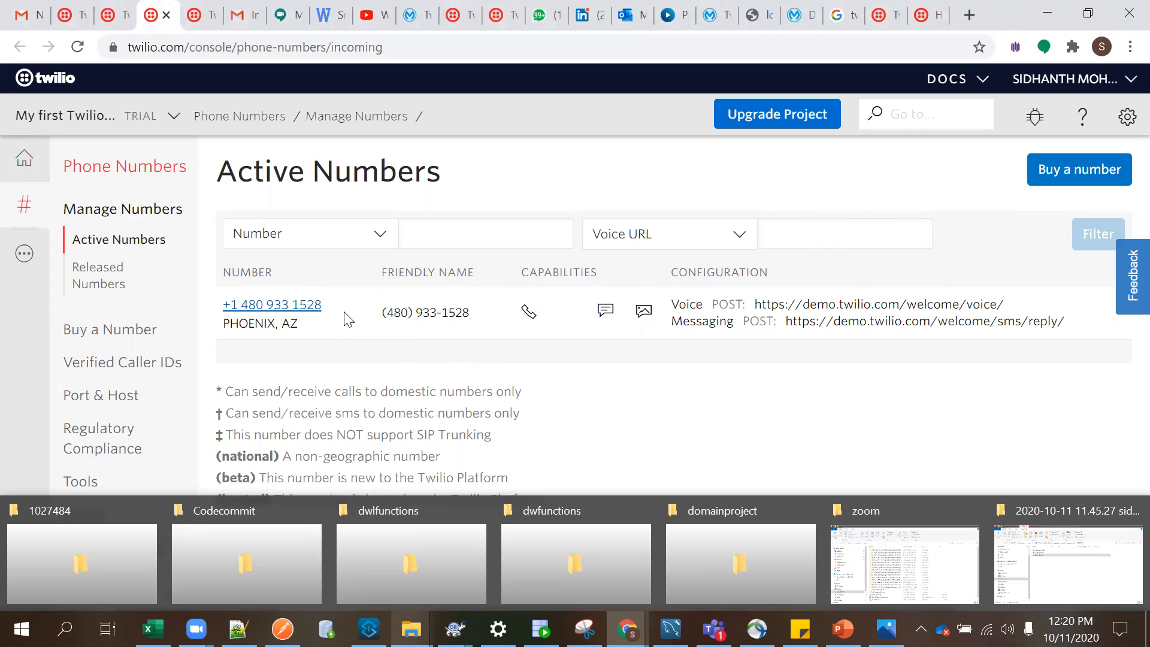
pyautogui.doubleClick(271, 305)
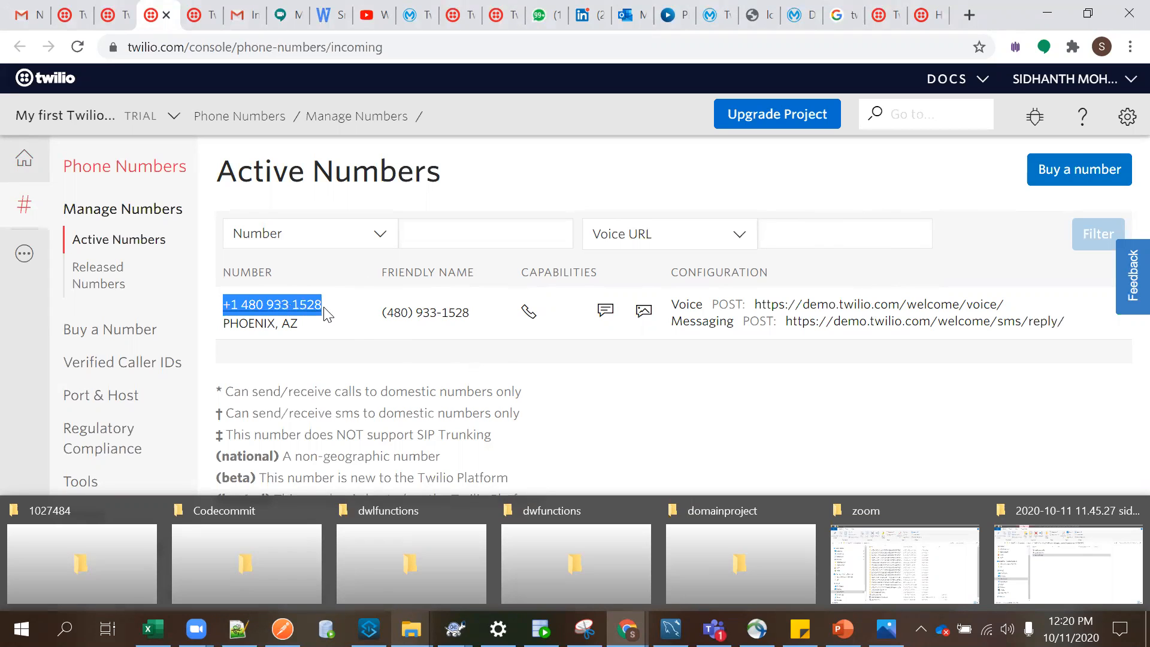
pyautogui.moveTo(360, 328)
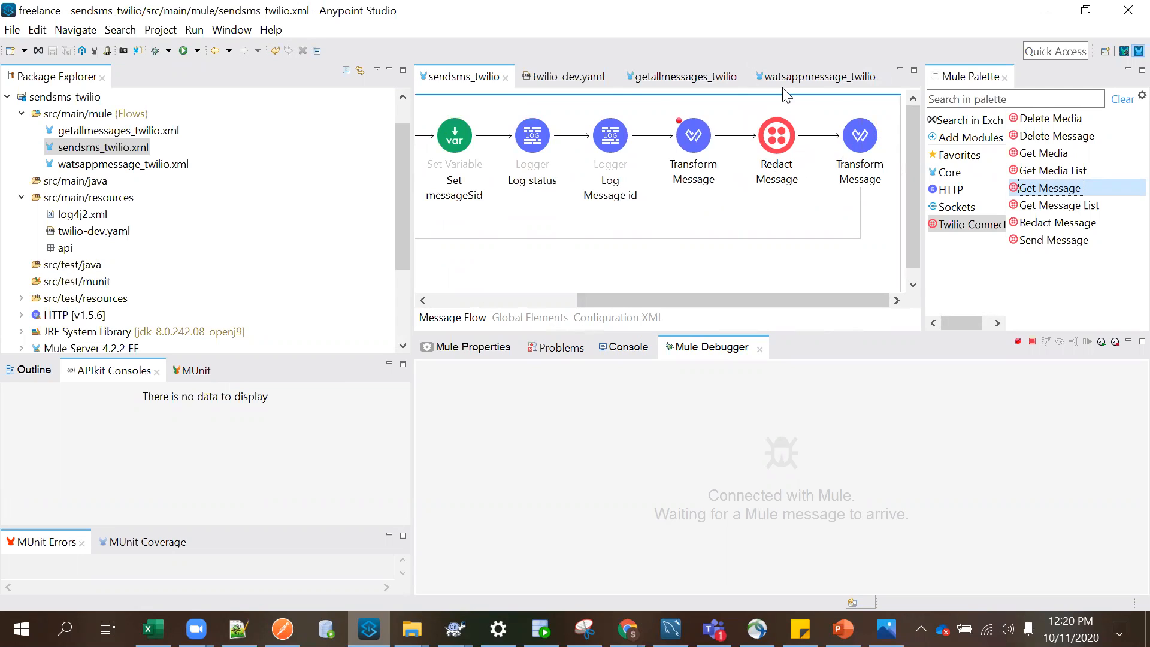
pyautogui.moveTo(990, 115)
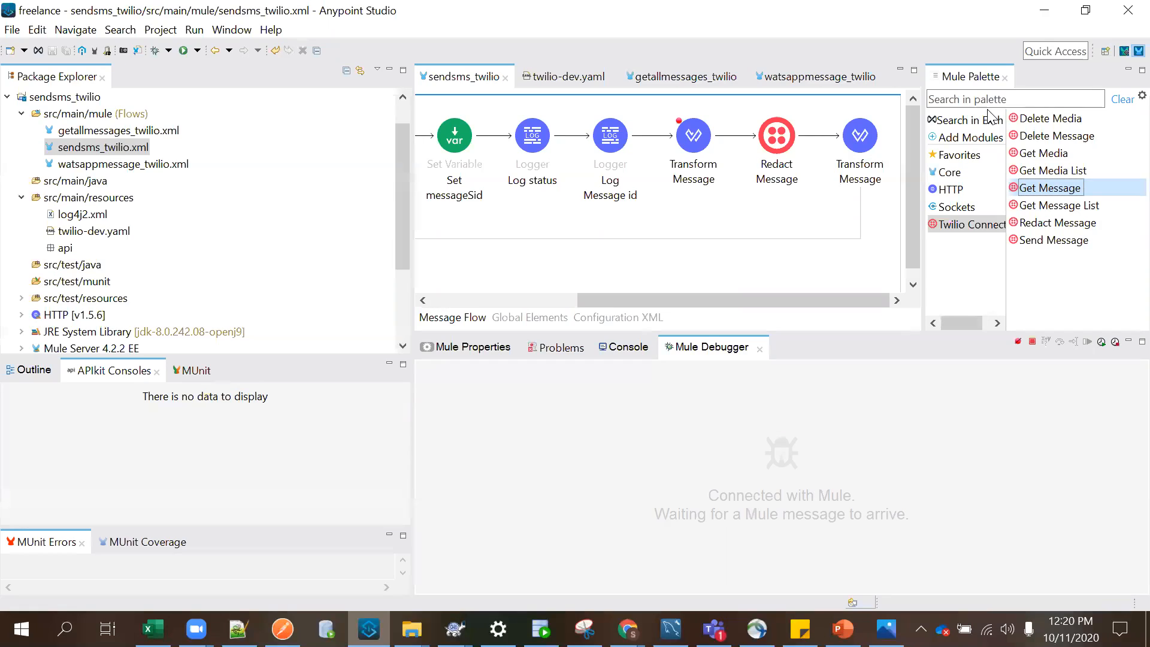
pyautogui.moveTo(715, 298)
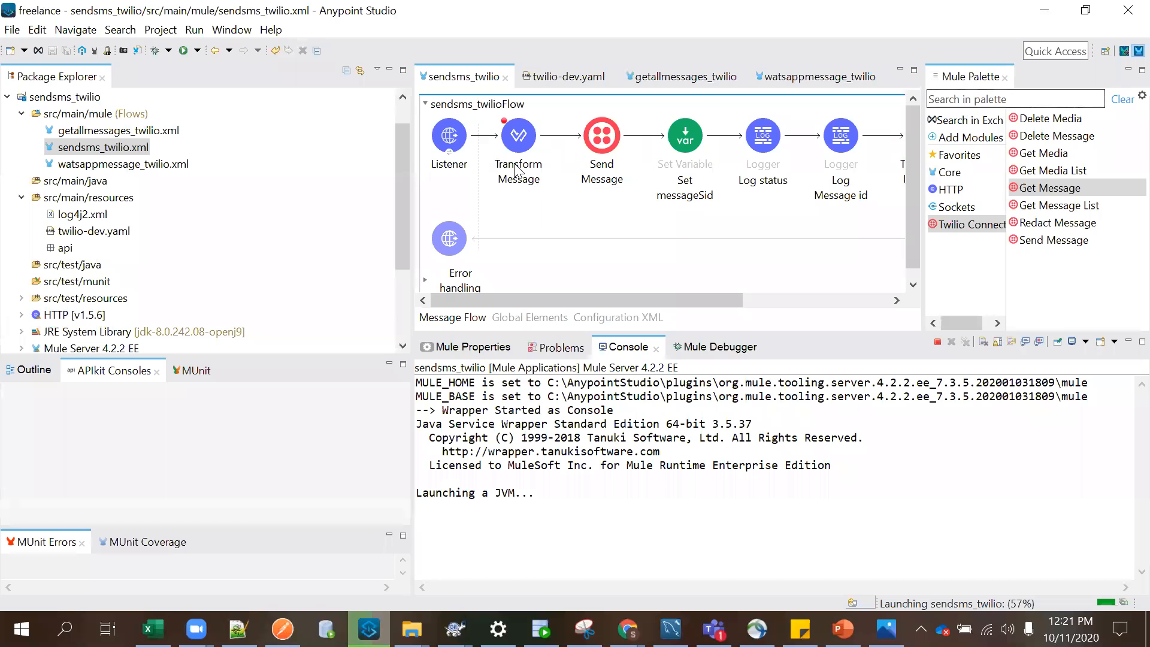
# Step: Inspect the Listener path /api/twilio/{toNumber}, decline the debugging layout, and select Transform Message
pyautogui.click(448, 136)
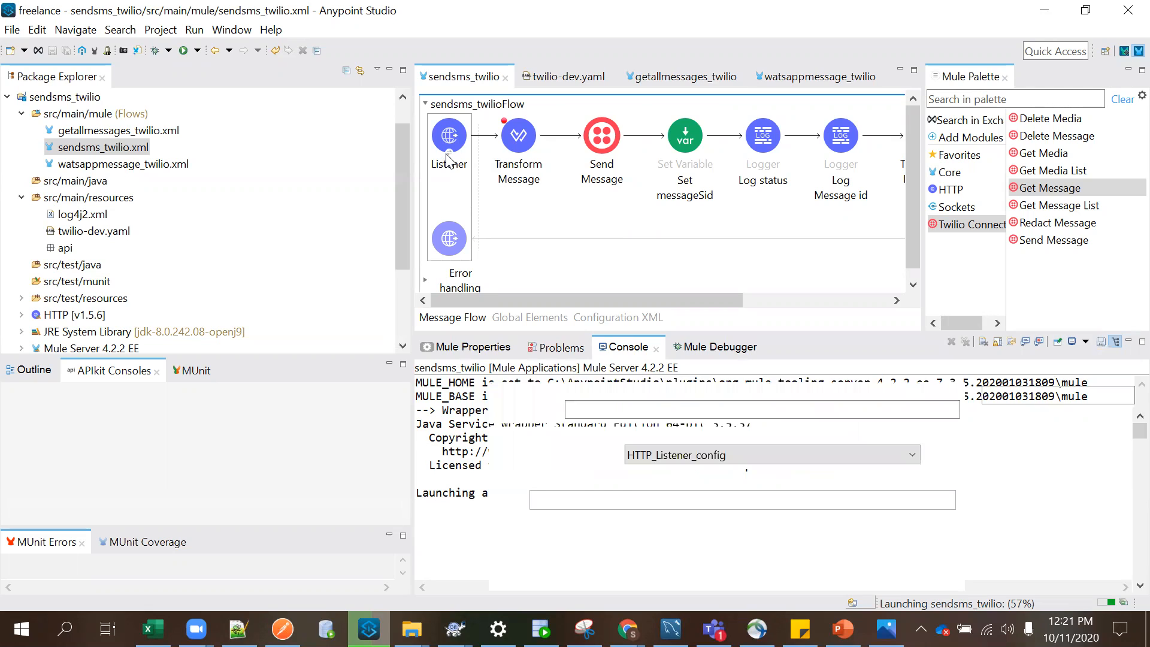
pyautogui.click(448, 136)
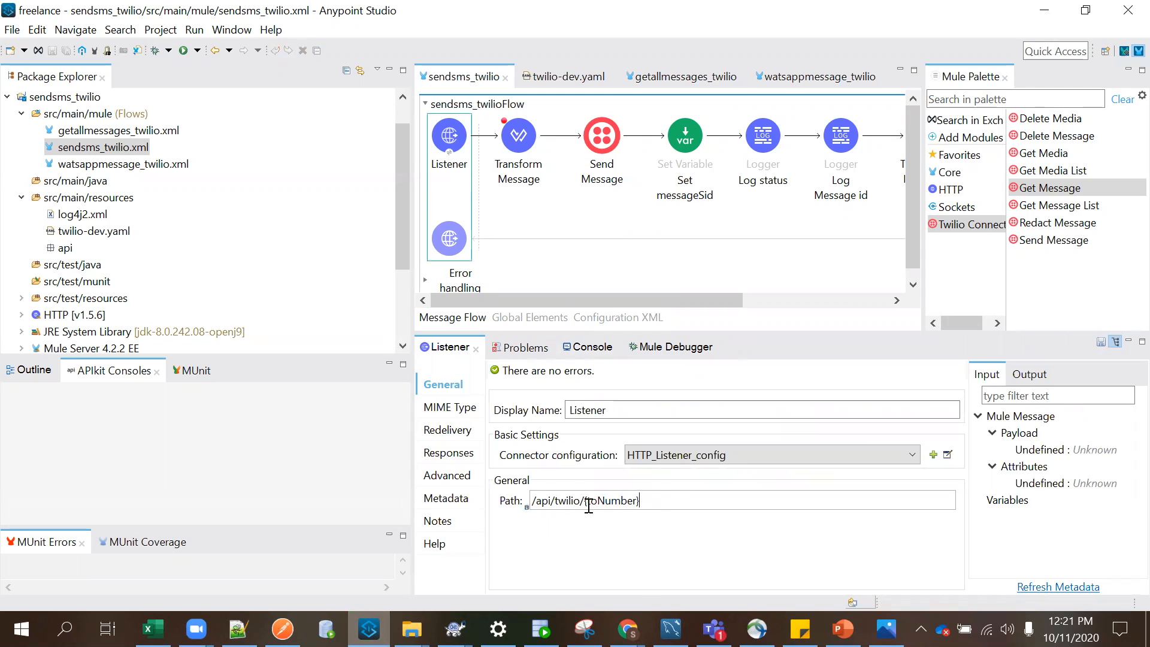
pyautogui.doubleClick(609, 501)
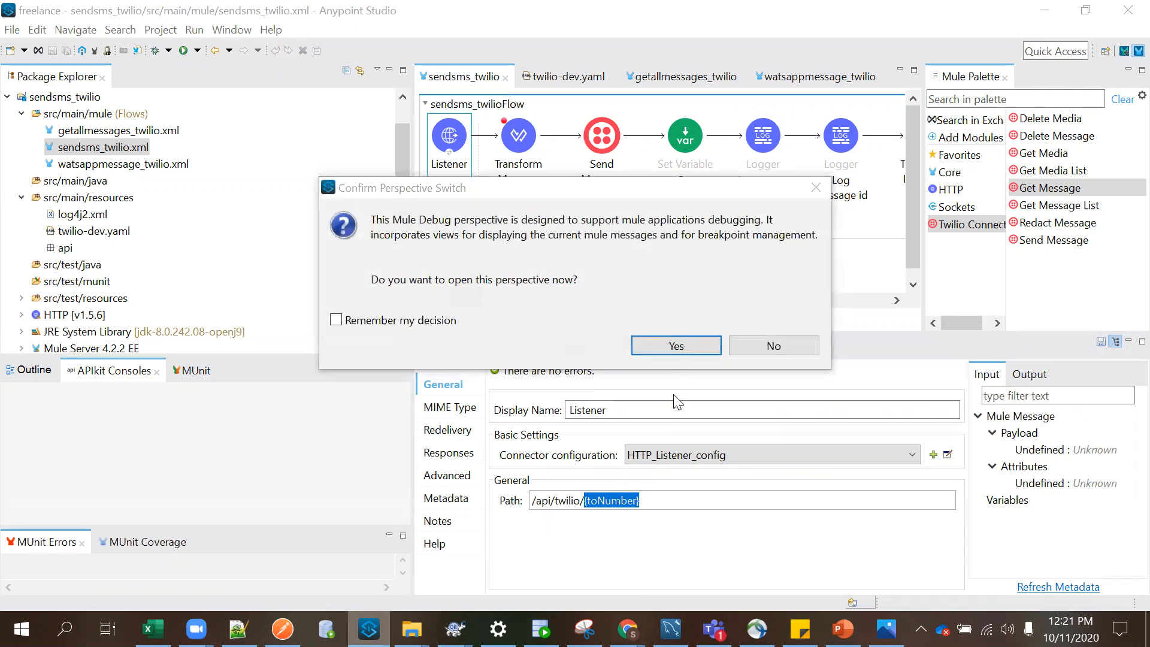
pyautogui.click(773, 346)
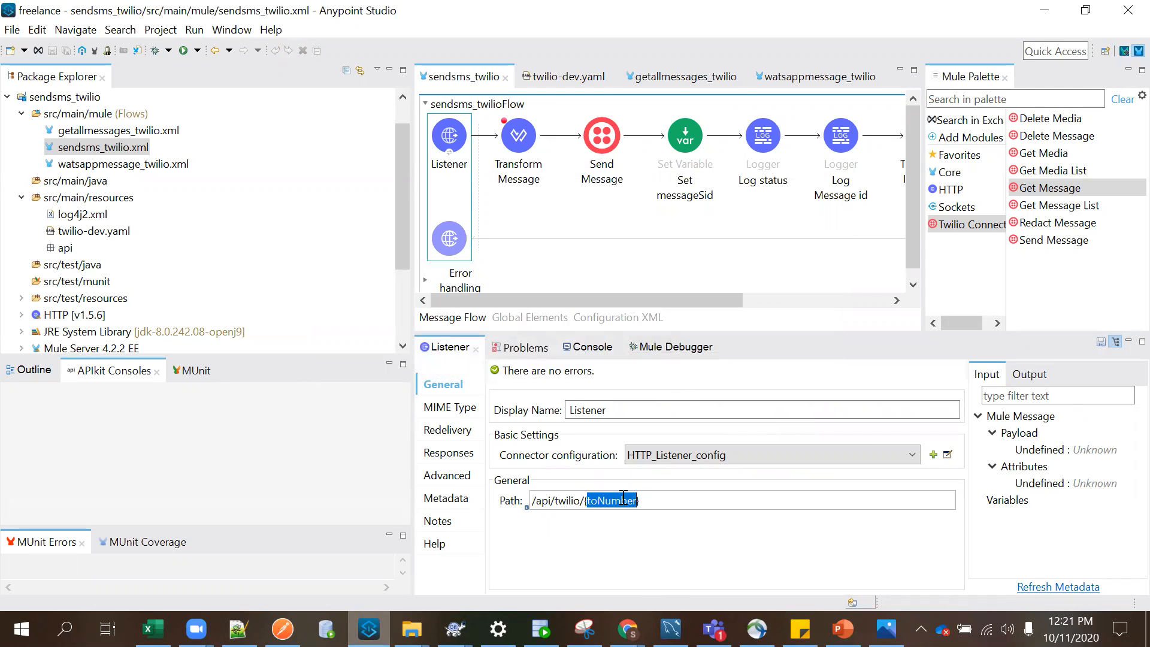
pyautogui.moveTo(648, 501)
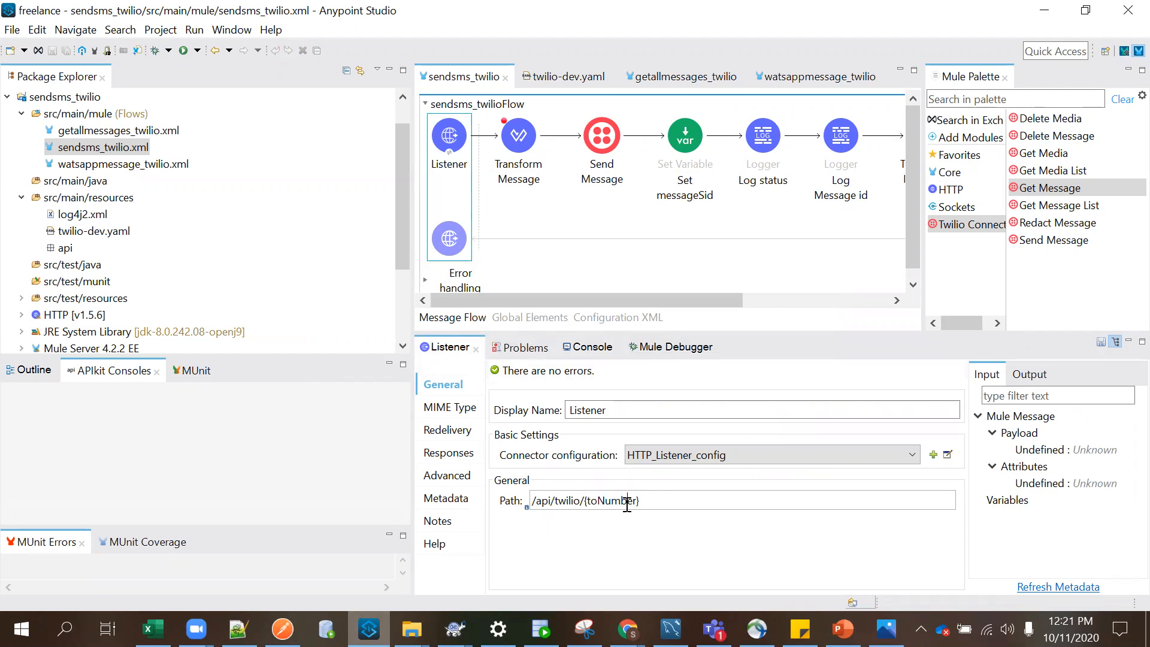
pyautogui.click(518, 136)
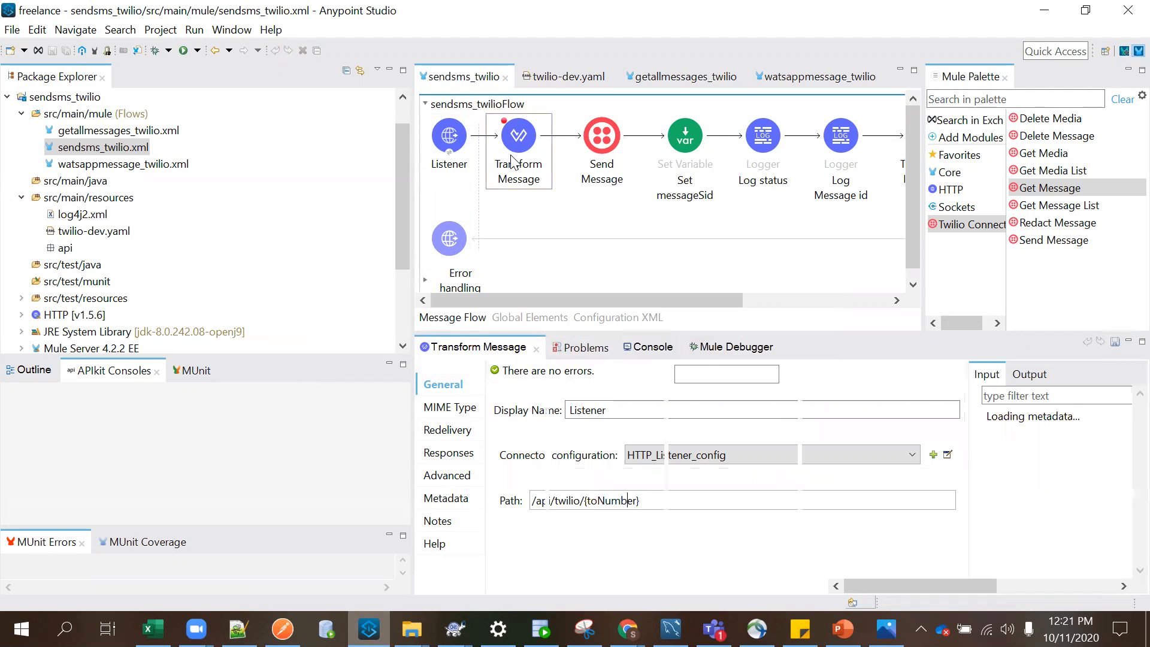
# Step: Inspect the Transform Message script's To, From and 'Body: payload' mappings
pyautogui.click(517, 135)
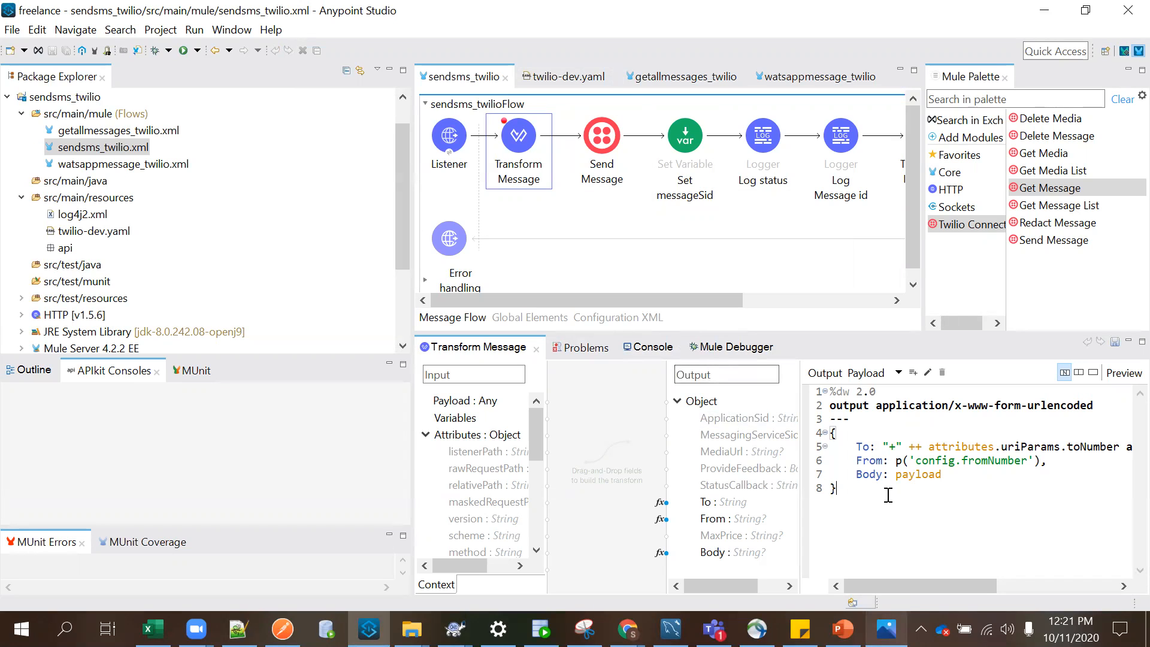
pyautogui.doubleClick(1058, 405)
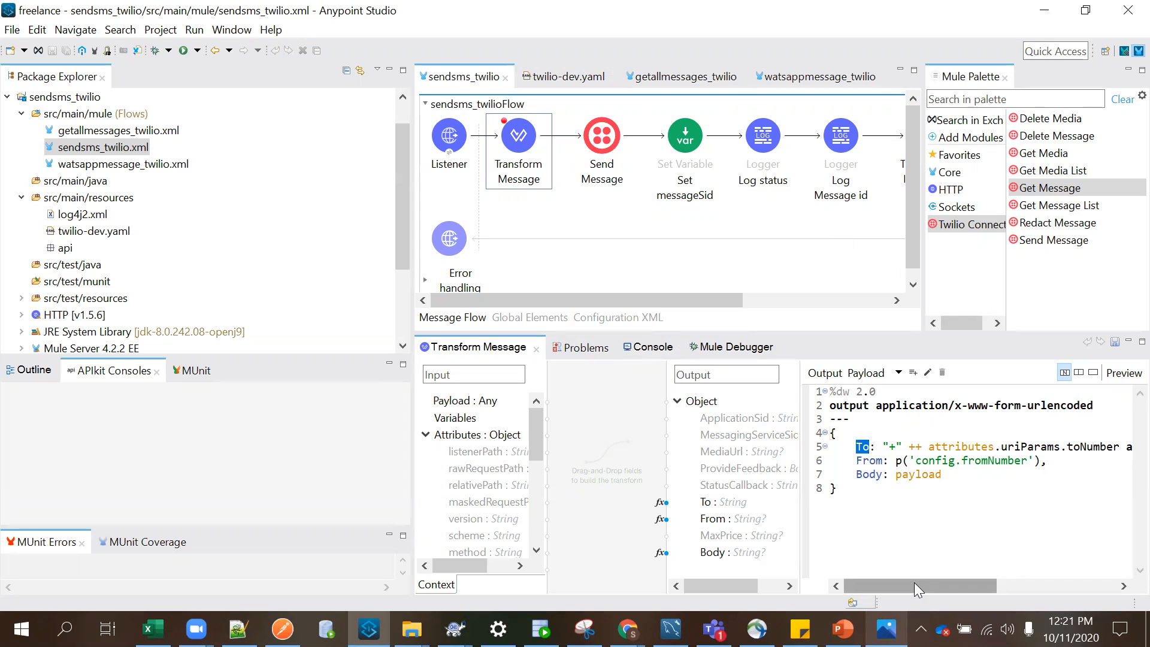
pyautogui.hscroll(3)
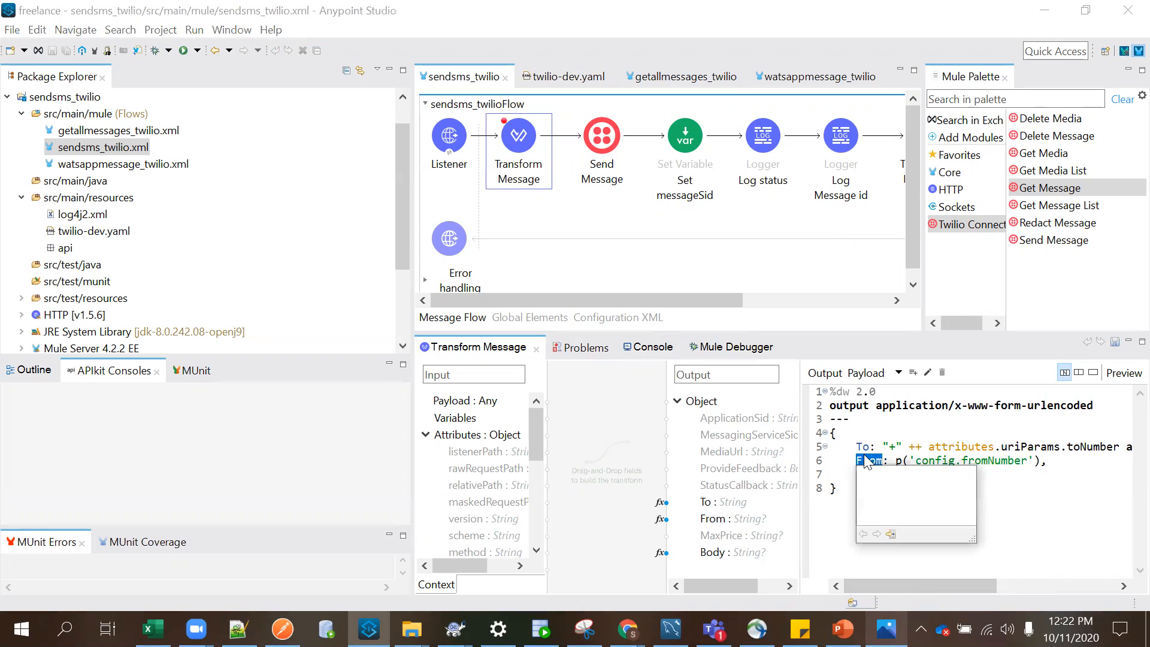
pyautogui.write('Body: payload')
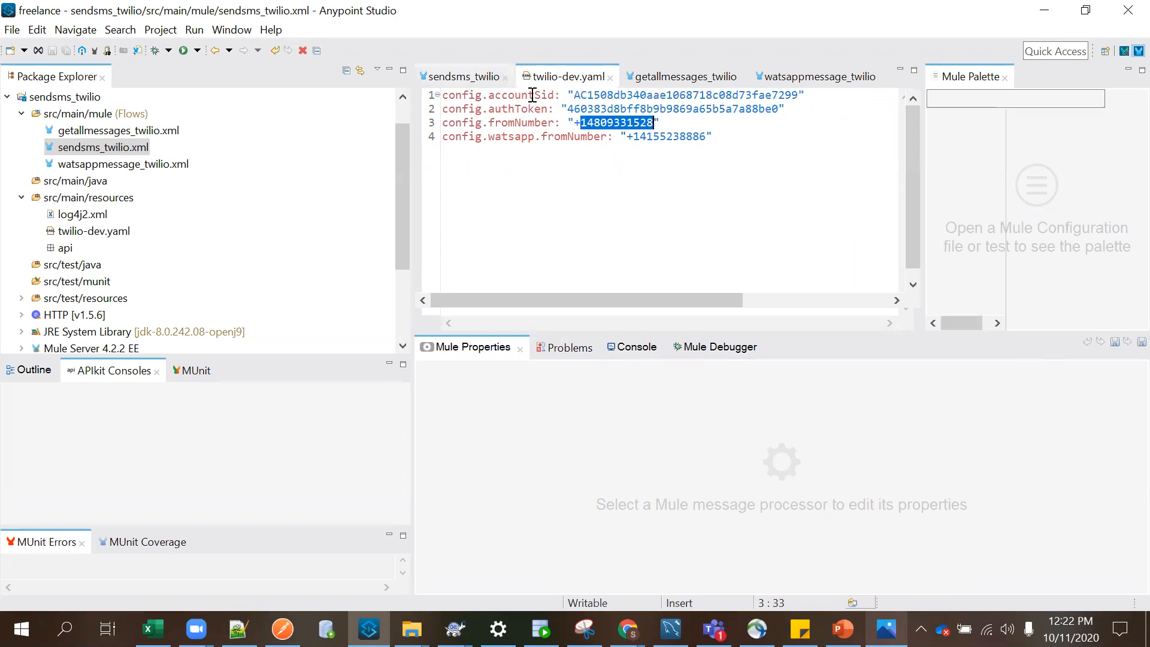
pyautogui.click(461, 77)
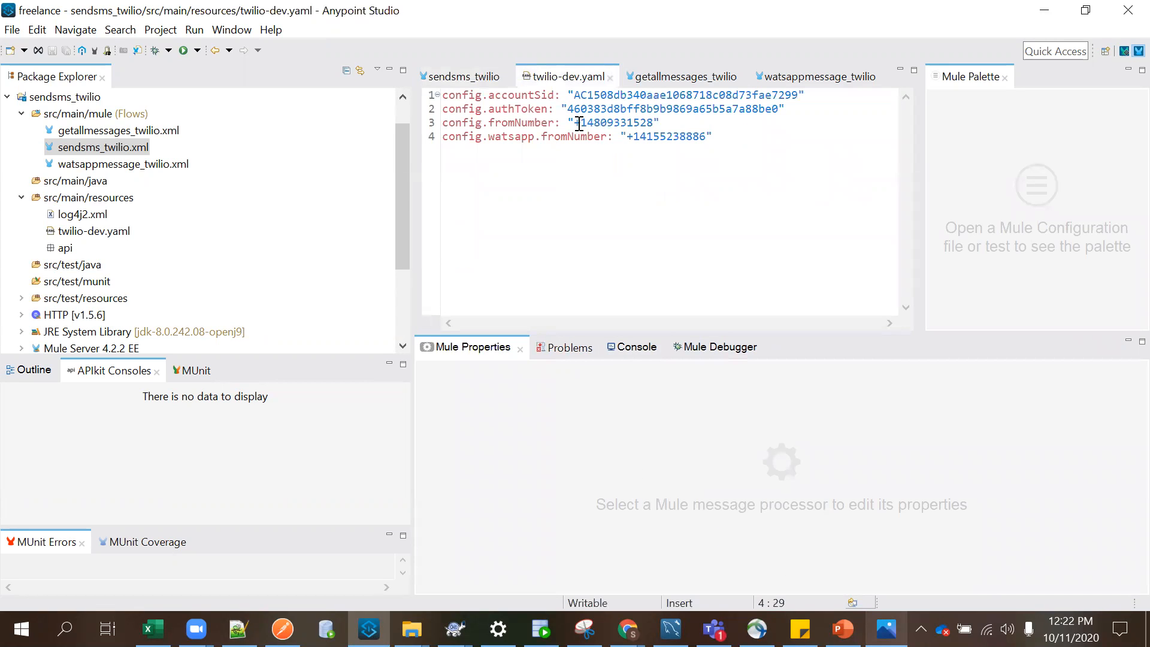
pyautogui.doubleClick(588, 122)
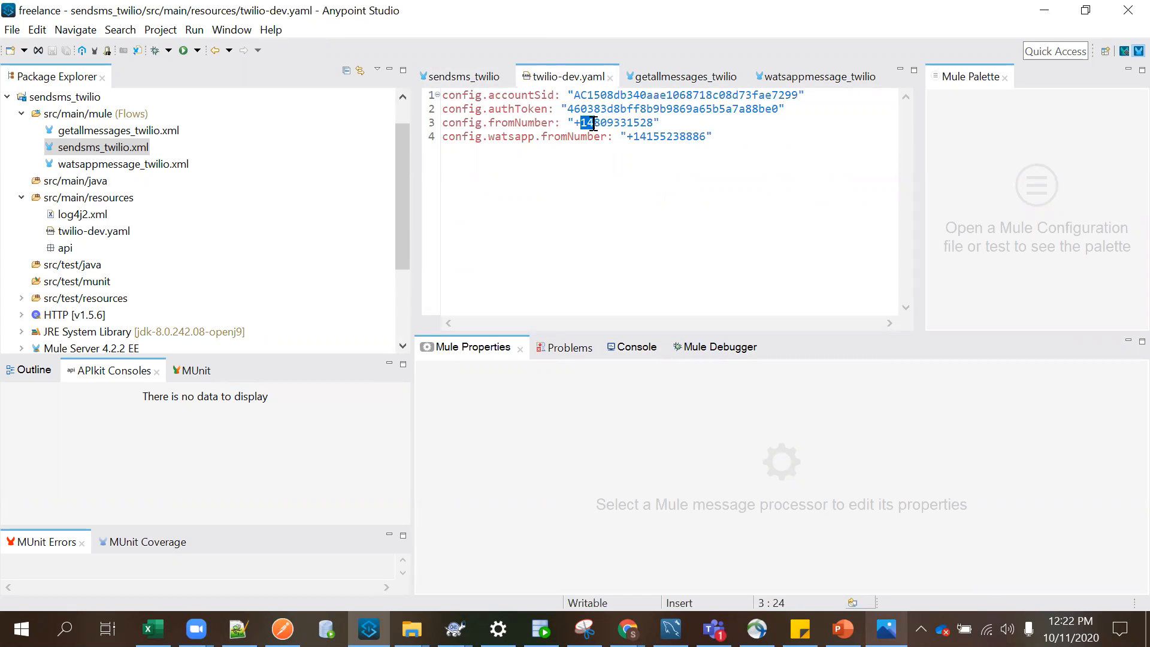
pyautogui.click(648, 136)
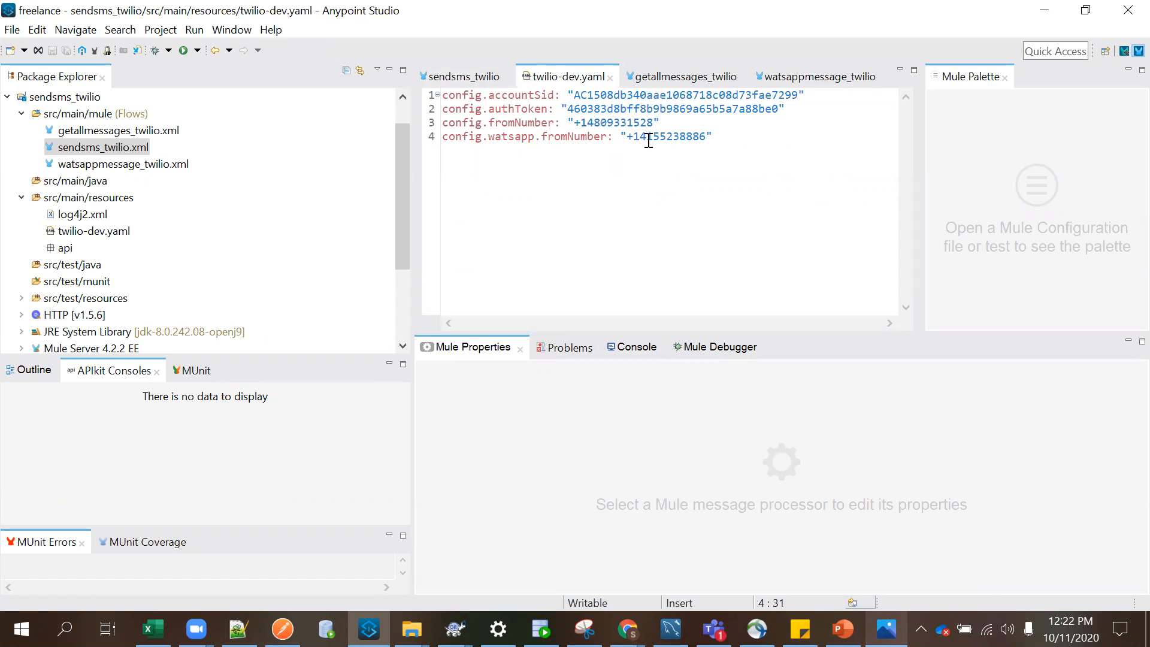
pyautogui.moveTo(647, 136); pyautogui.dragTo(705, 136)
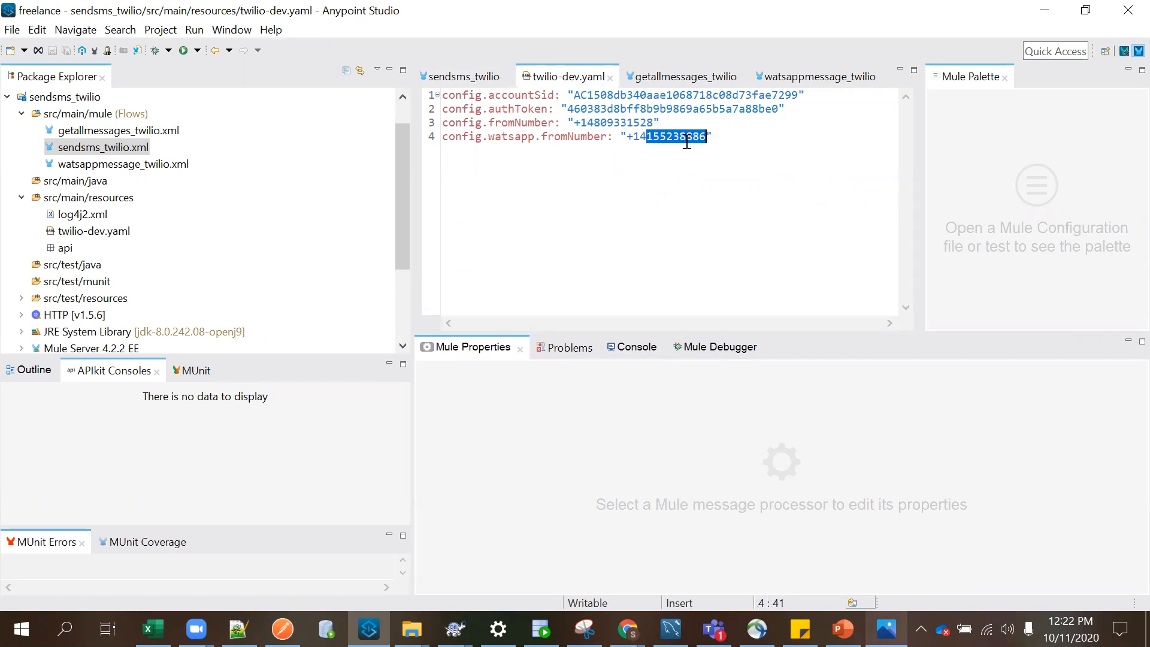
pyautogui.click(461, 76)
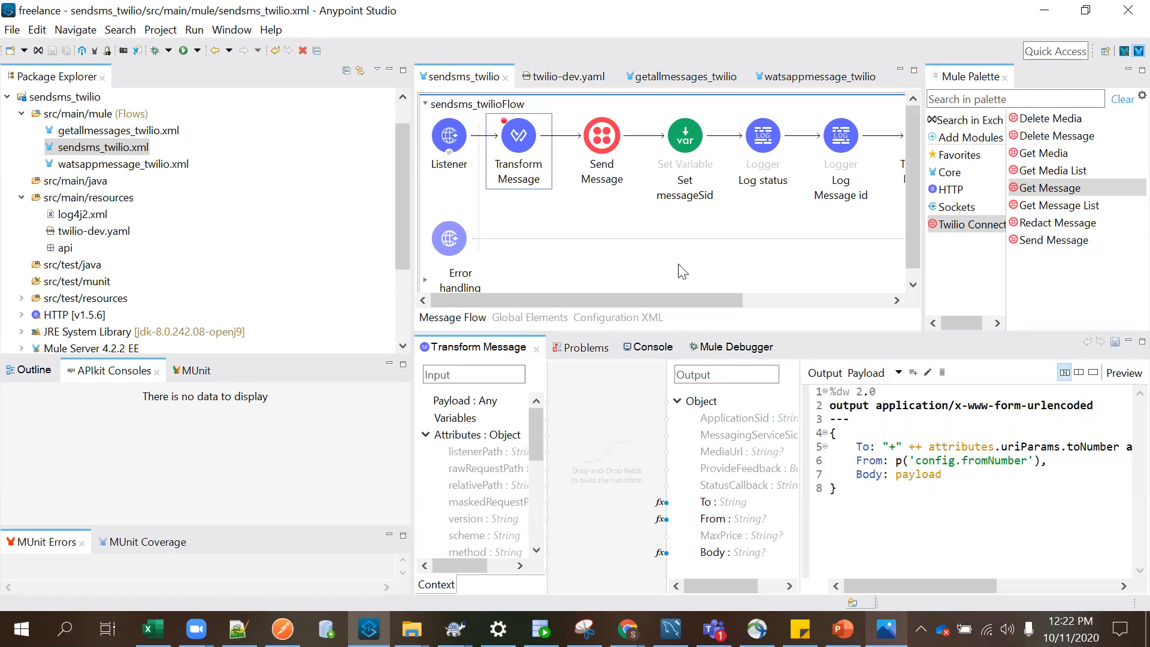
pyautogui.moveTo(756, 115)
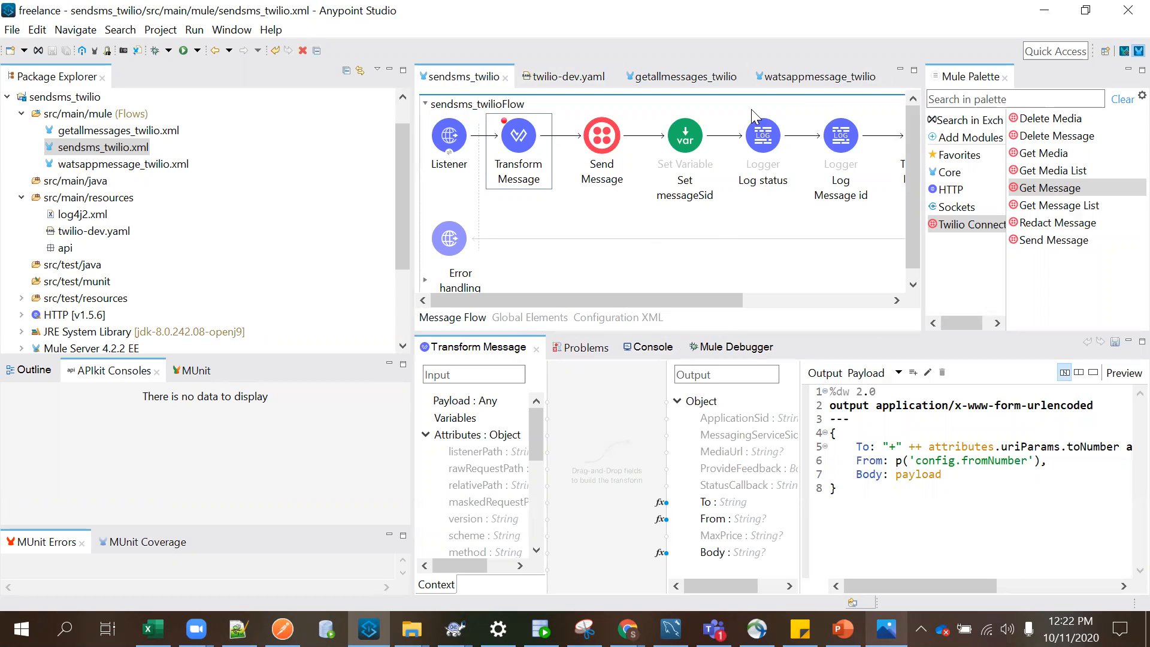
pyautogui.moveTo(594, 140)
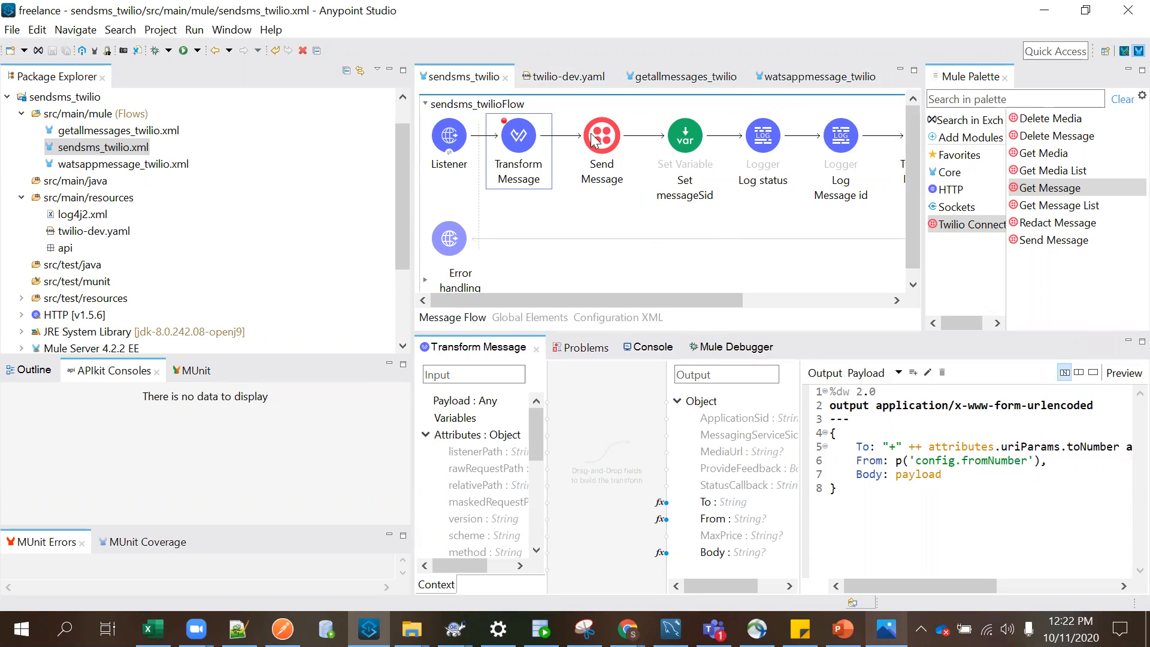
# Step: Select Send Message and edit its Twilio Connector Config (username ${config.accountSid}, host api.twilio.com)
pyautogui.click(600, 135)
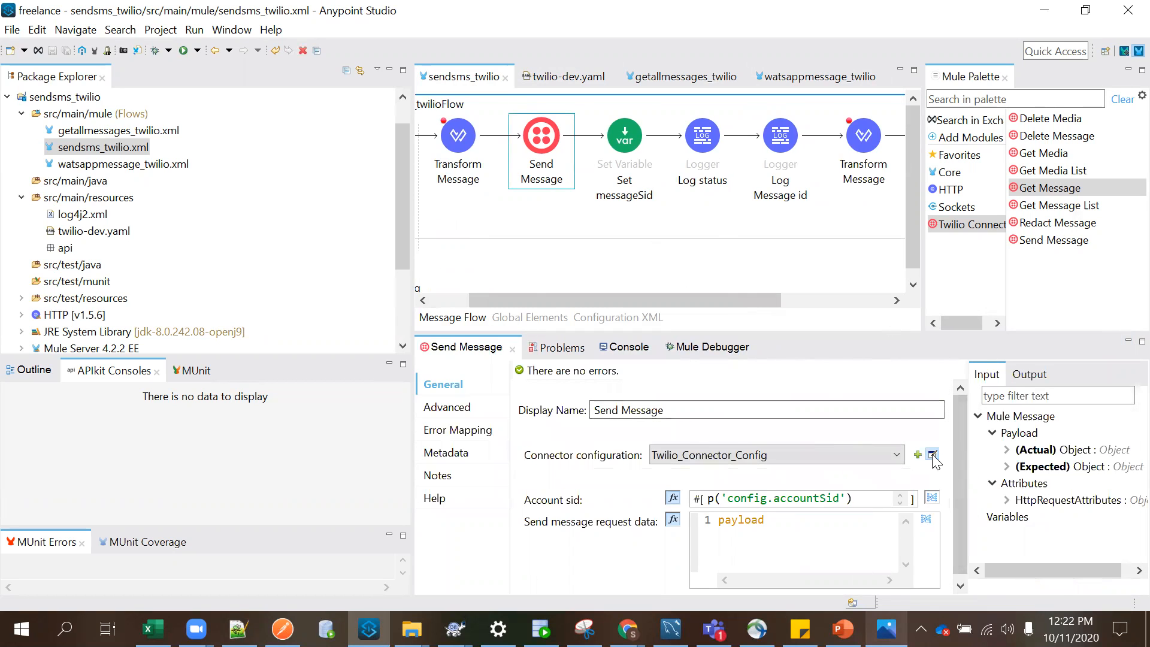
pyautogui.click(933, 454)
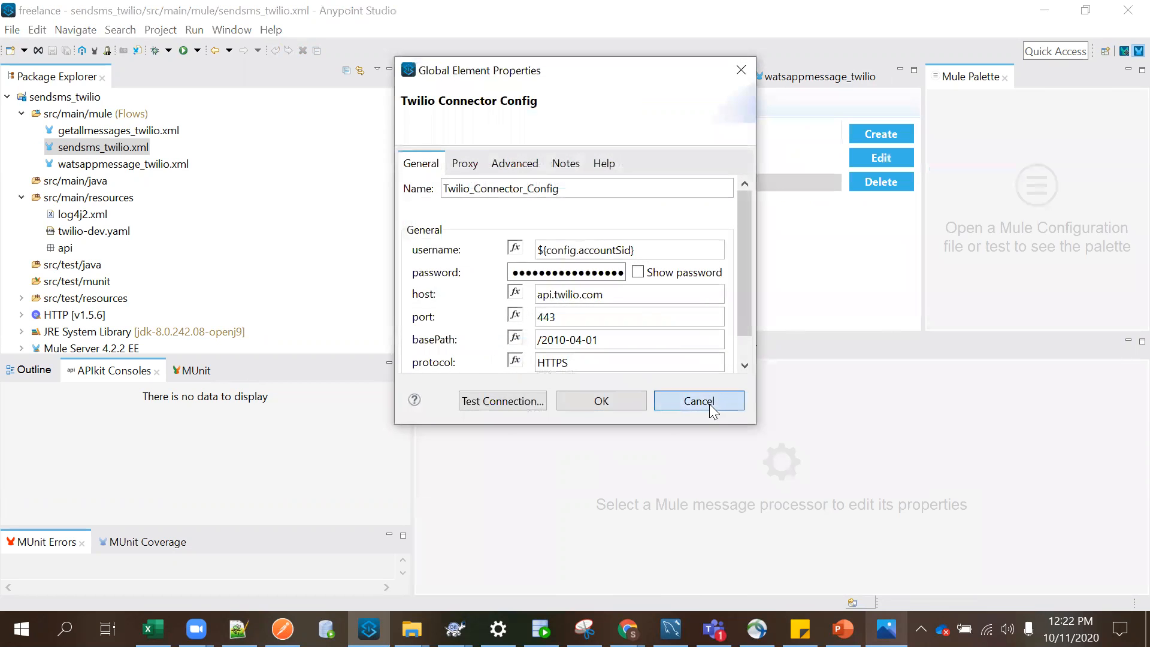
pyautogui.click(696, 401)
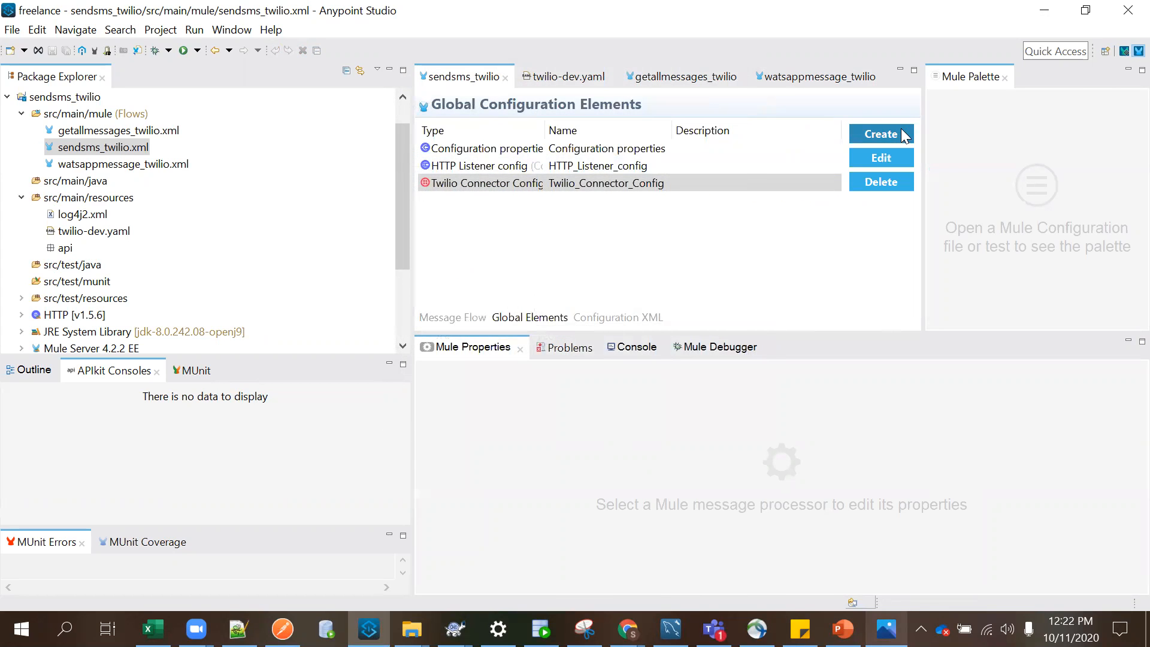
pyautogui.click(881, 133)
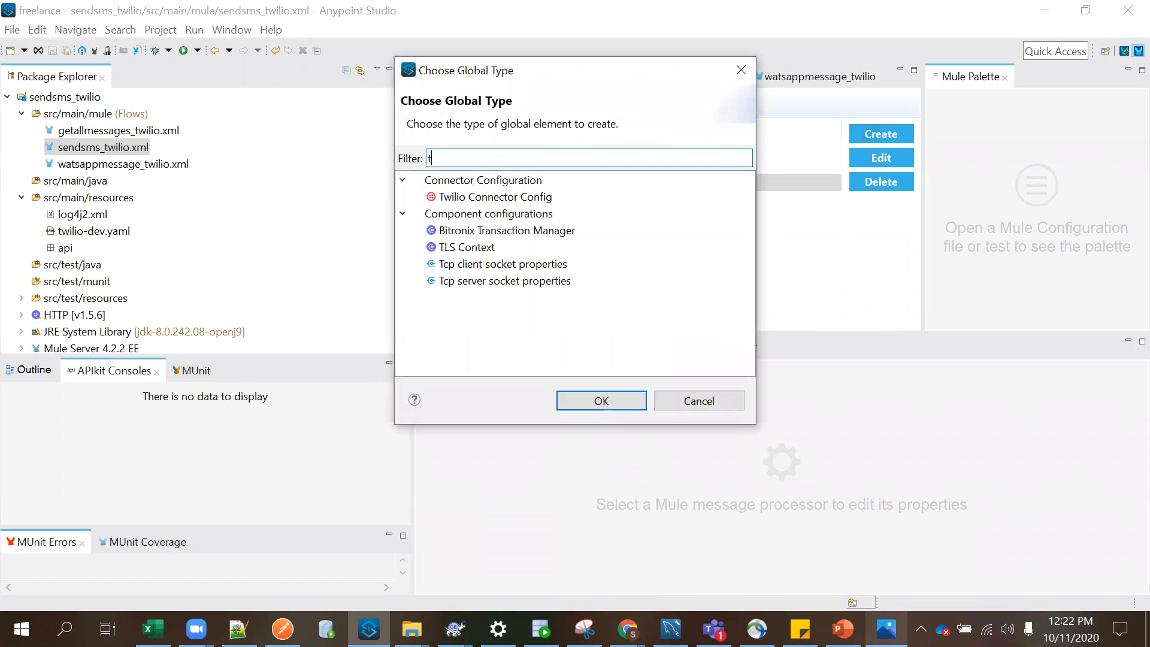
pyautogui.write('wil')
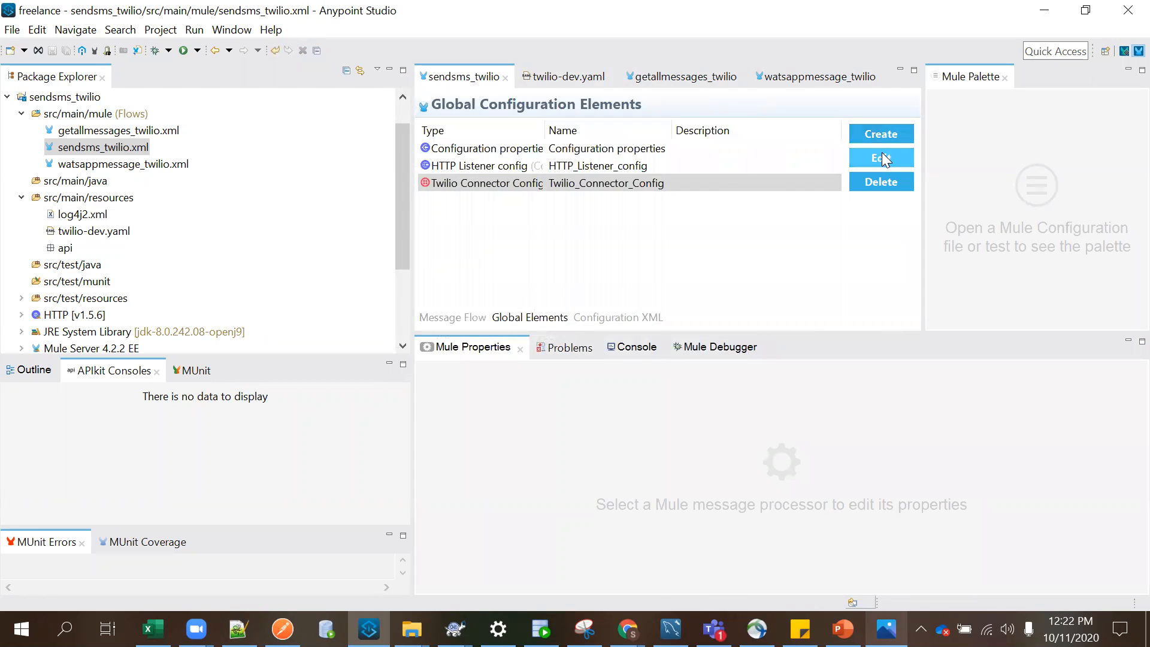
pyautogui.click(882, 157)
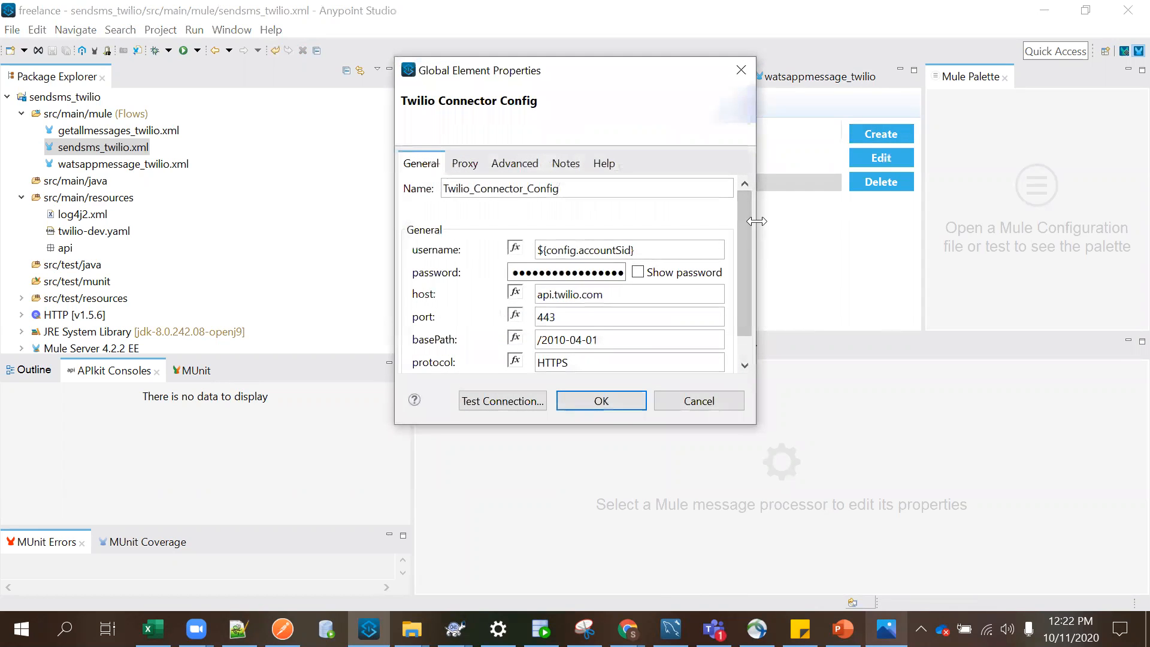
pyautogui.moveTo(758, 221); pyautogui.dragTo(895, 221)
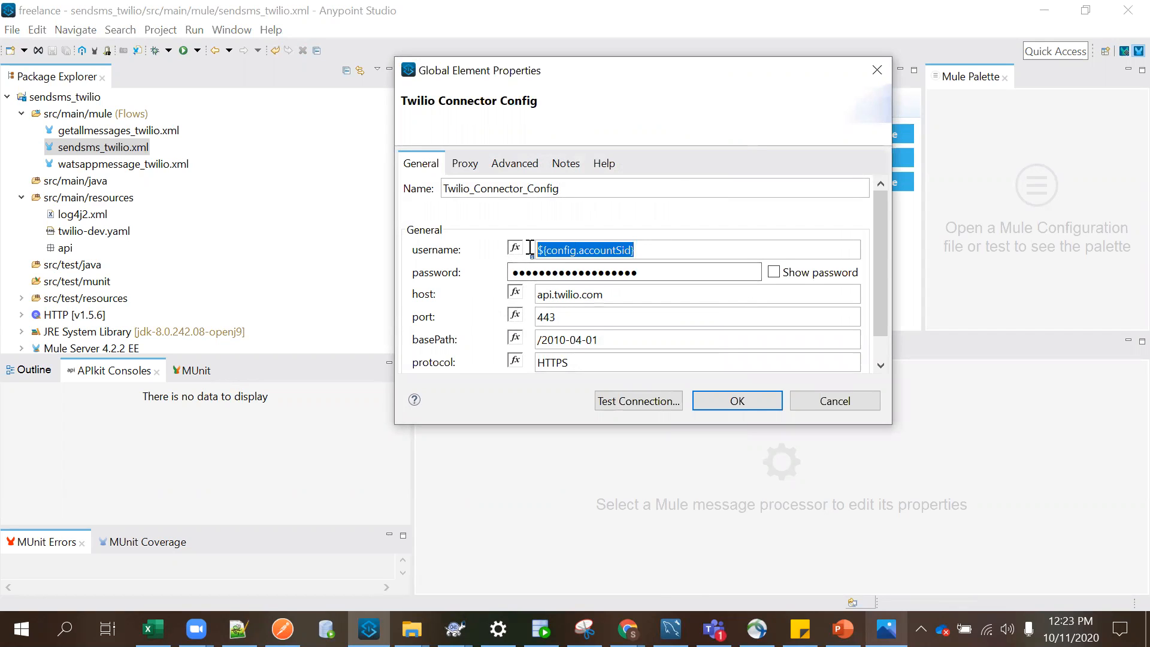
pyautogui.click(635, 272)
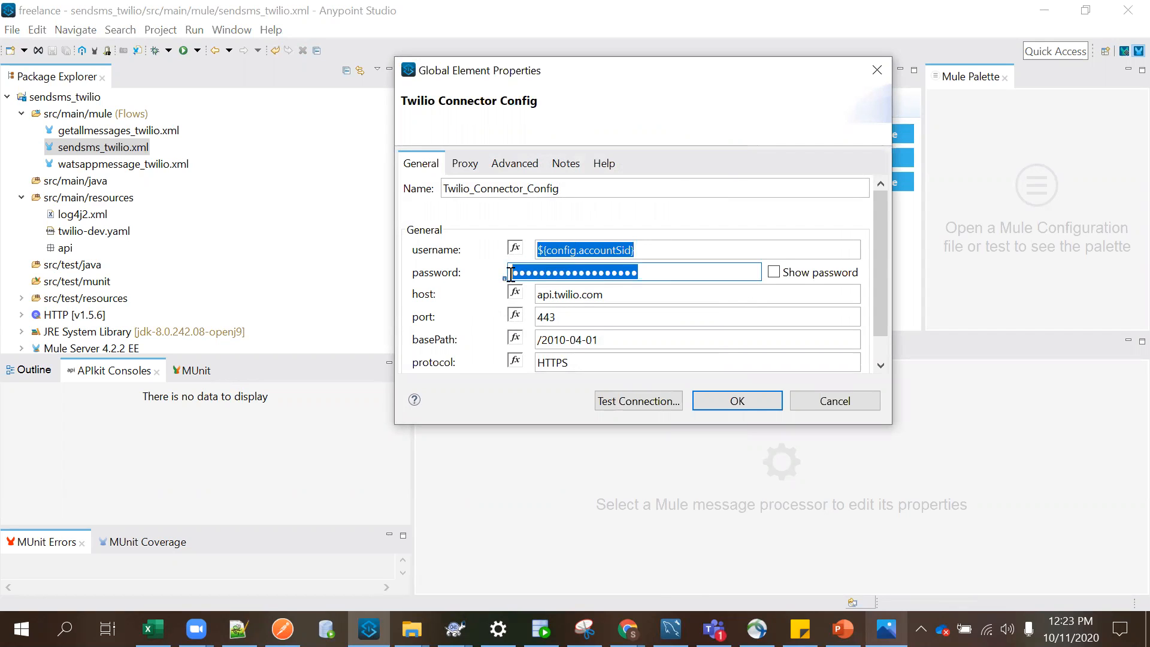
pyautogui.moveTo(652, 579)
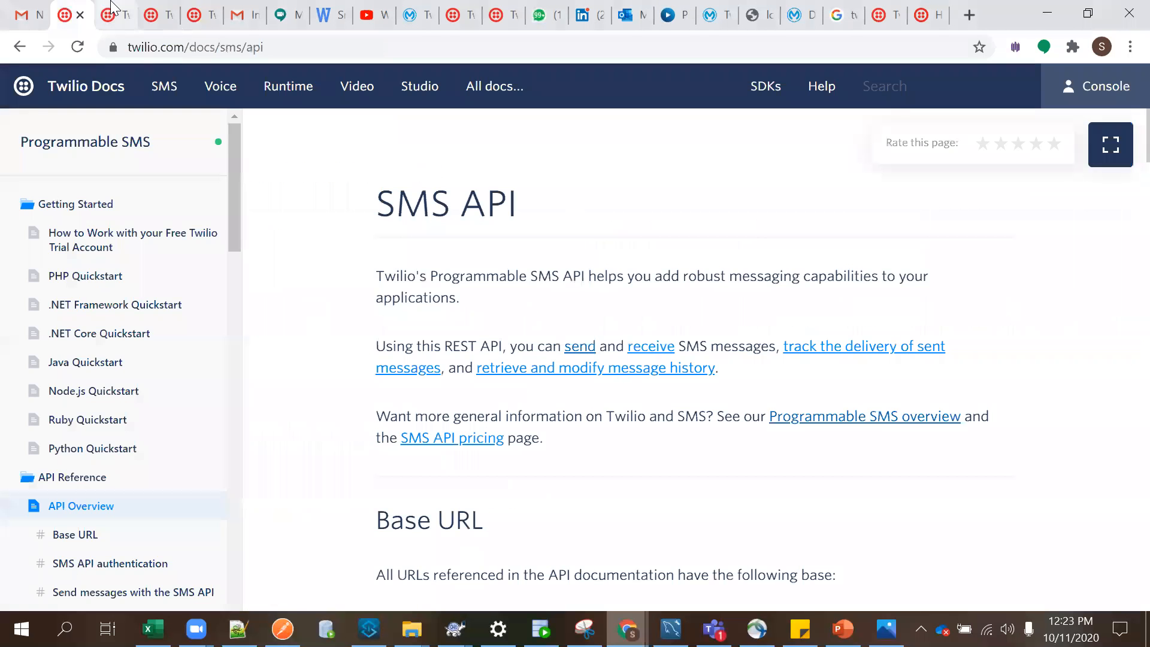
pyautogui.click(111, 14)
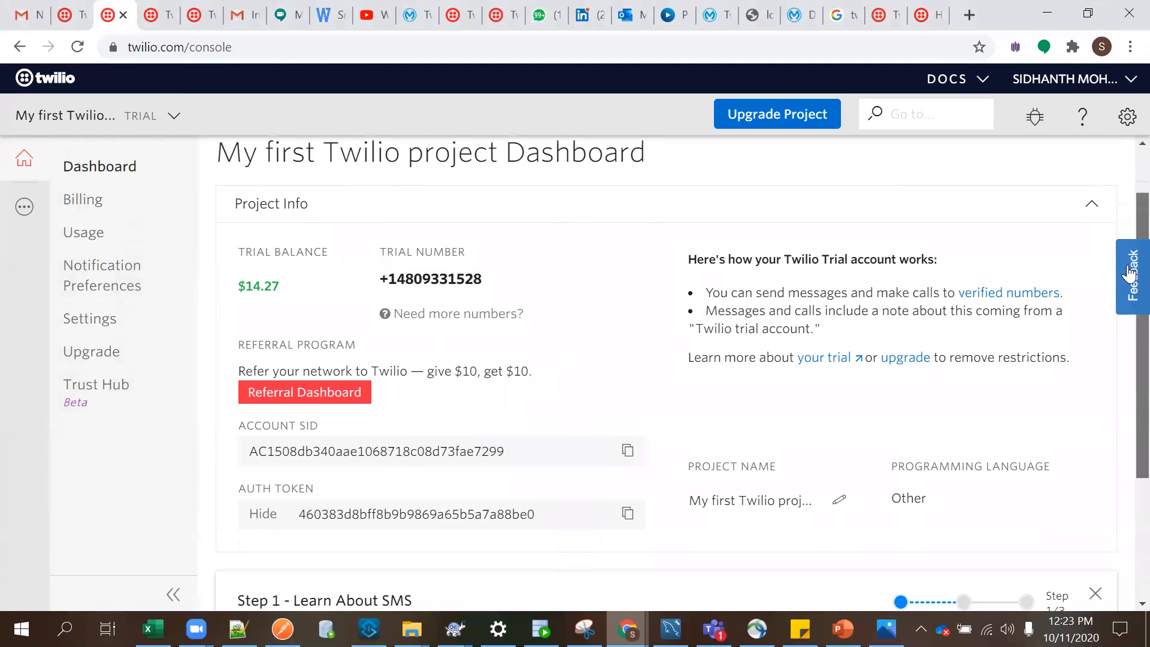
pyautogui.click(369, 629)
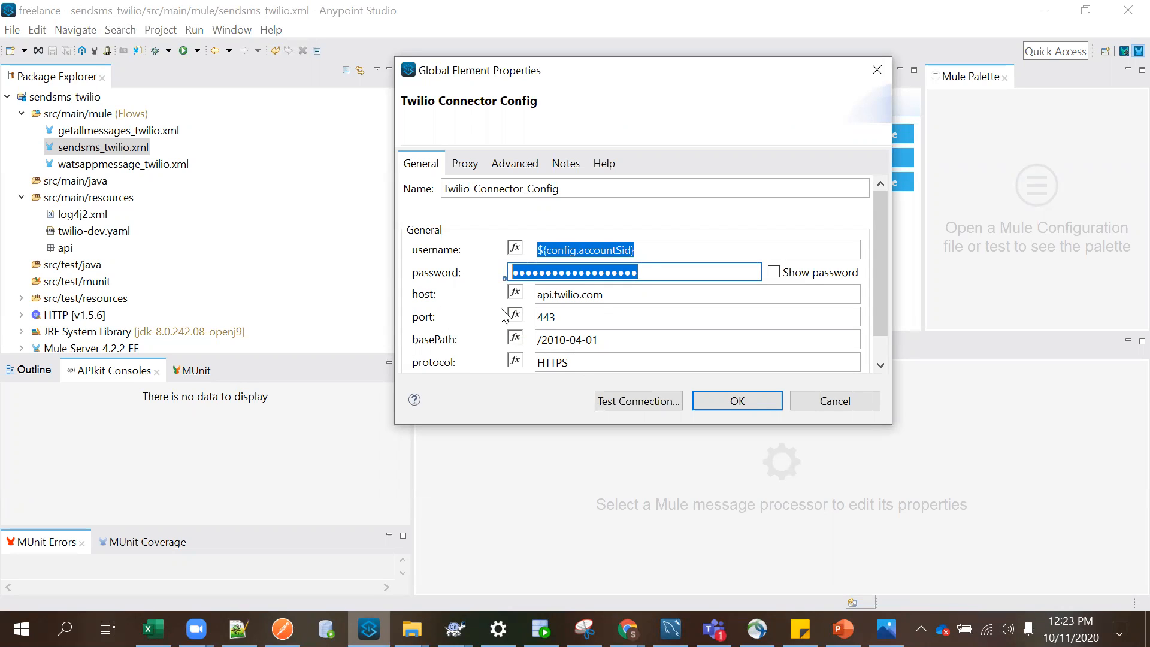
# Step: Confirm Set messageSid stores #[payload.sid] in a variable named messageSid
pyautogui.click(737, 401)
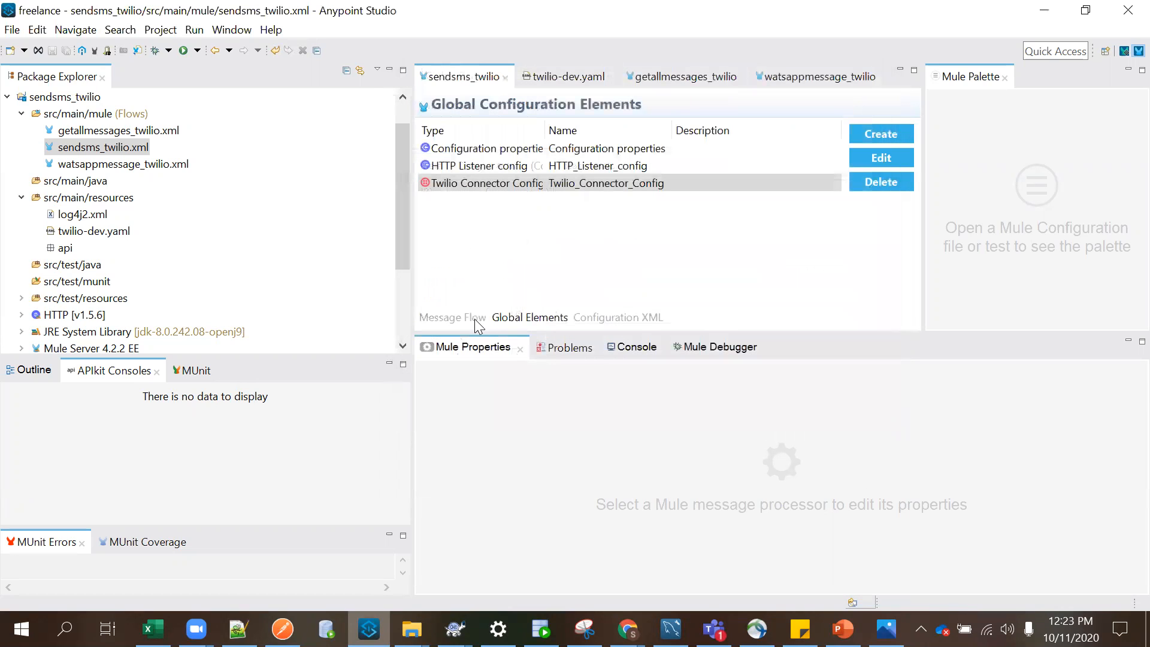
pyautogui.click(452, 317)
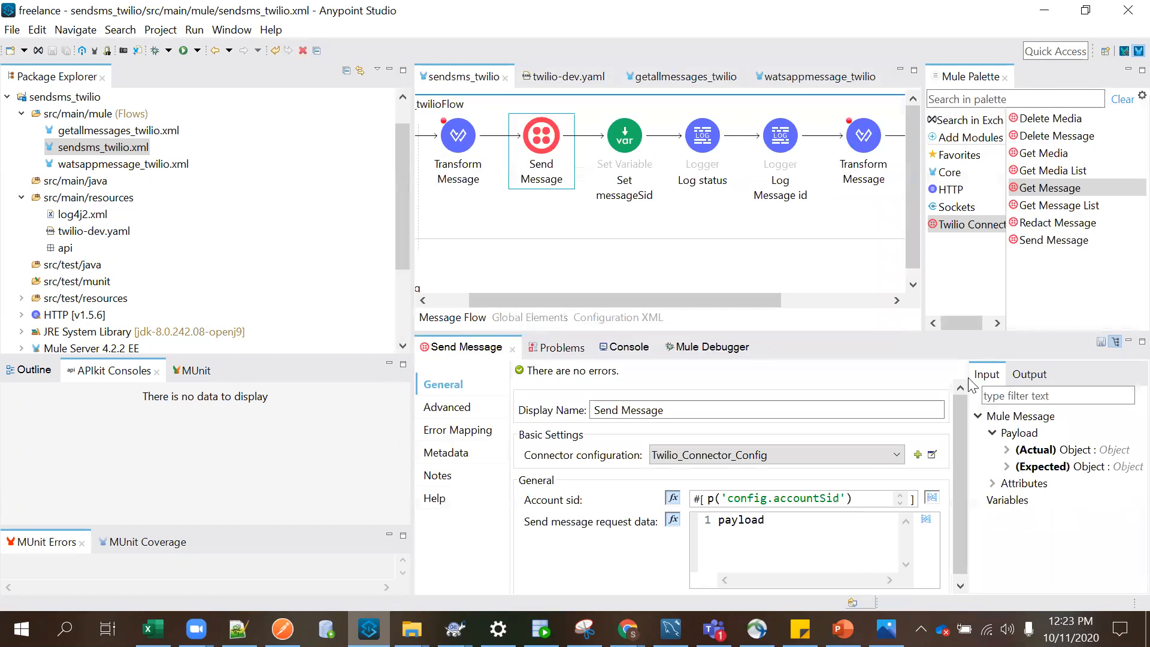
pyautogui.click(778, 499)
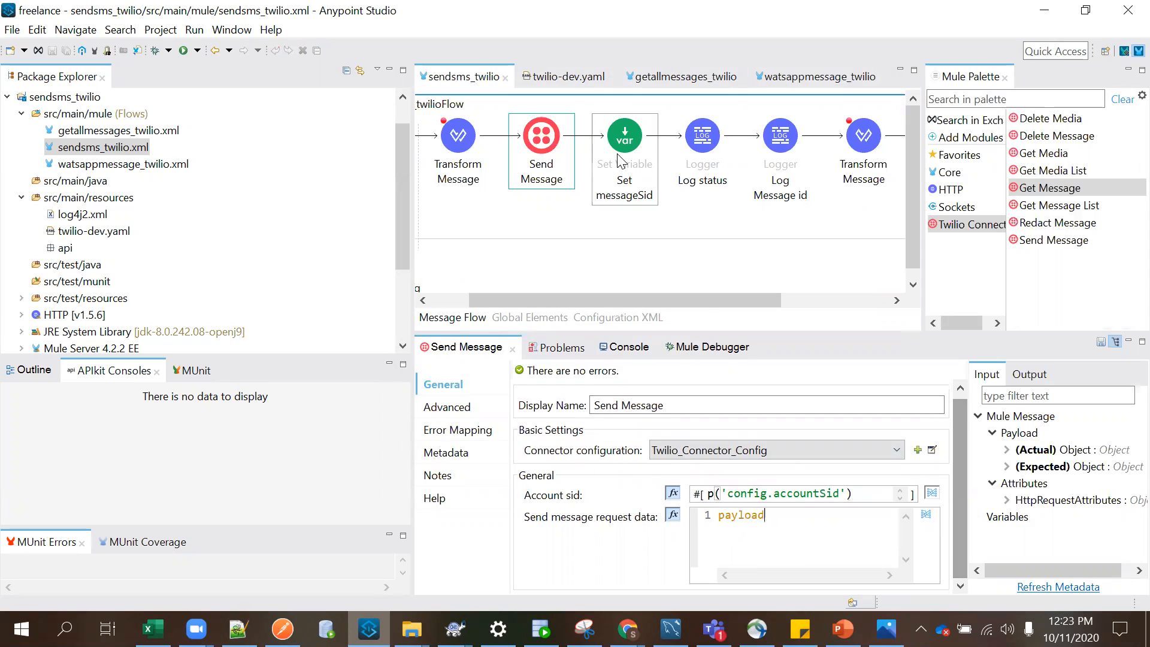
pyautogui.click(624, 134)
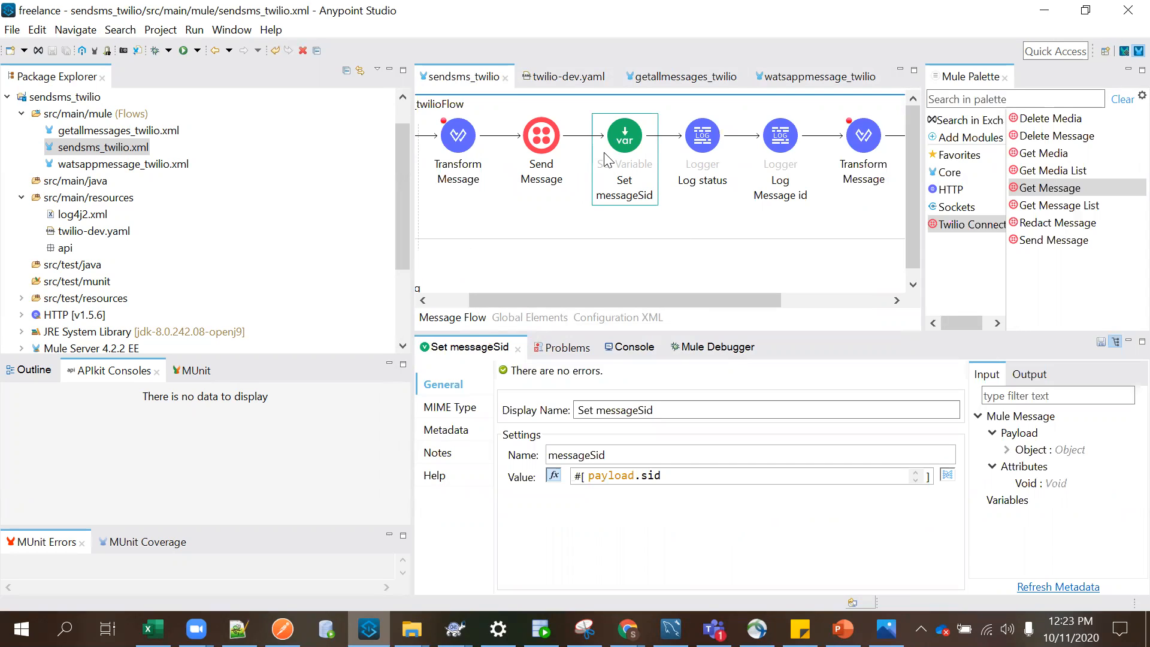
pyautogui.doubleClick(576, 455)
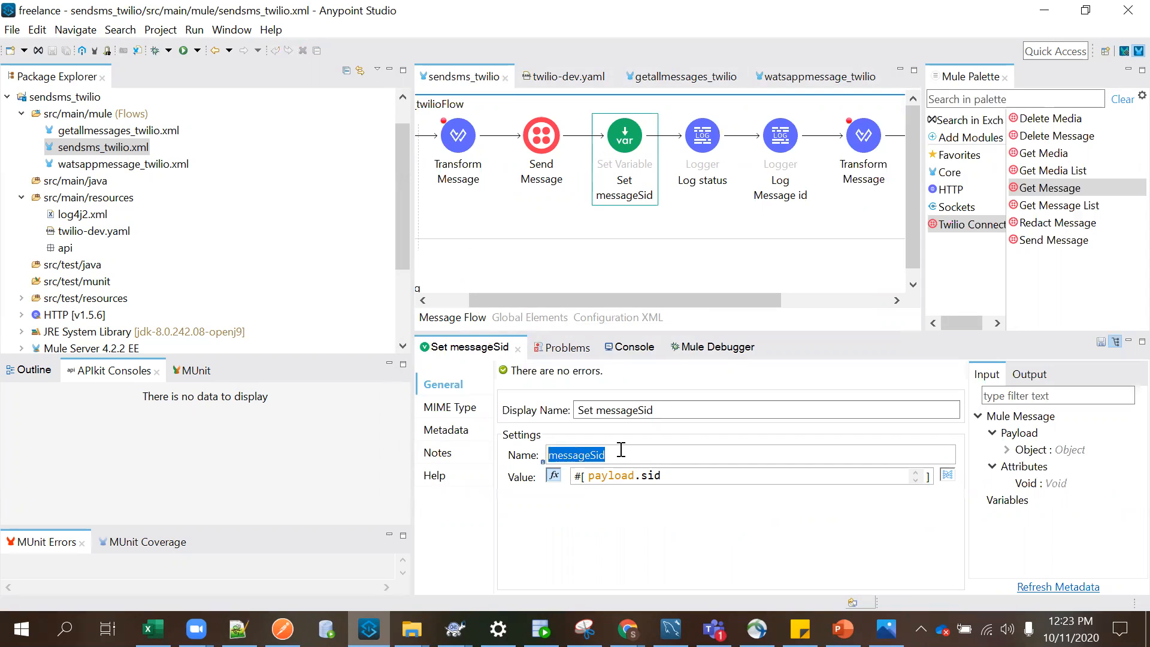
pyautogui.moveTo(542, 460)
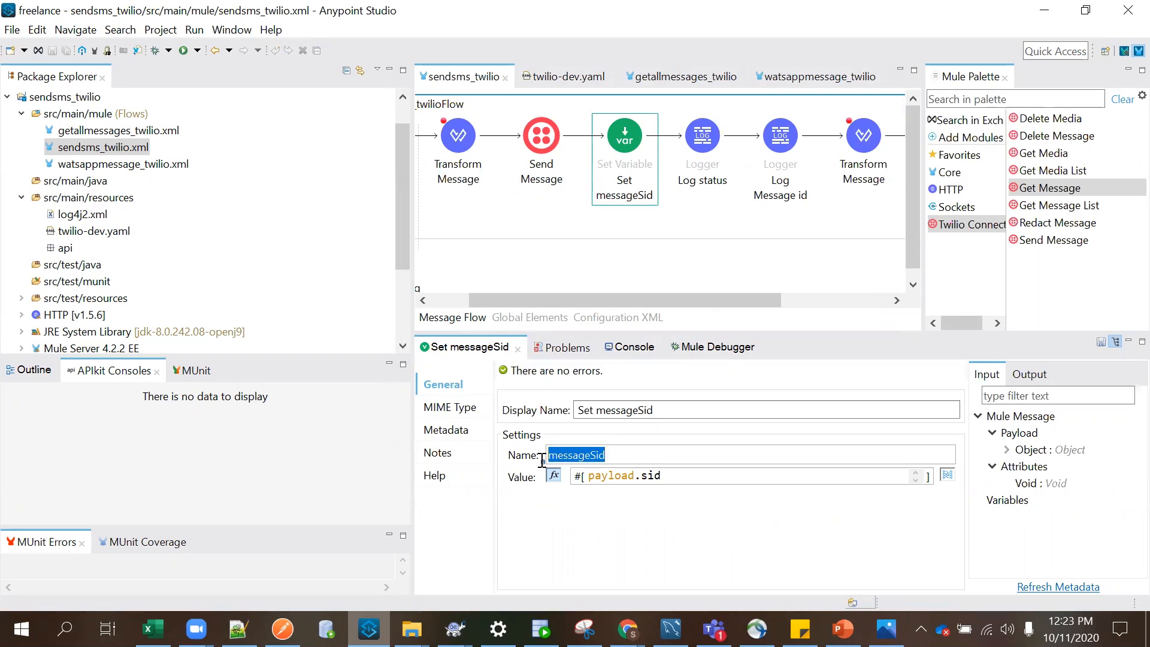
pyautogui.click(628, 454)
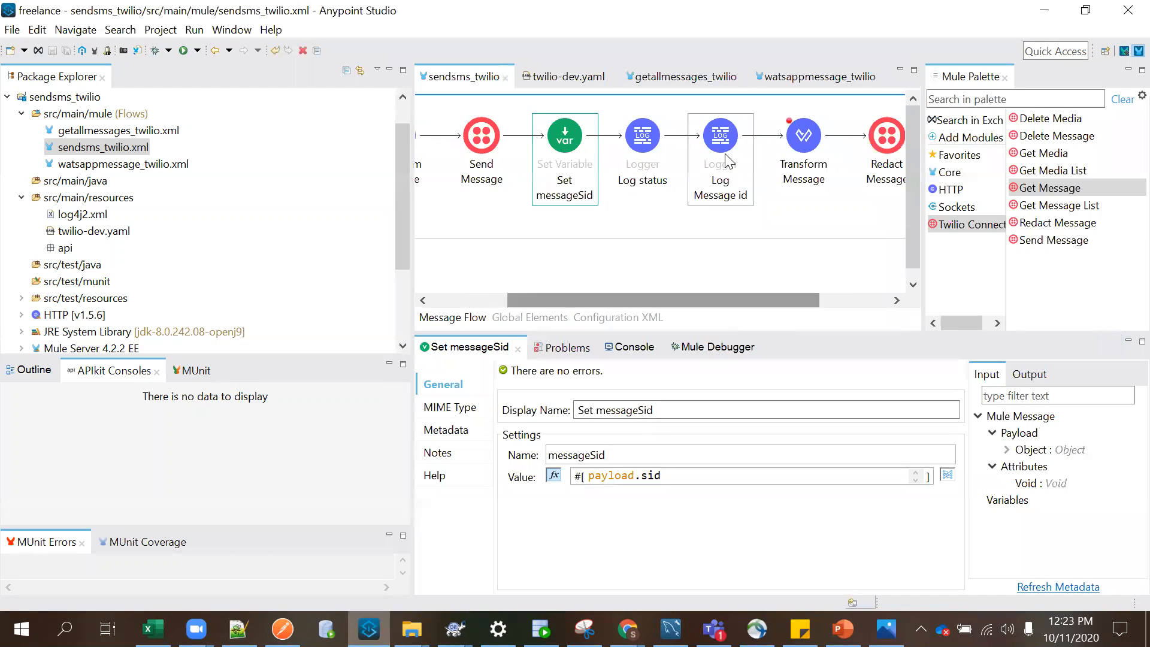
# Step: Inspect the Log Message id logger, From/To swap transform, Redact Message (vars.messageSid) and final JSON transform
pyautogui.click(719, 134)
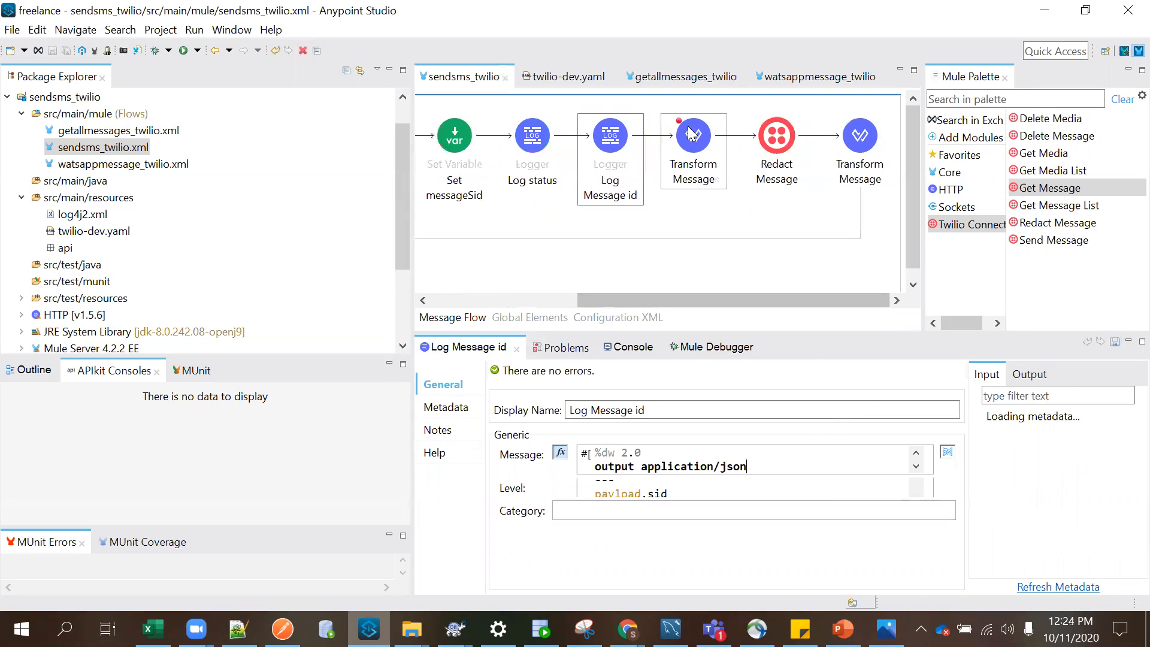
pyautogui.click(692, 134)
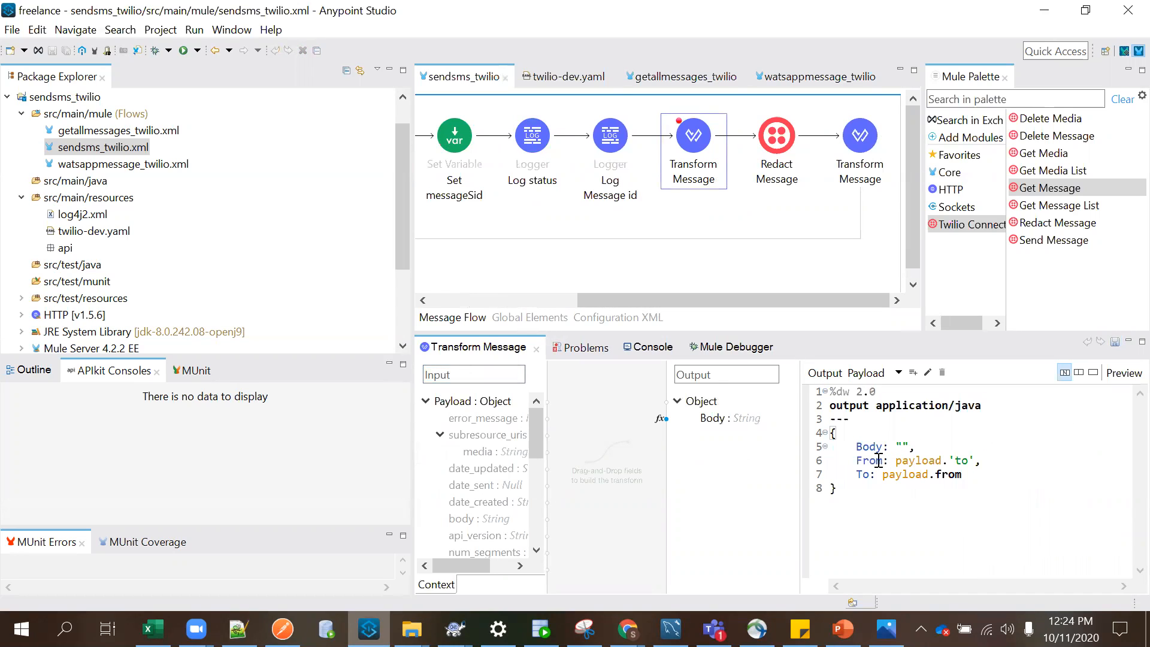
pyautogui.doubleClick(861, 474)
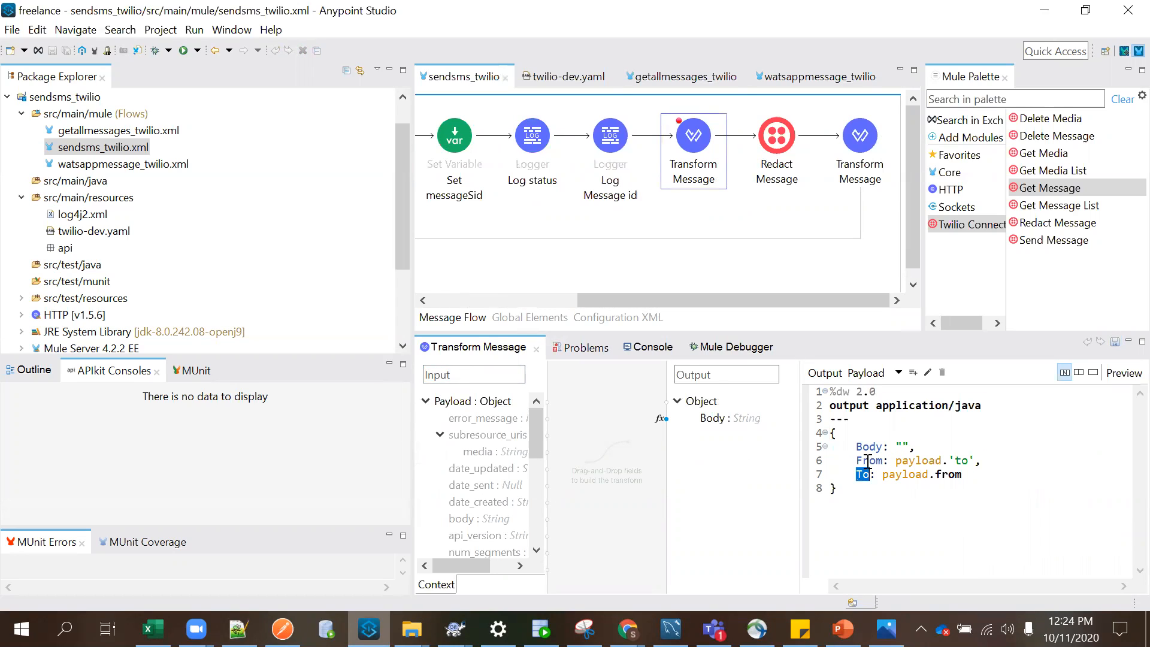
pyautogui.click(931, 460)
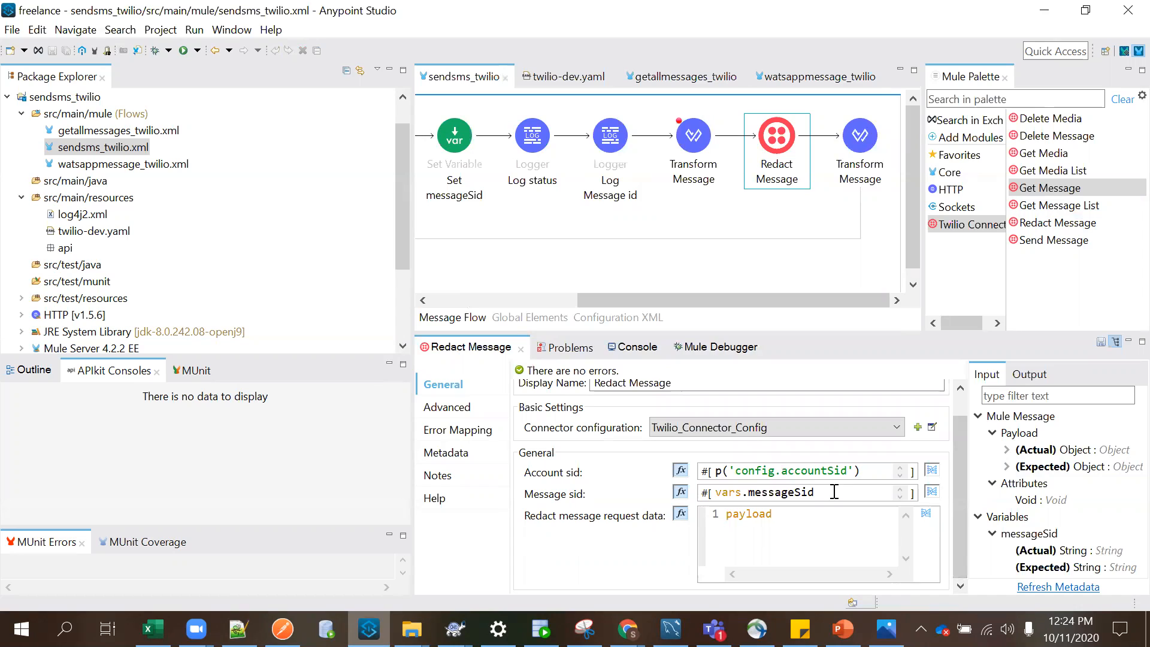
pyautogui.tripleClick(763, 493)
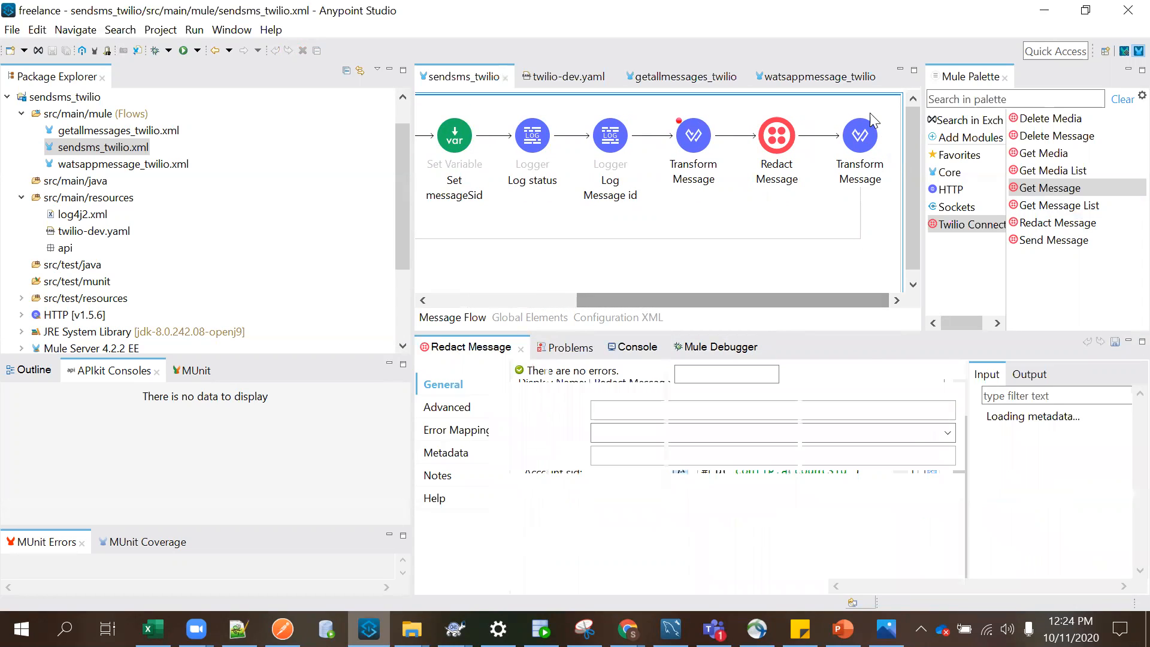
pyautogui.click(860, 135)
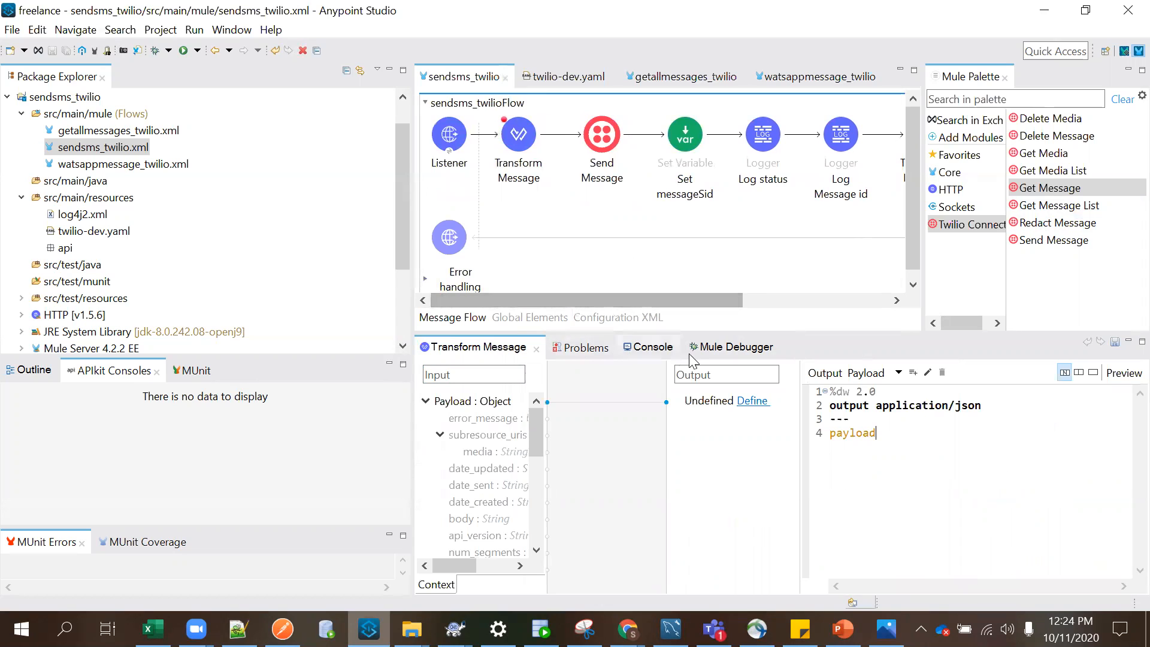
pyautogui.click(649, 347)
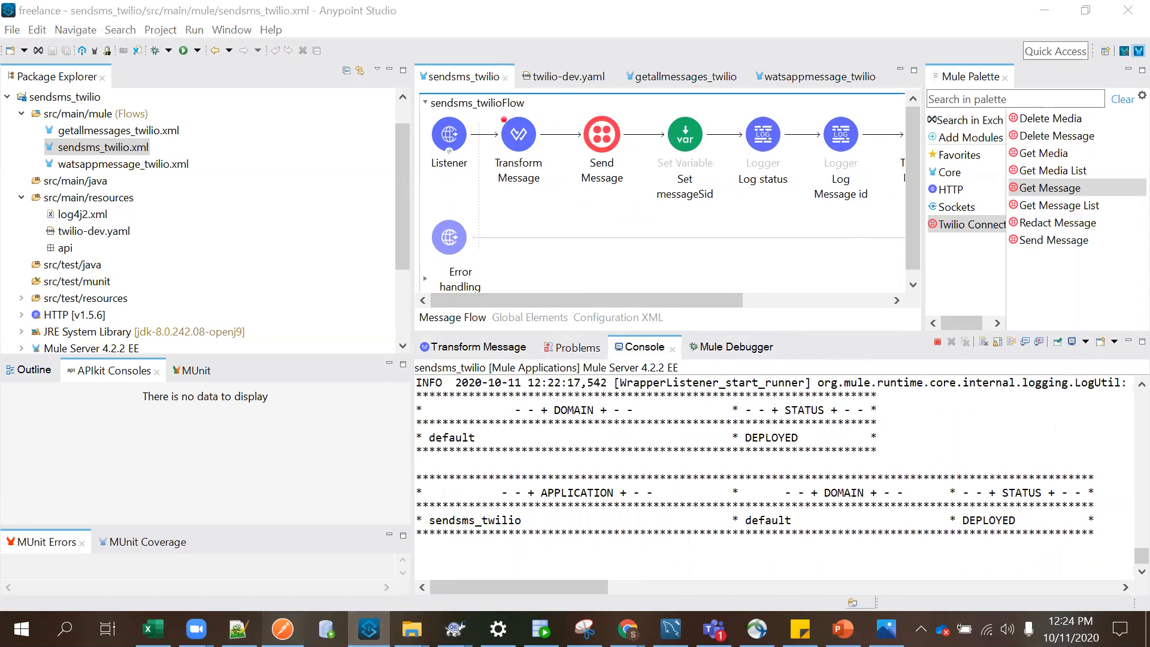
pyautogui.click(282, 629)
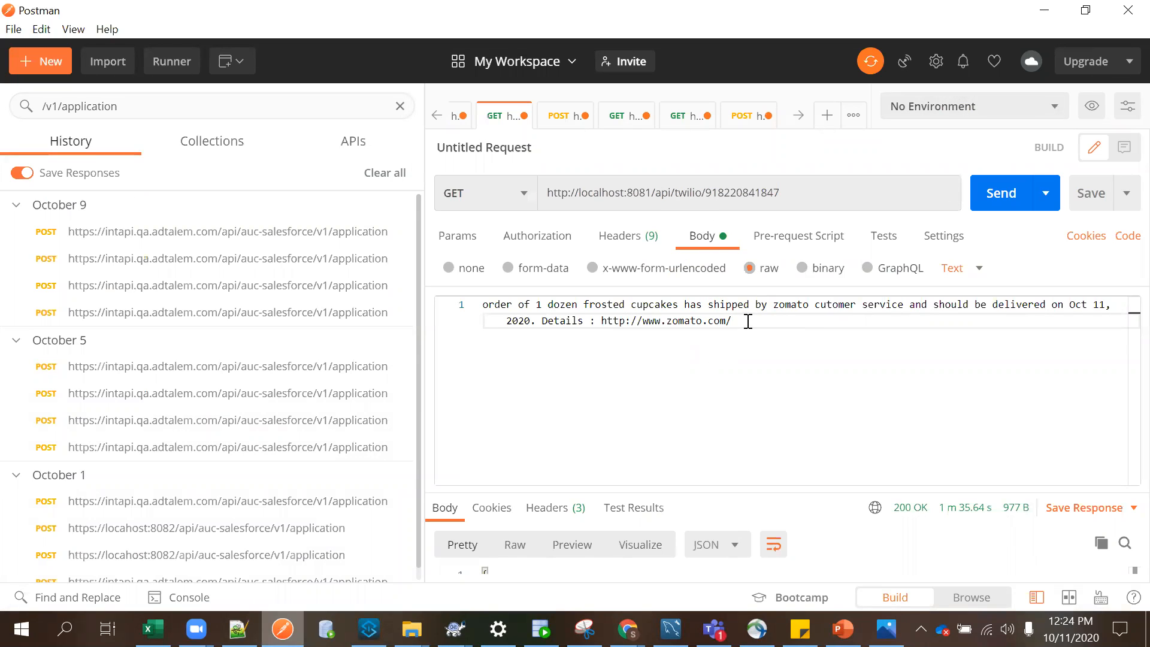
pyautogui.moveTo(747, 320); pyautogui.dragTo(487, 305)
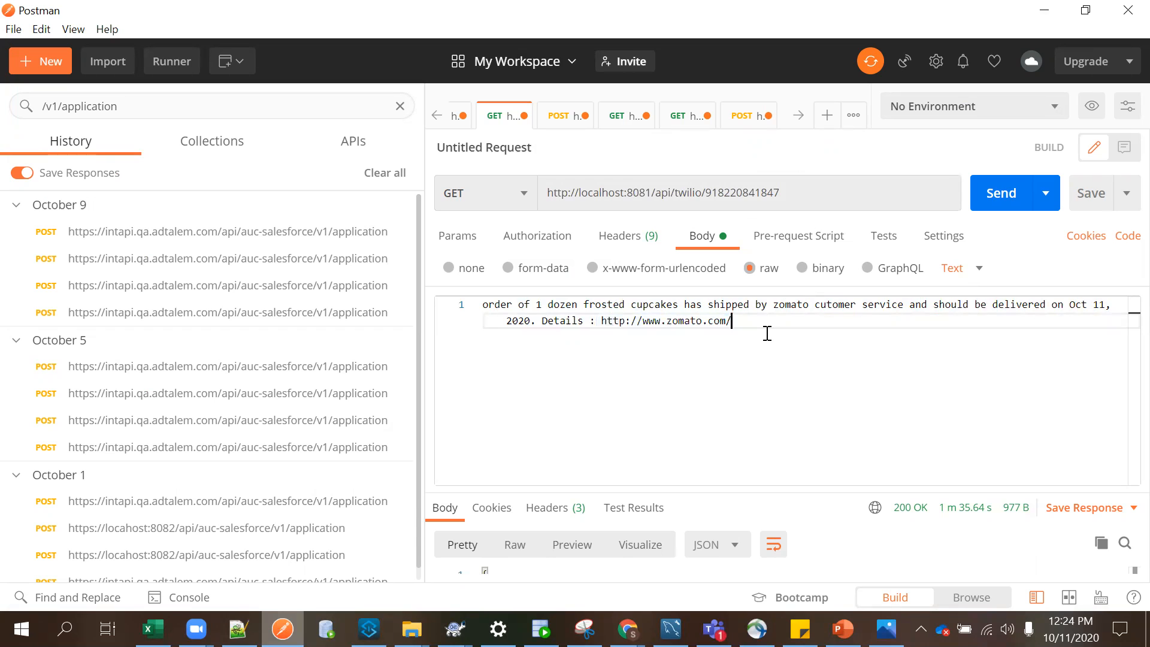
pyautogui.moveTo(996, 96)
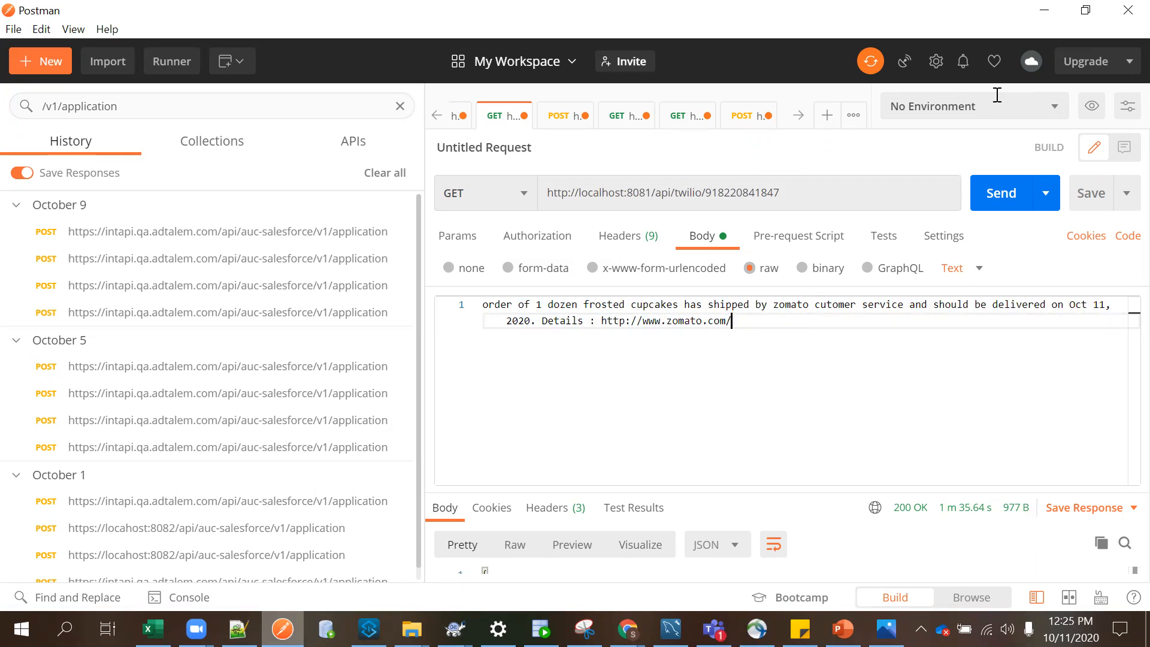
# Step: Send the request, switch to the Debugging perspective, and examine Twilio's queued message payload
pyautogui.click(1013, 193)
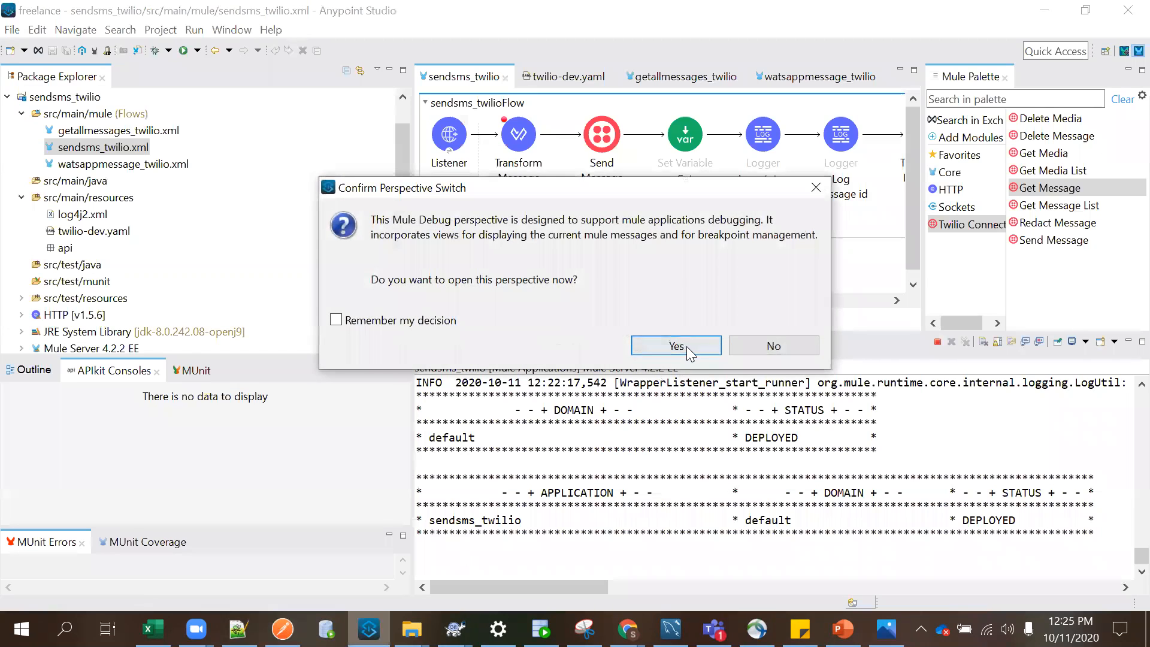
pyautogui.click(675, 346)
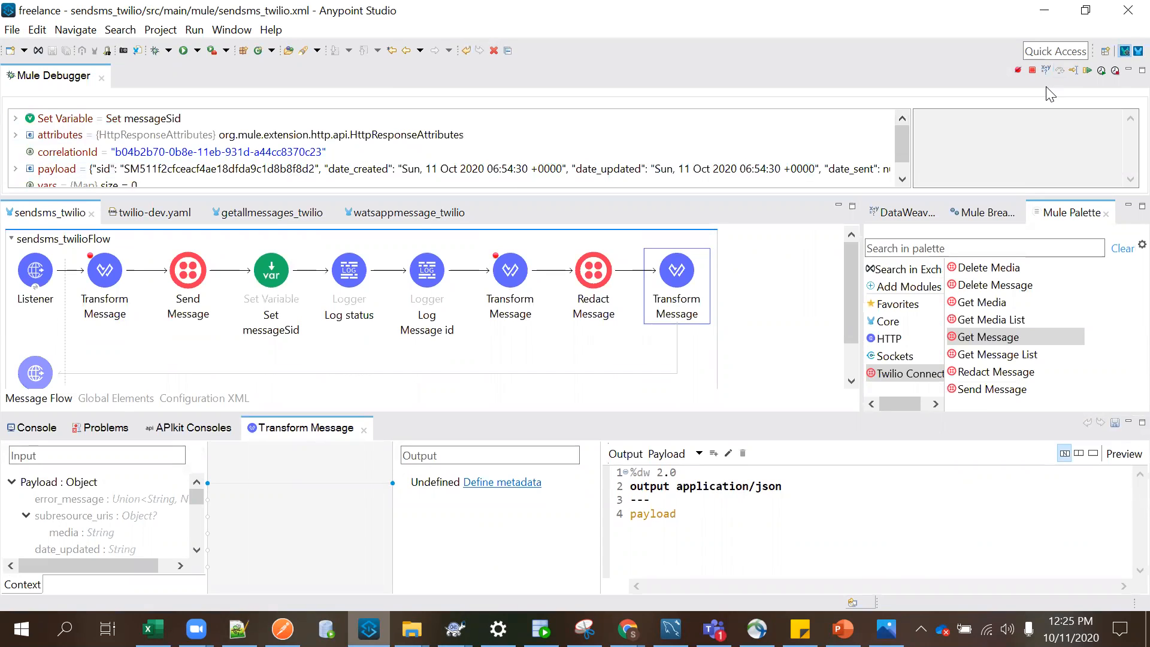
pyautogui.click(56, 169)
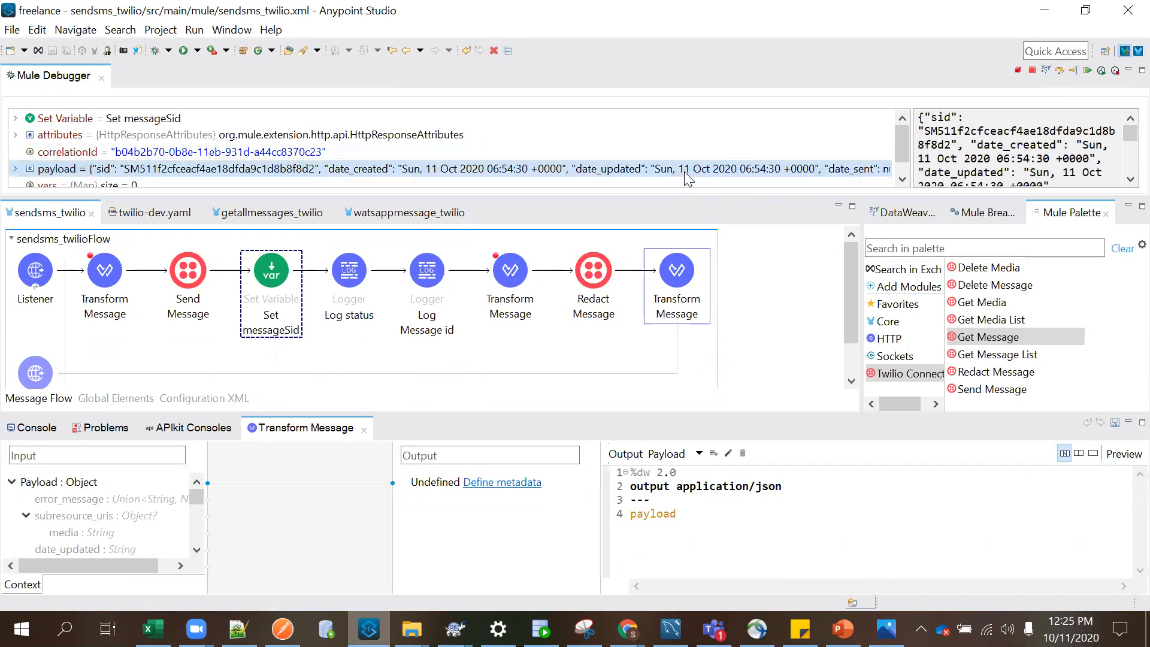
pyautogui.moveTo(1059, 222)
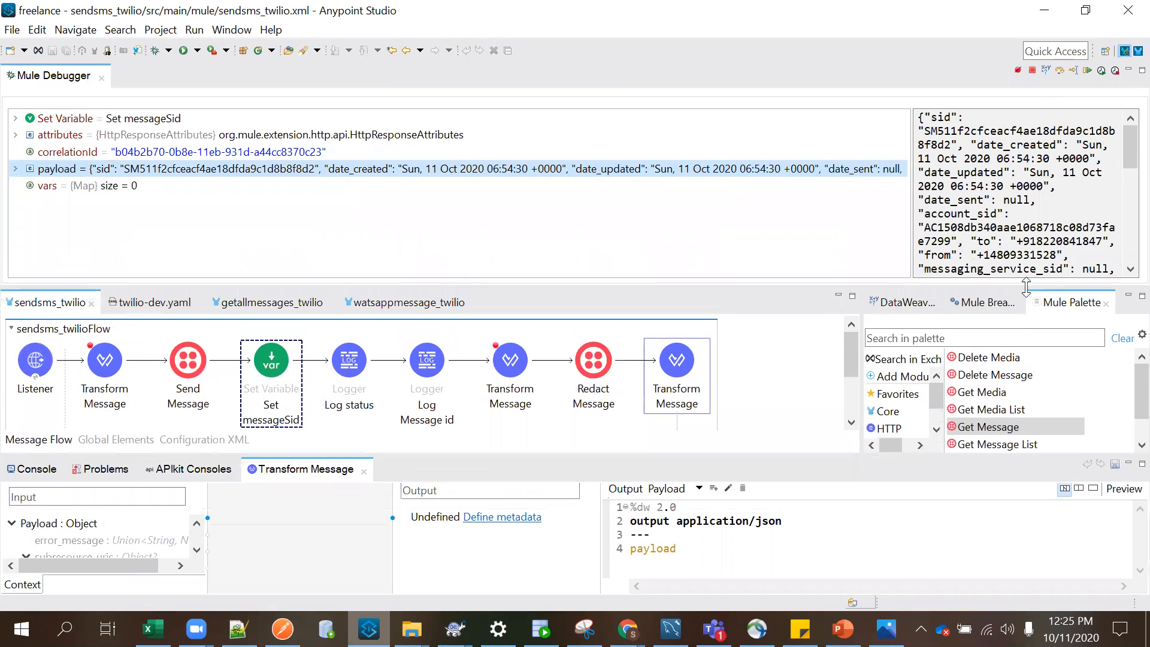
pyautogui.scroll(-3)
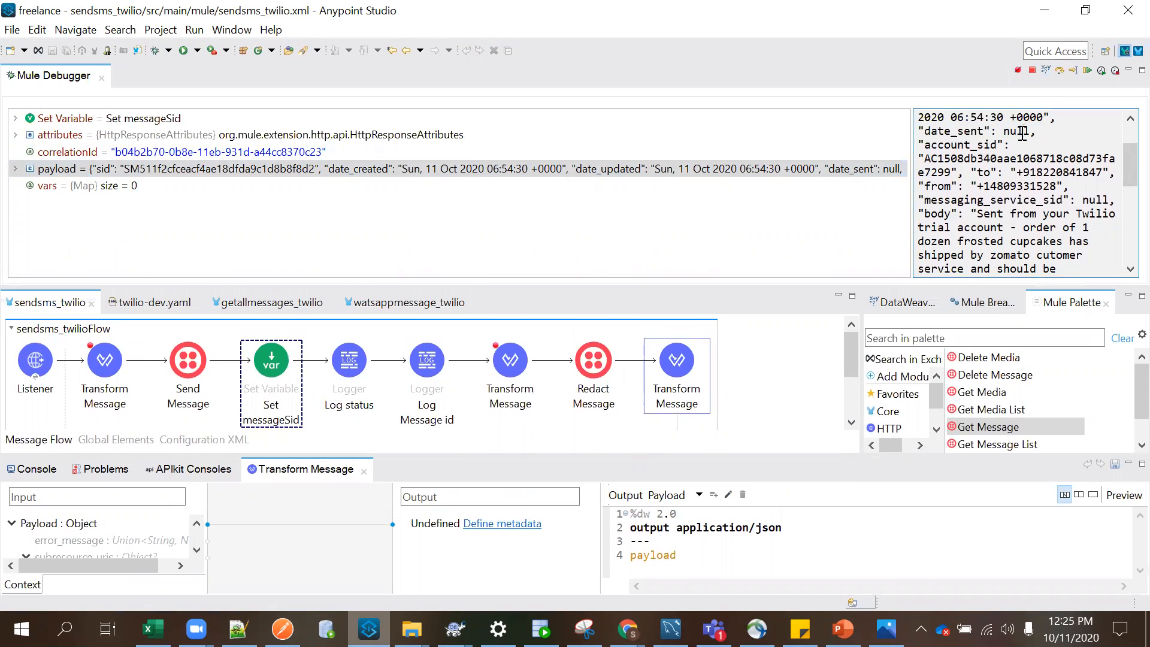
pyautogui.scroll(-3)
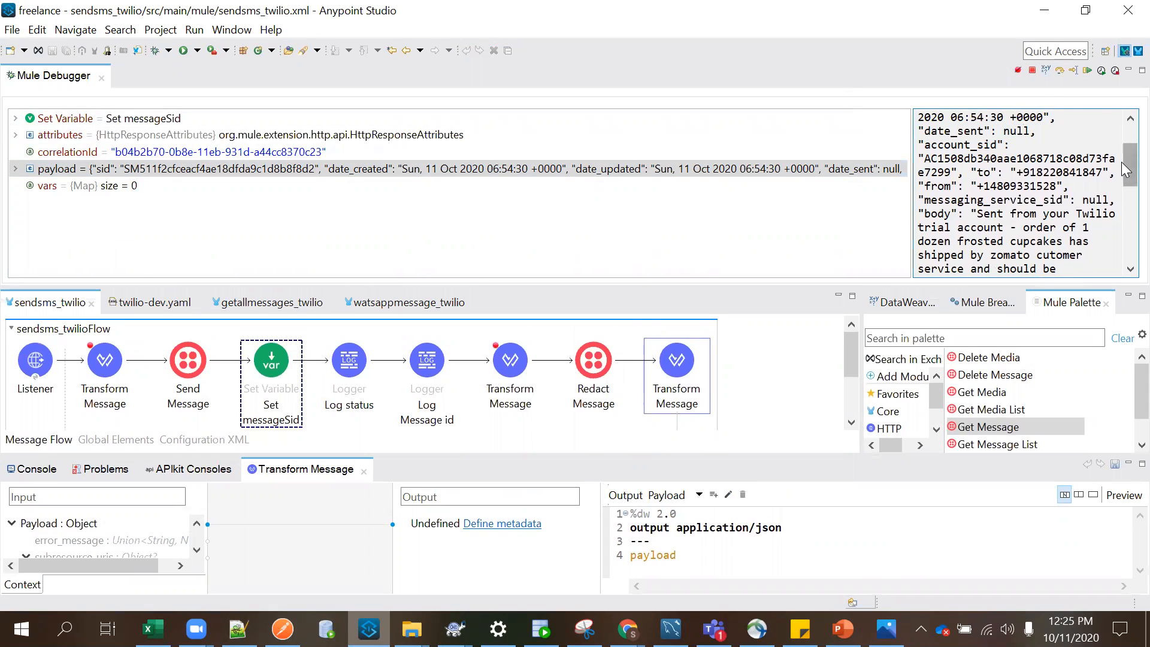
pyautogui.scroll(-3)
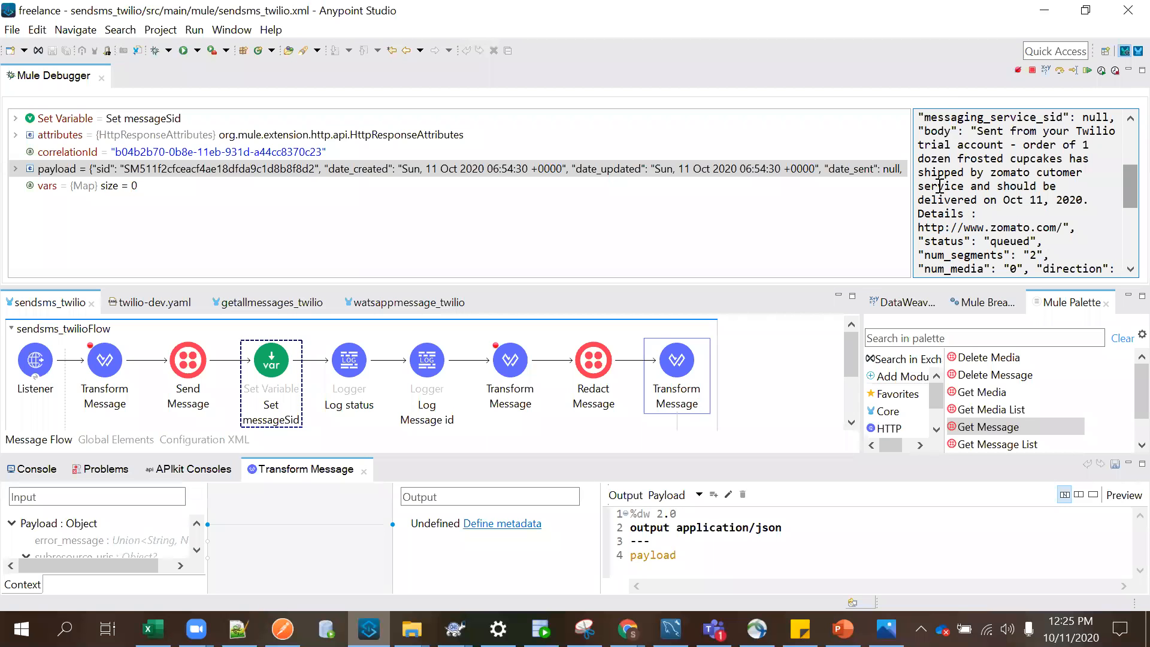
pyautogui.doubleClick(981, 241)
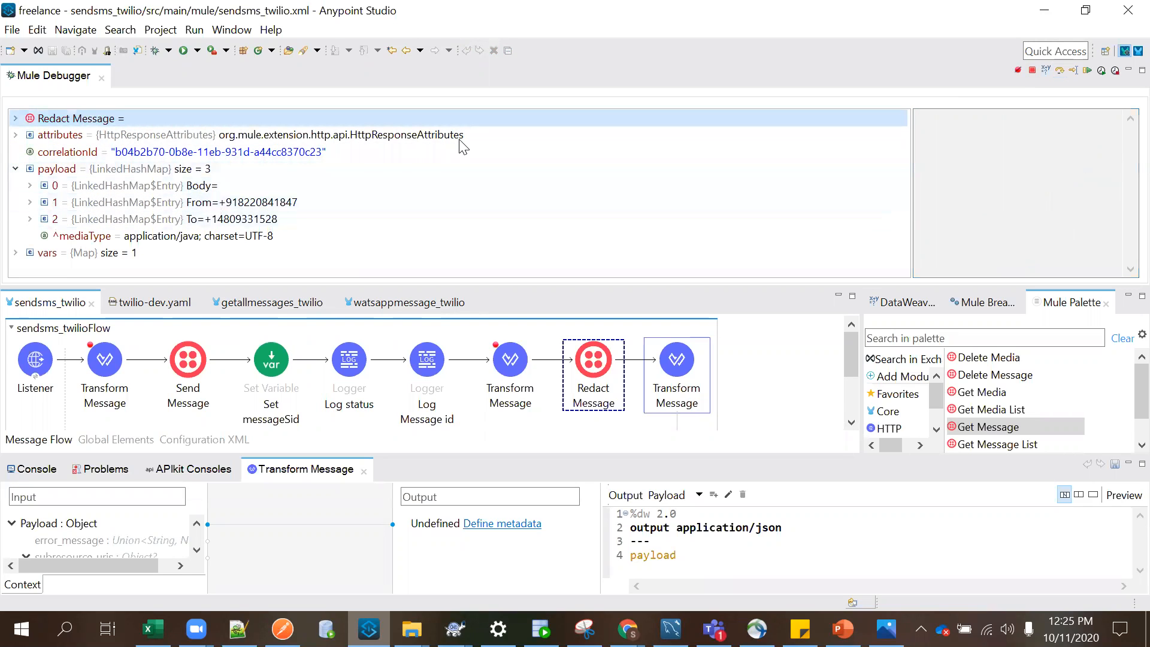
# Step: Resume the debugged flow to completion and return to Postman
pyautogui.click(675, 359)
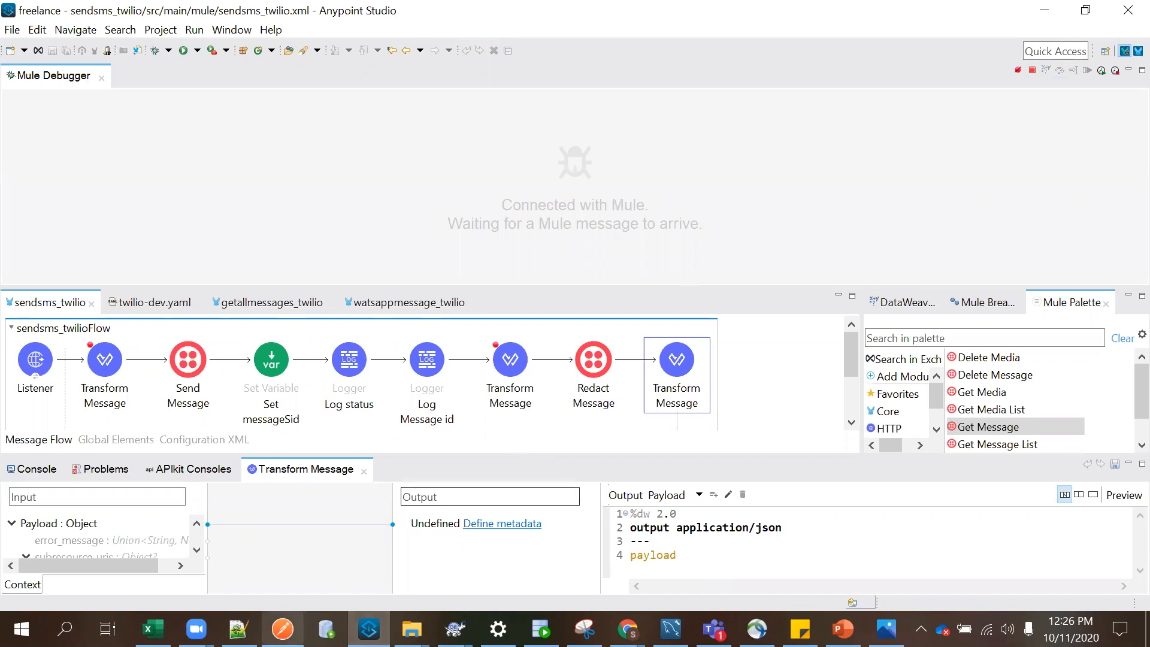
pyautogui.click(282, 628)
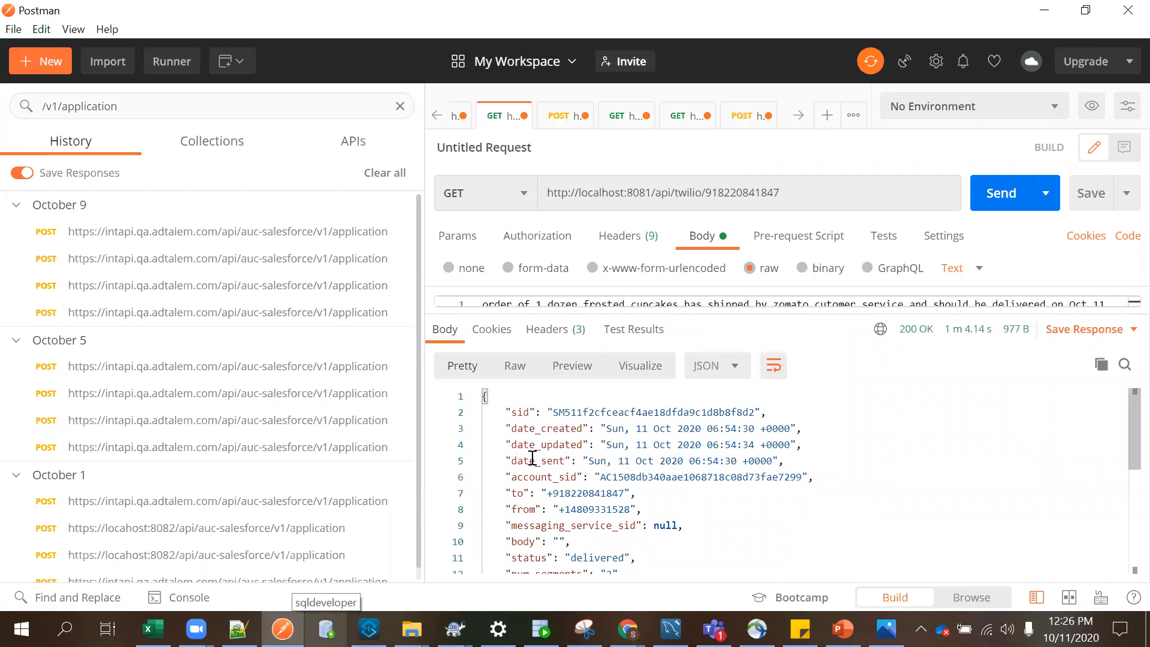
# Step: Inspect the 200 OK response, highlighting date_sent and scrolling to the delivered status
pyautogui.moveTo(588, 460); pyautogui.dragTo(778, 461)
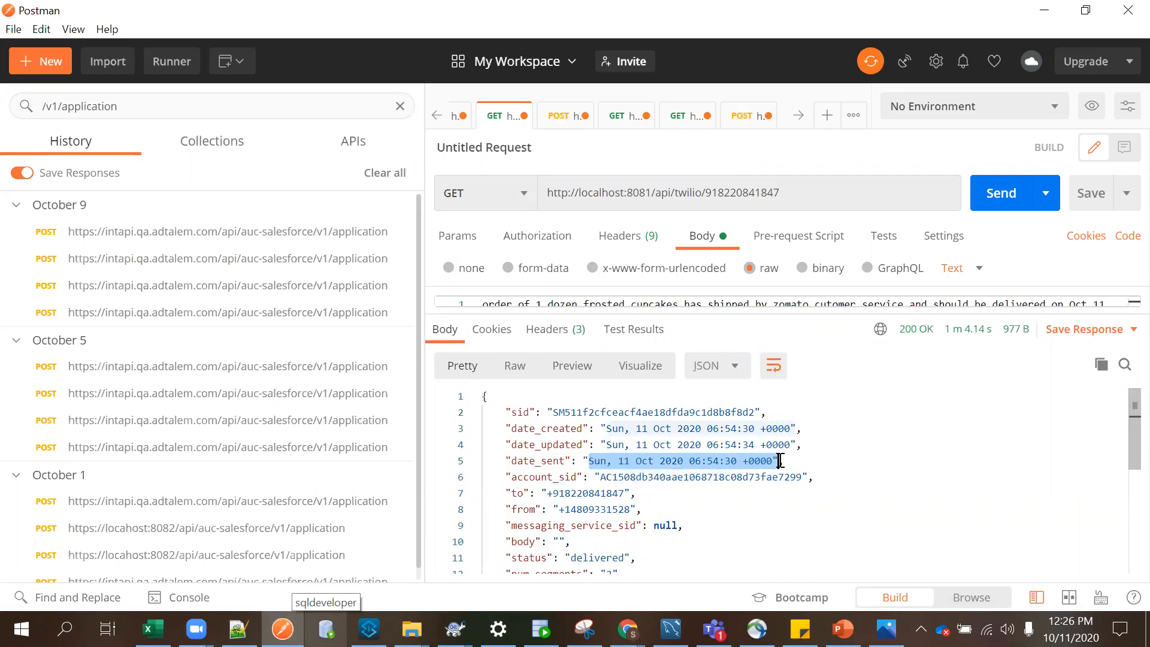
pyautogui.scroll(-3)
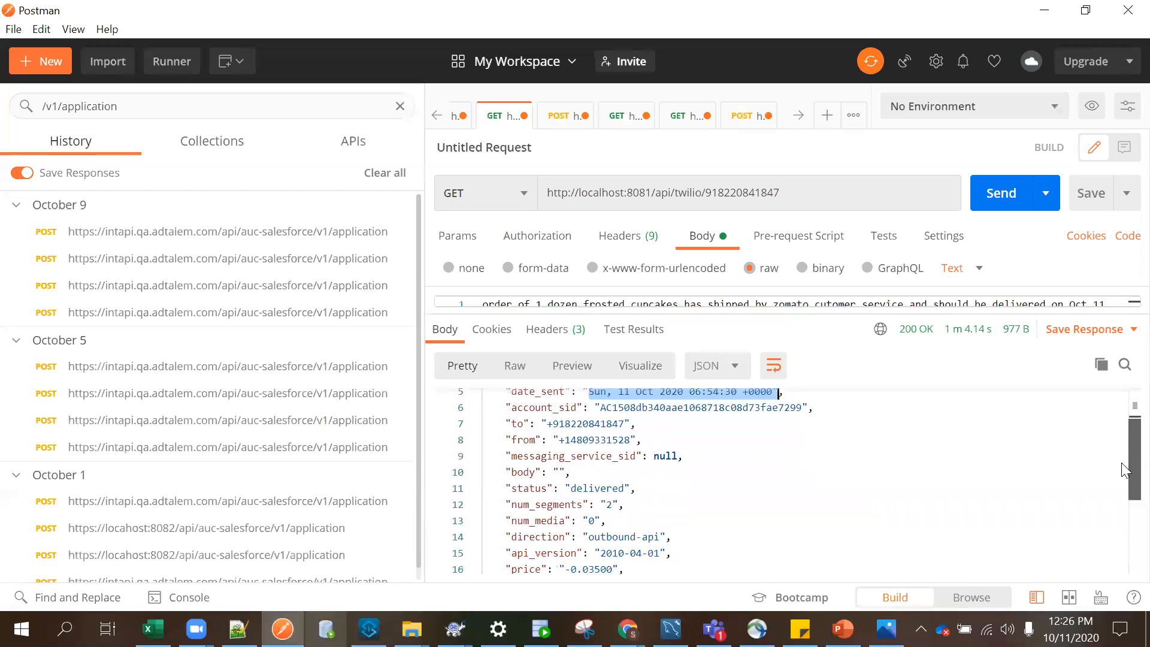
pyautogui.scroll(-3)
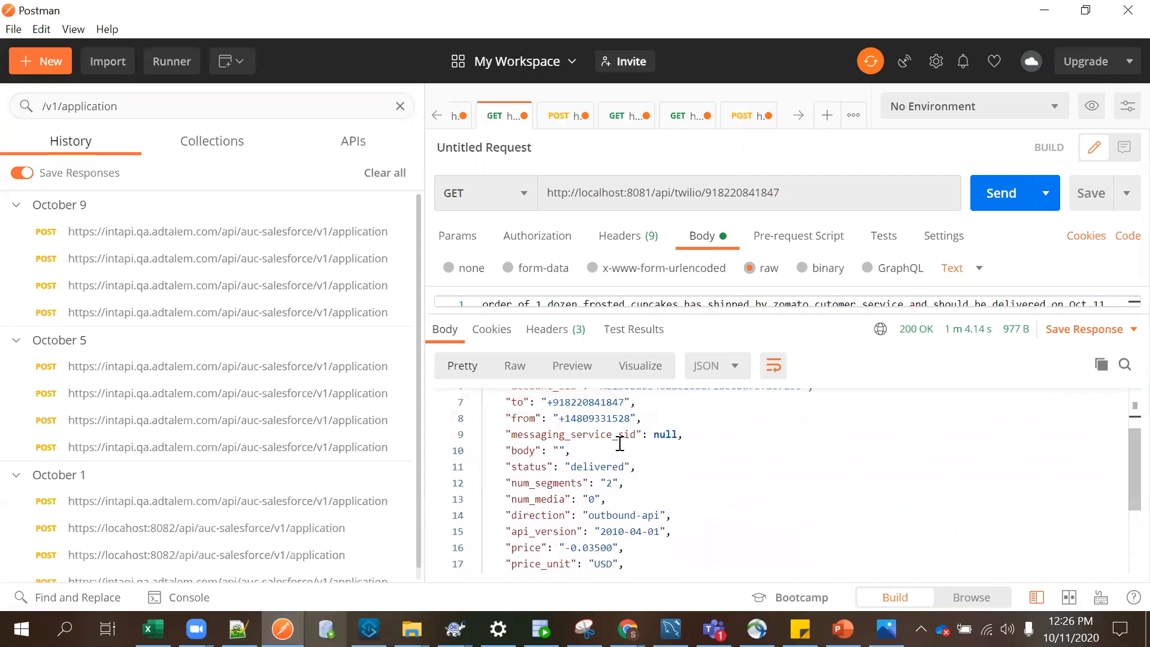
pyautogui.doubleClick(596, 466)
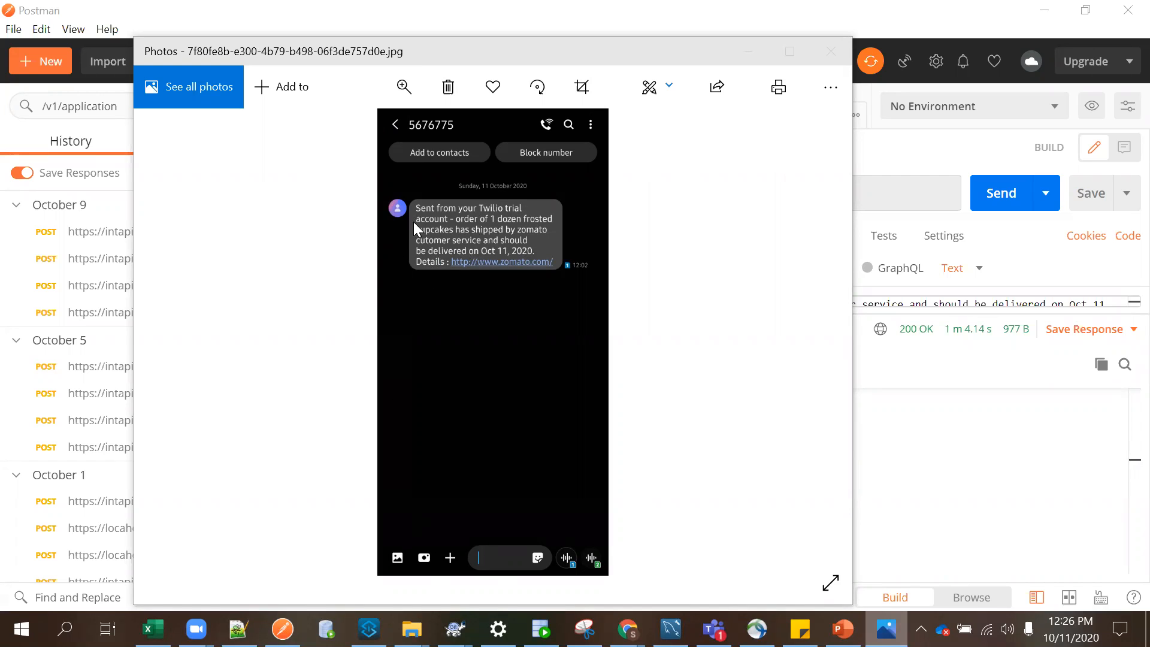
pyautogui.moveTo(594, 138)
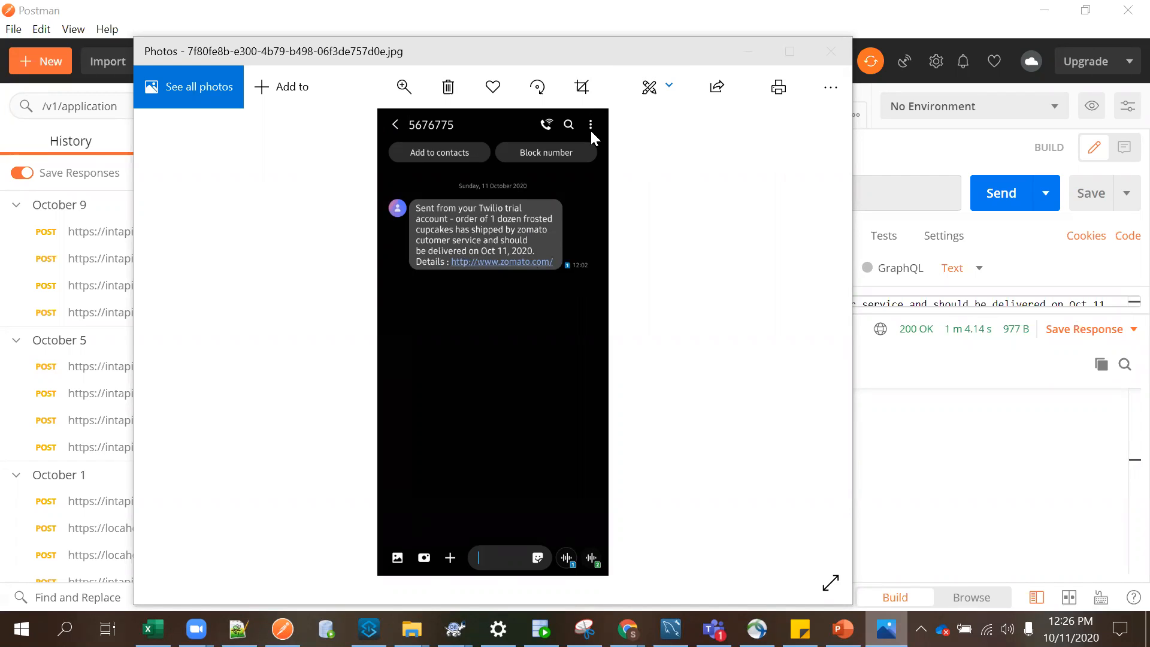